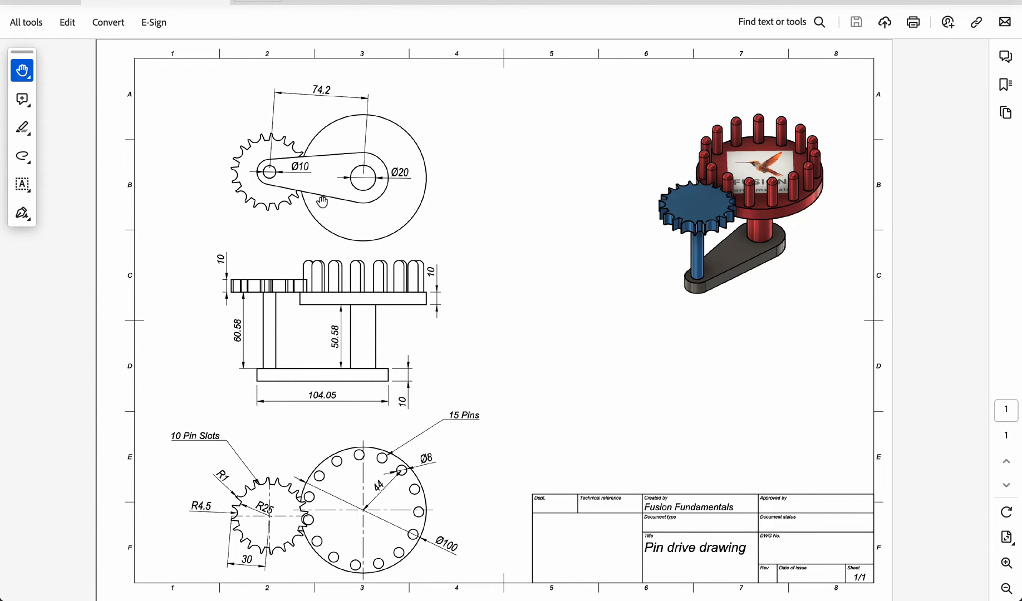
mouse_move(339, 193)
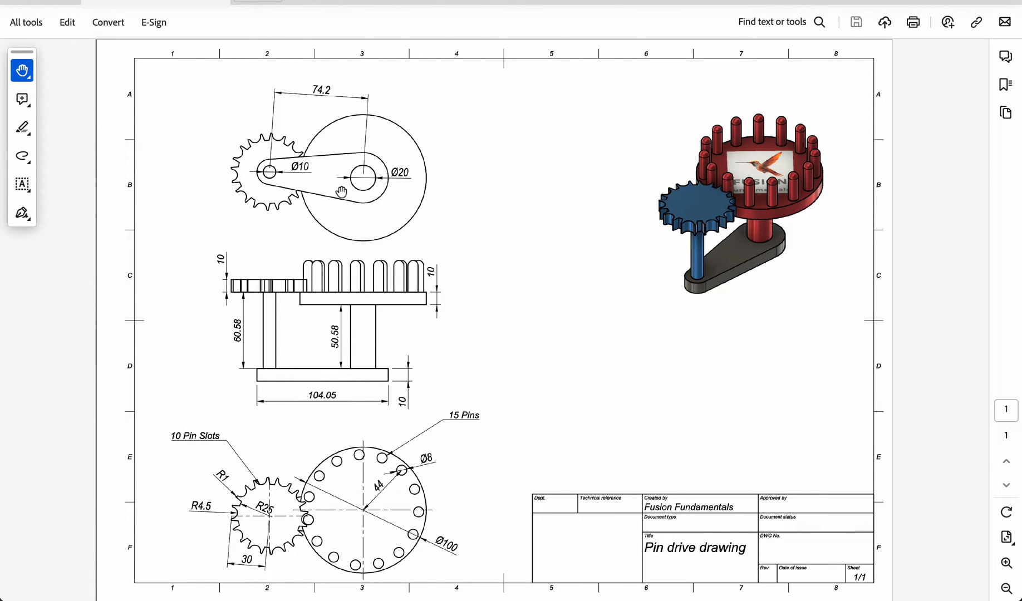
mouse_move(279, 184)
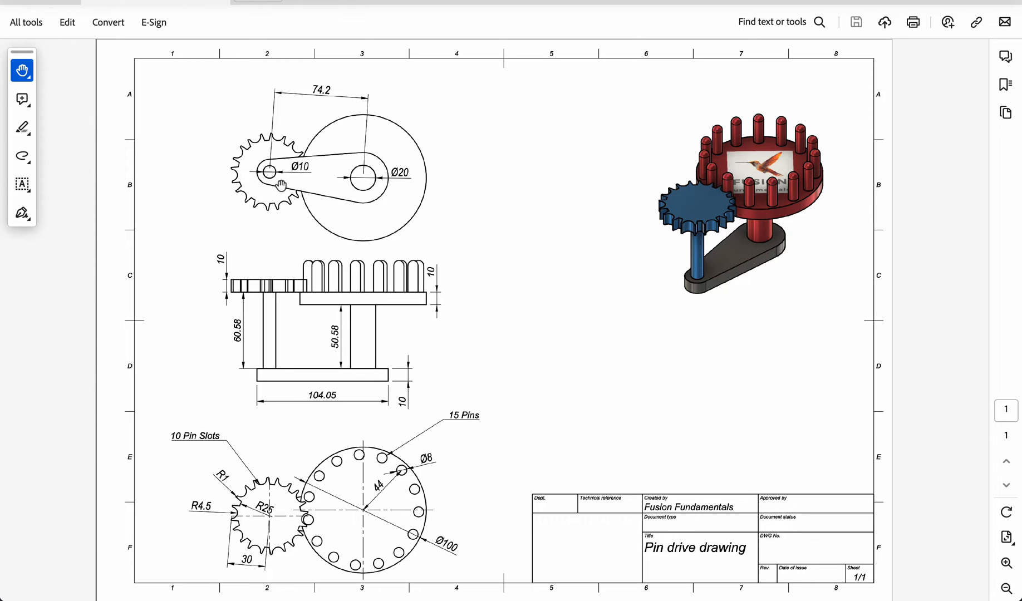
mouse_move(363, 182)
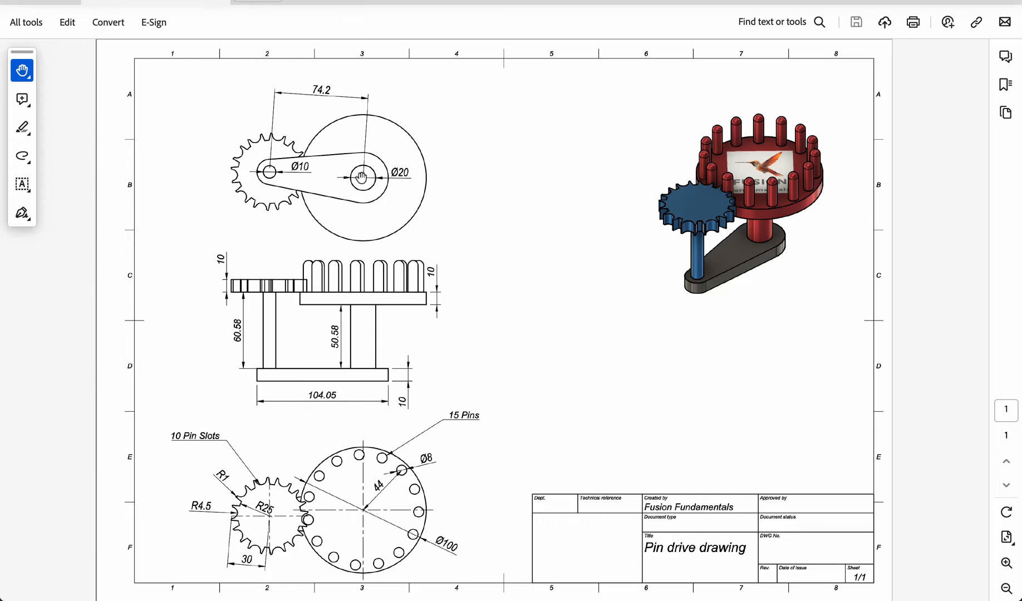
mouse_move(329, 119)
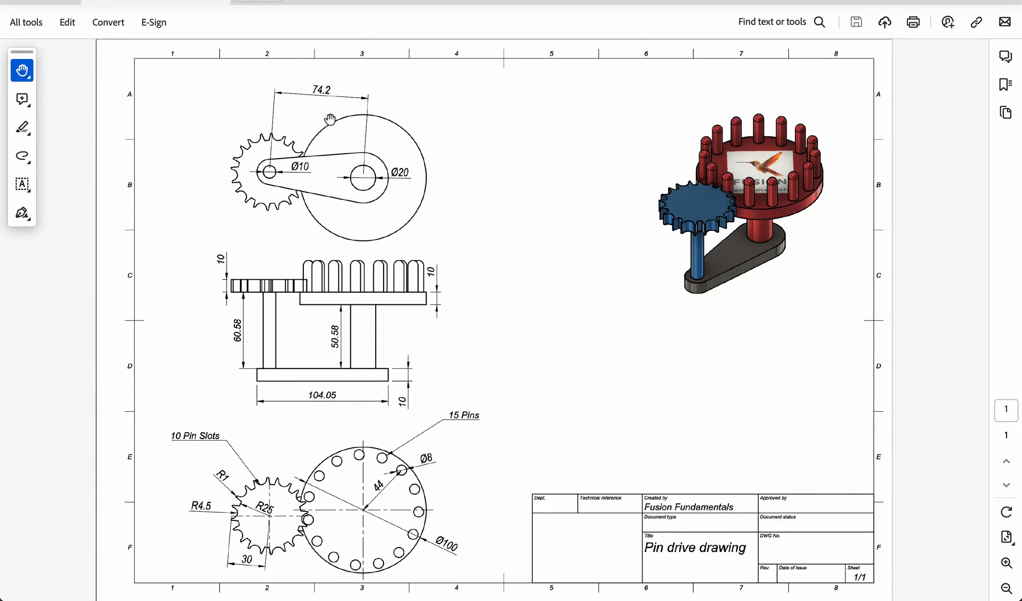
mouse_move(570, 298)
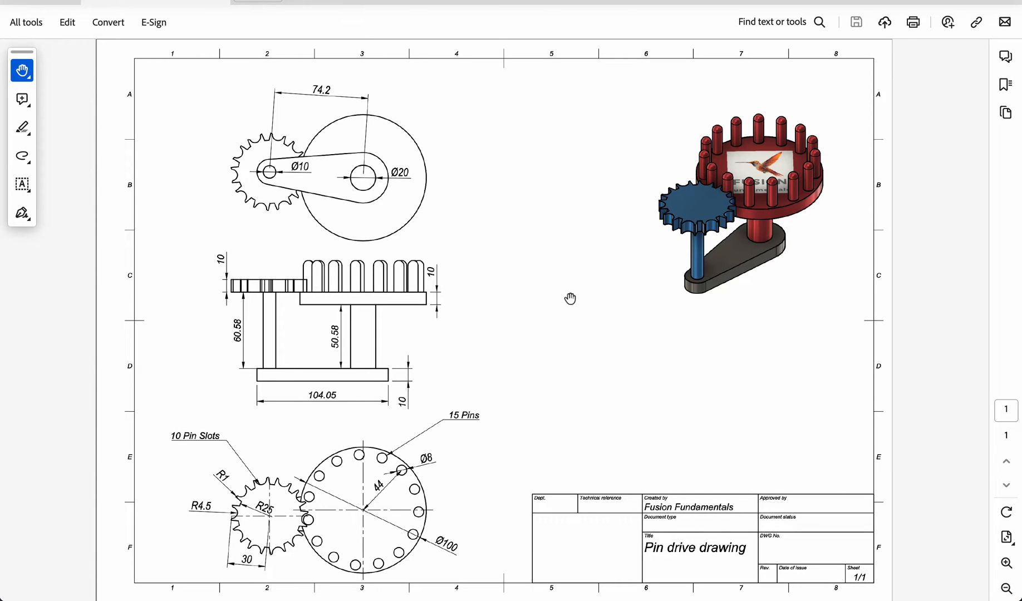
mouse_move(529, 371)
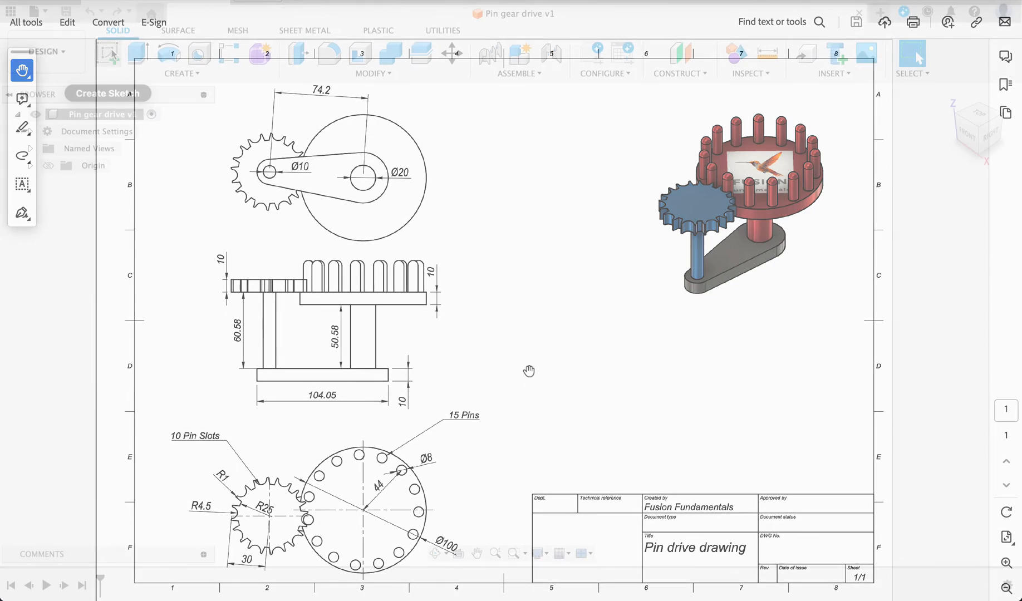
- Sketch a Ø10 circle at the origin and a Ø20 circle 74.2 mm to its right
left_click(107, 53)
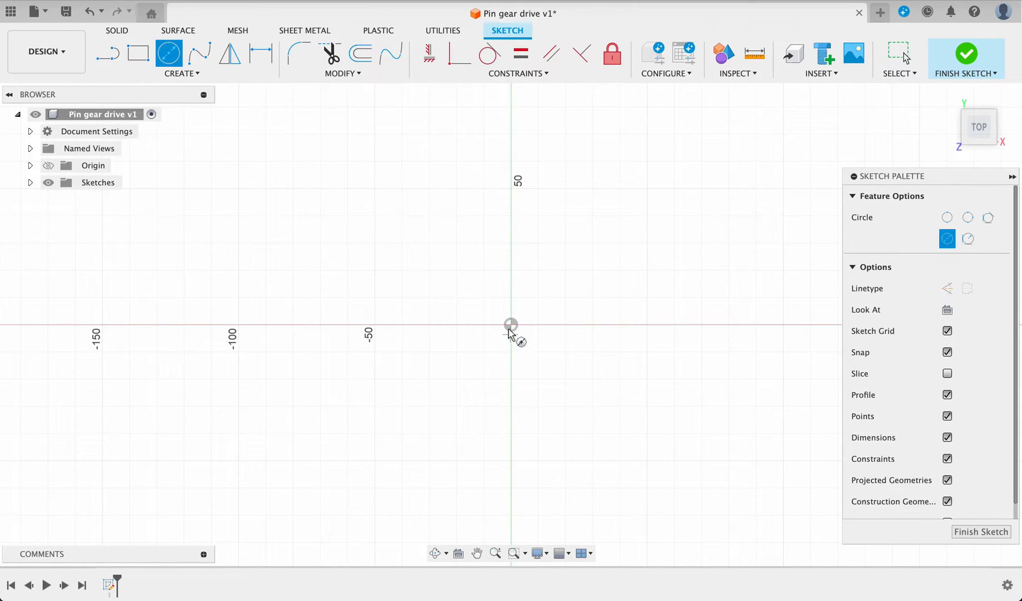
left_click(511, 324)
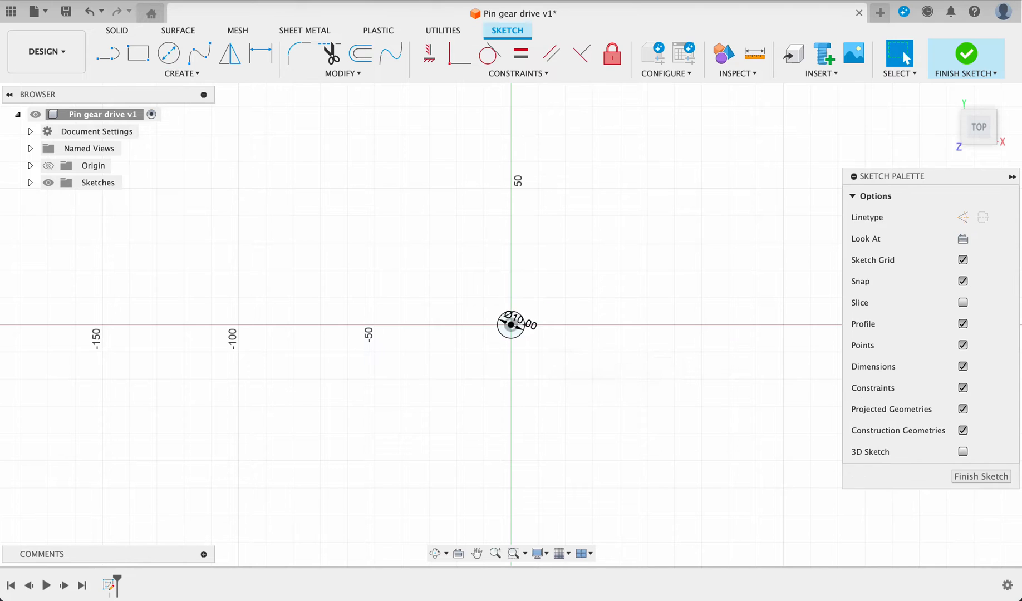
left_click(168, 54)
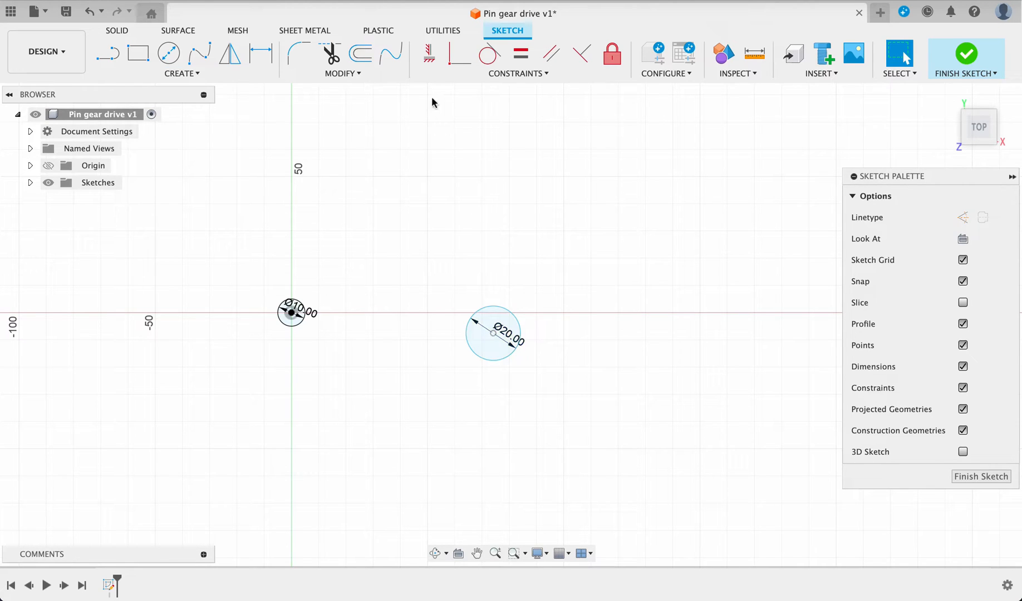
mouse_move(428, 54)
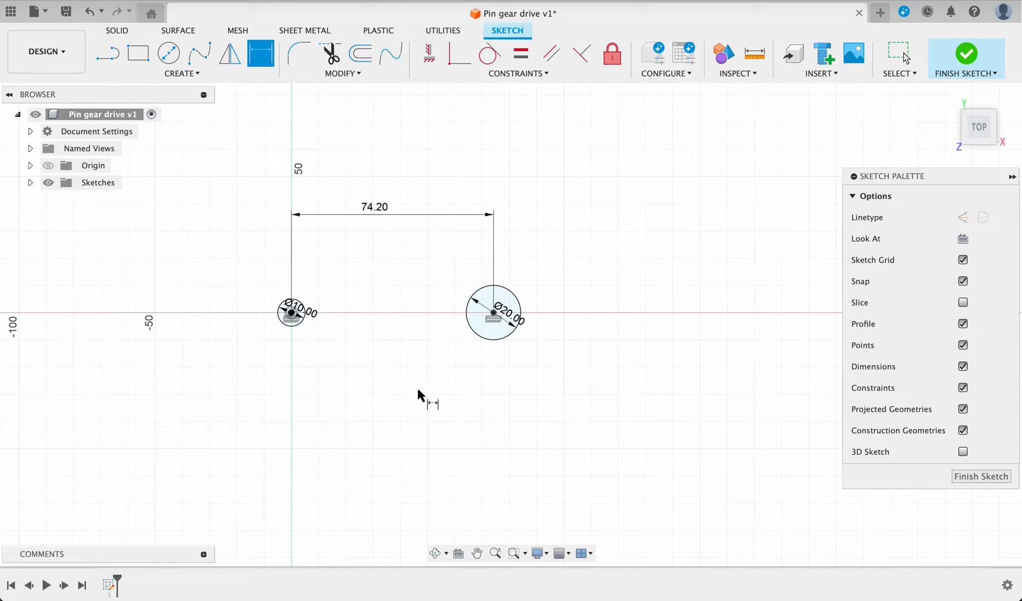
mouse_move(611, 425)
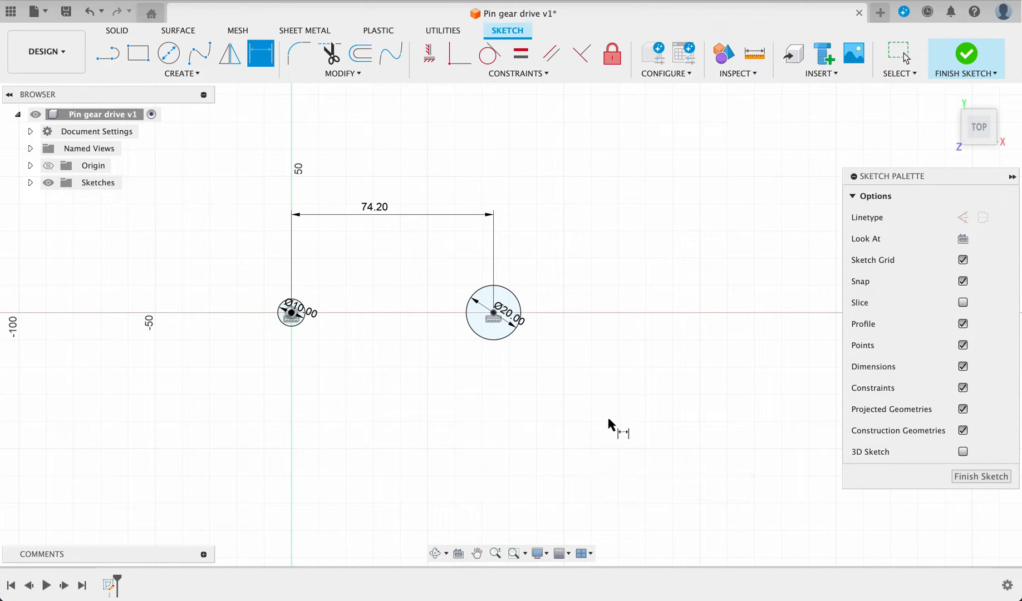
mouse_move(505, 423)
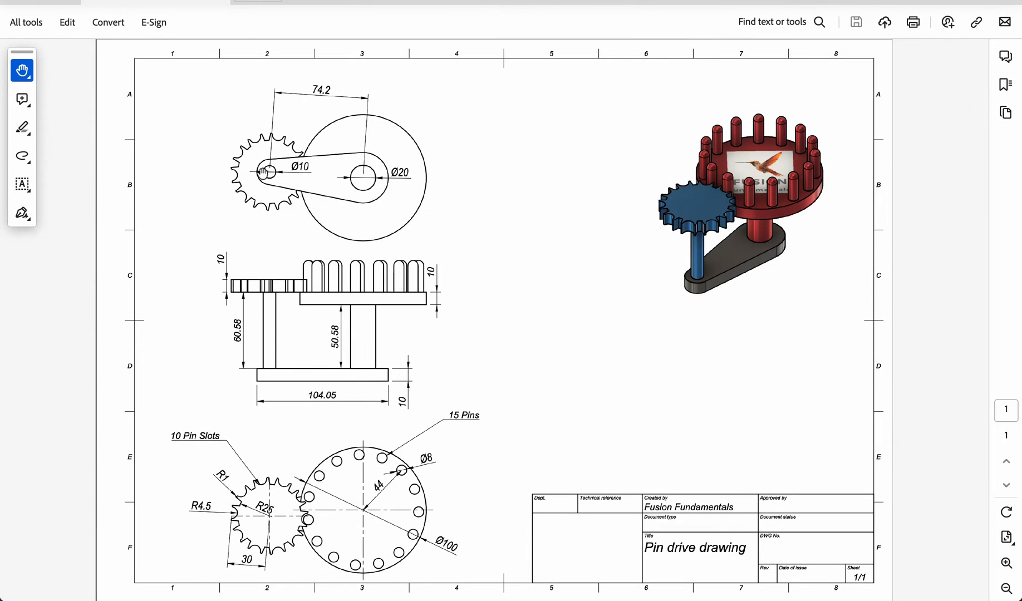
mouse_move(313, 414)
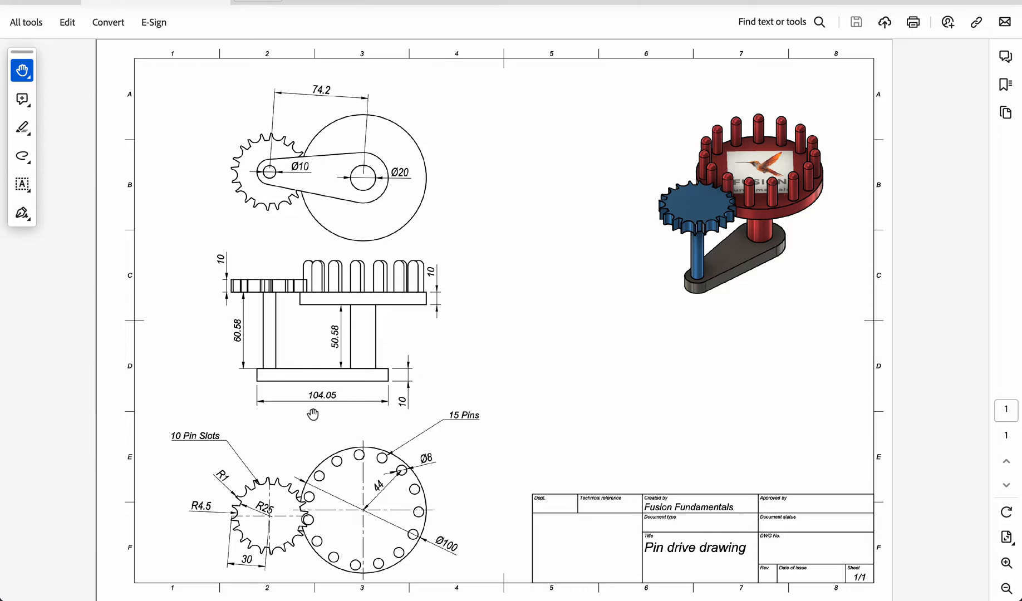
mouse_move(339, 411)
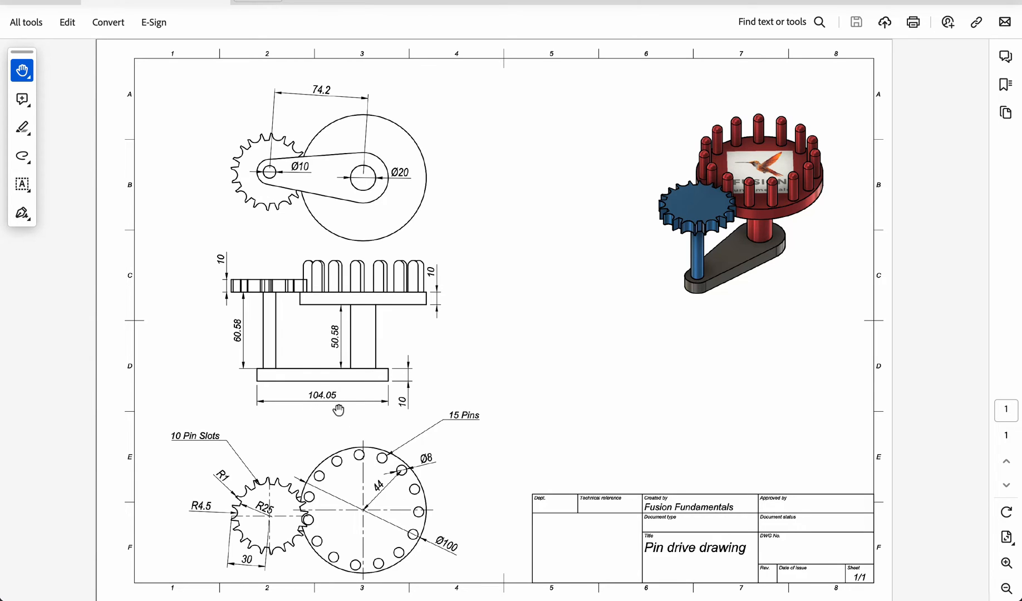
mouse_move(217, 373)
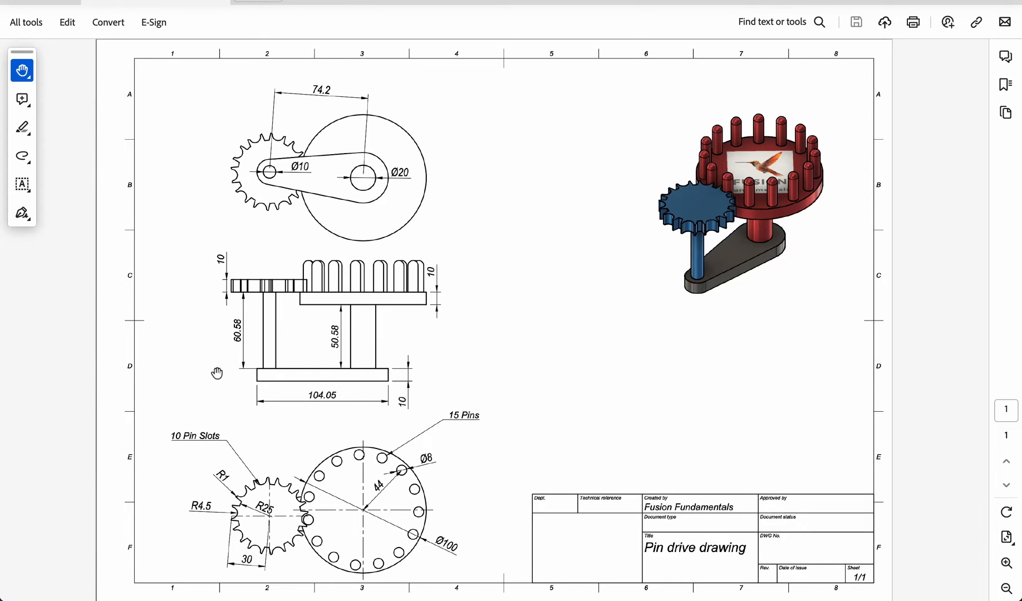
mouse_move(581, 341)
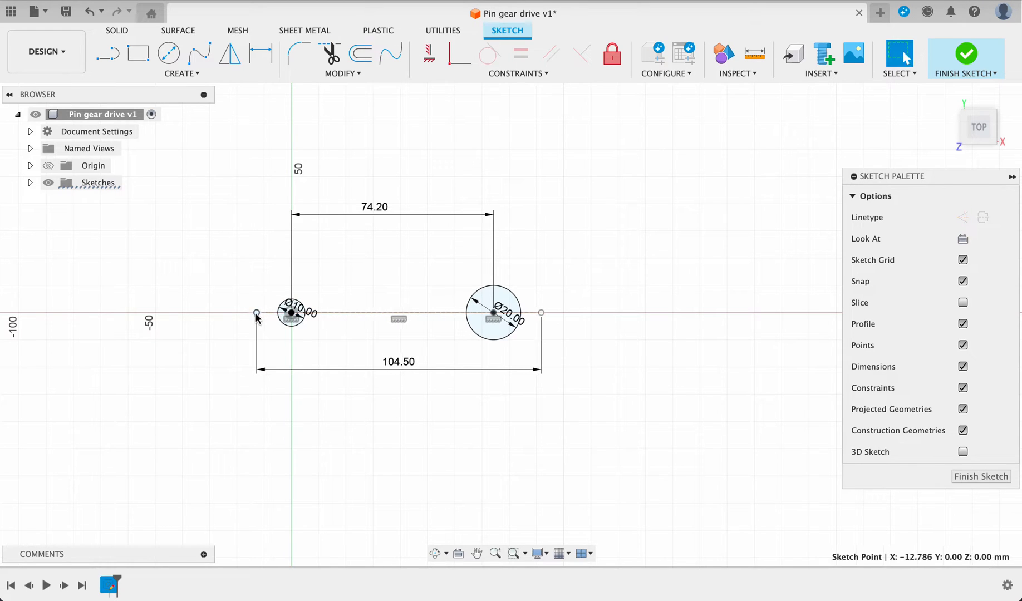
- Draw the 104.5 mm centerline and tangent side lines forming the rounded arm outline
left_click(168, 54)
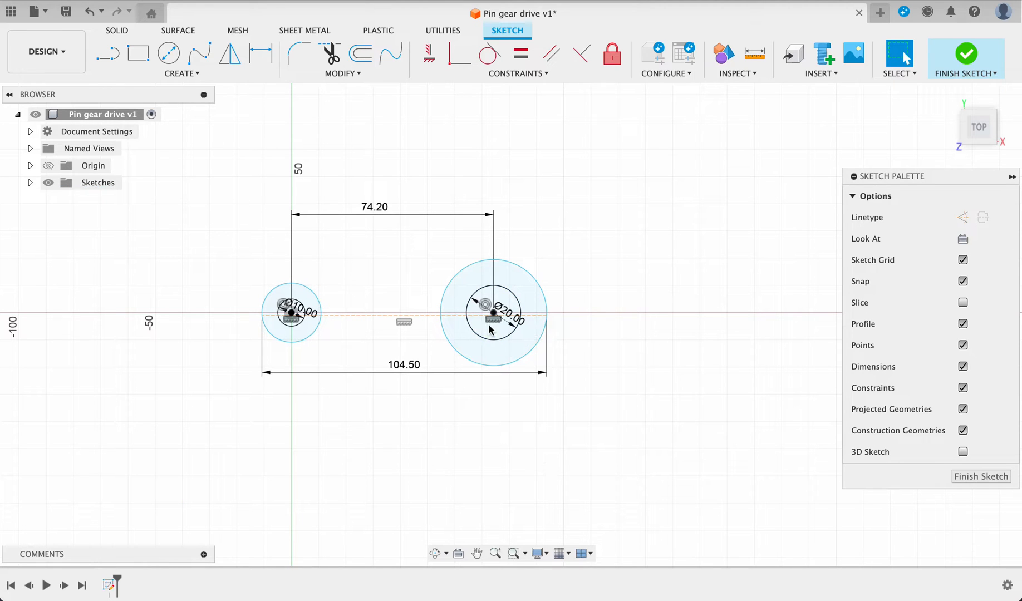
mouse_move(493, 418)
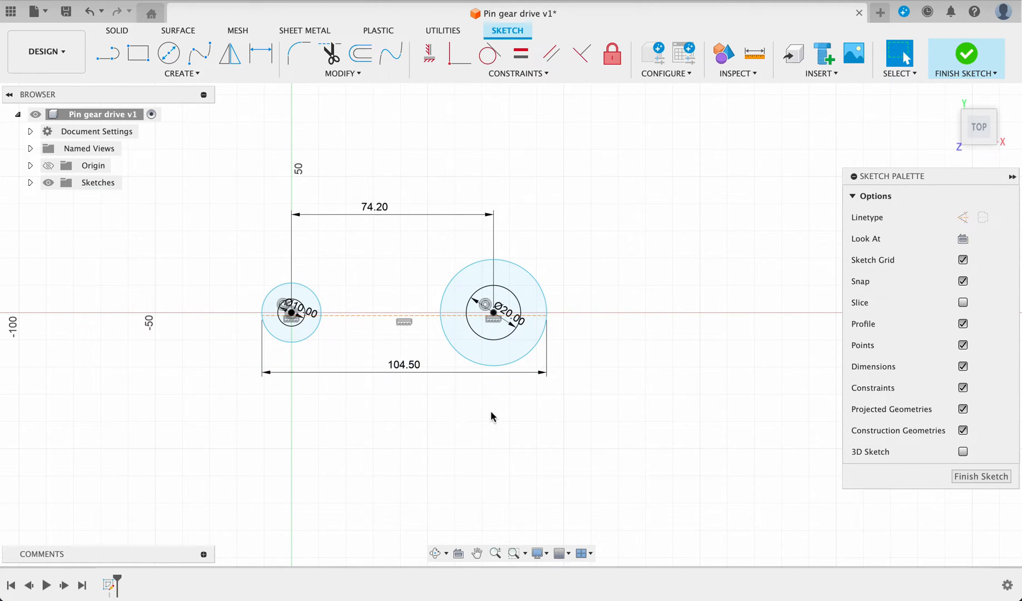
left_click(107, 54)
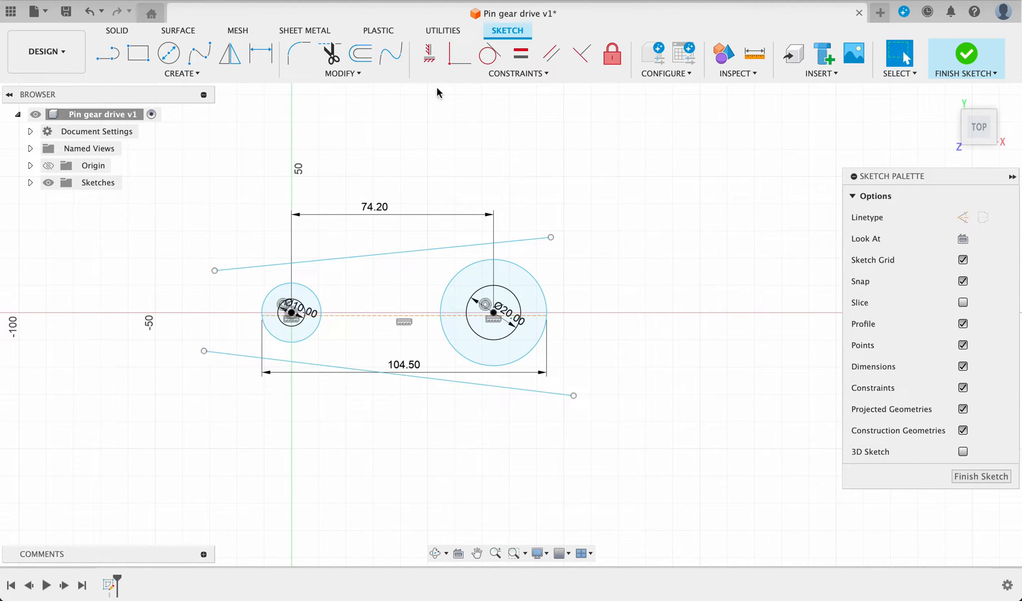
left_click(381, 255)
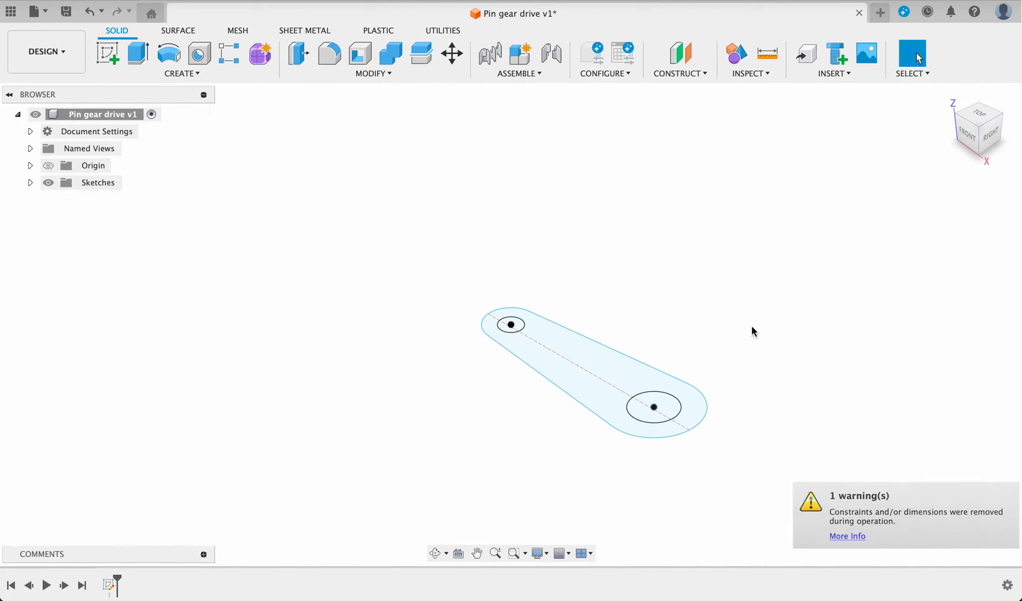
- Extrude the arm profile 10 mm into a solid two-hole link
left_click(137, 53)
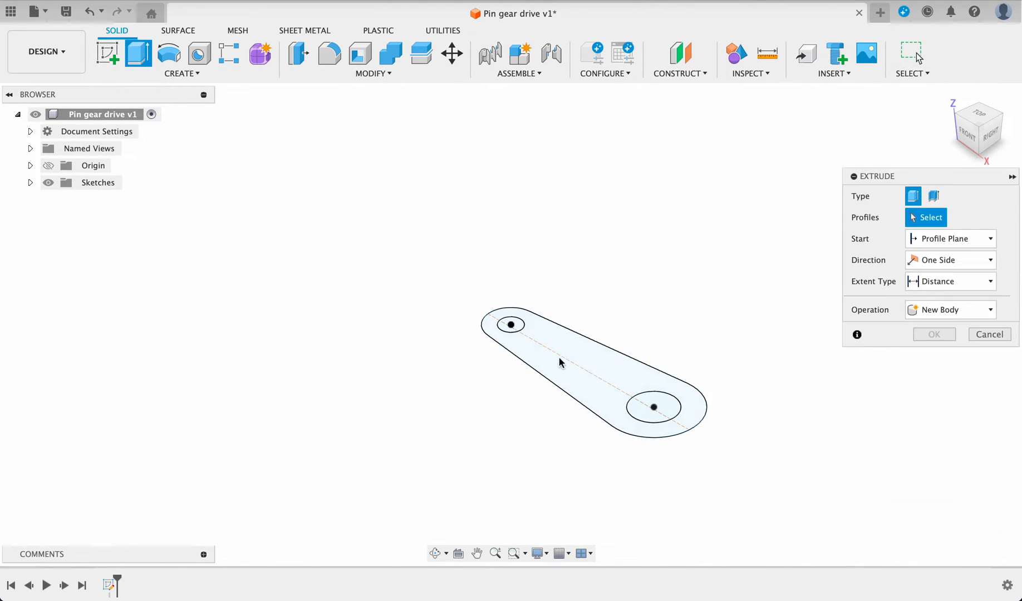
left_click(559, 363)
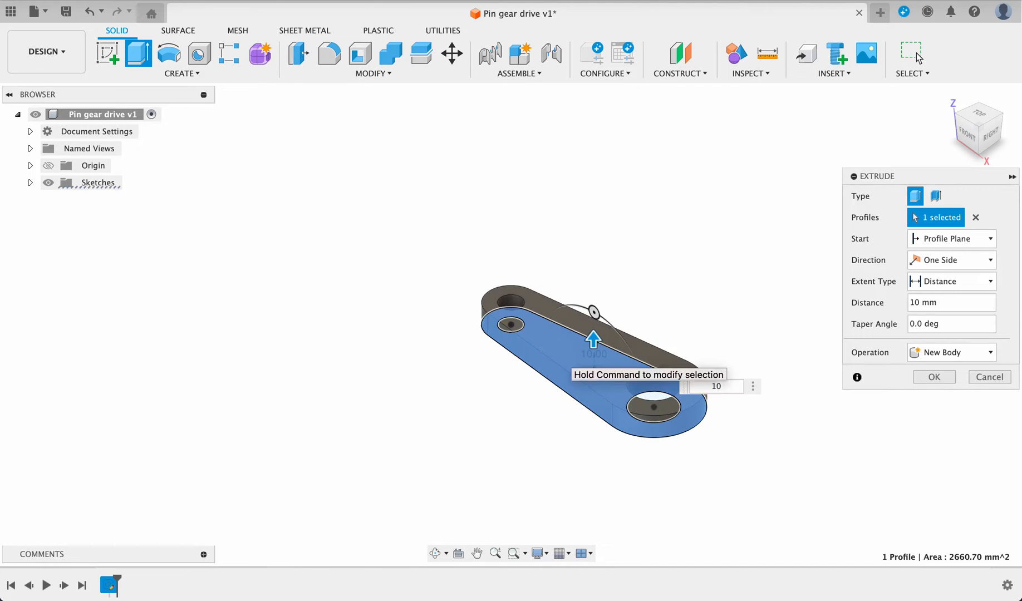
left_click(934, 377)
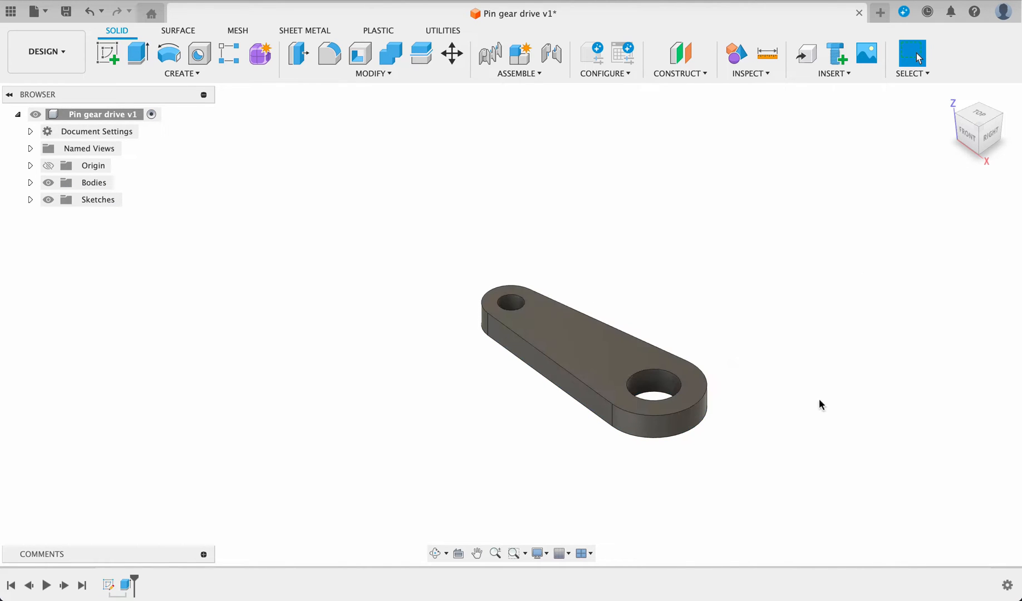
mouse_move(715, 344)
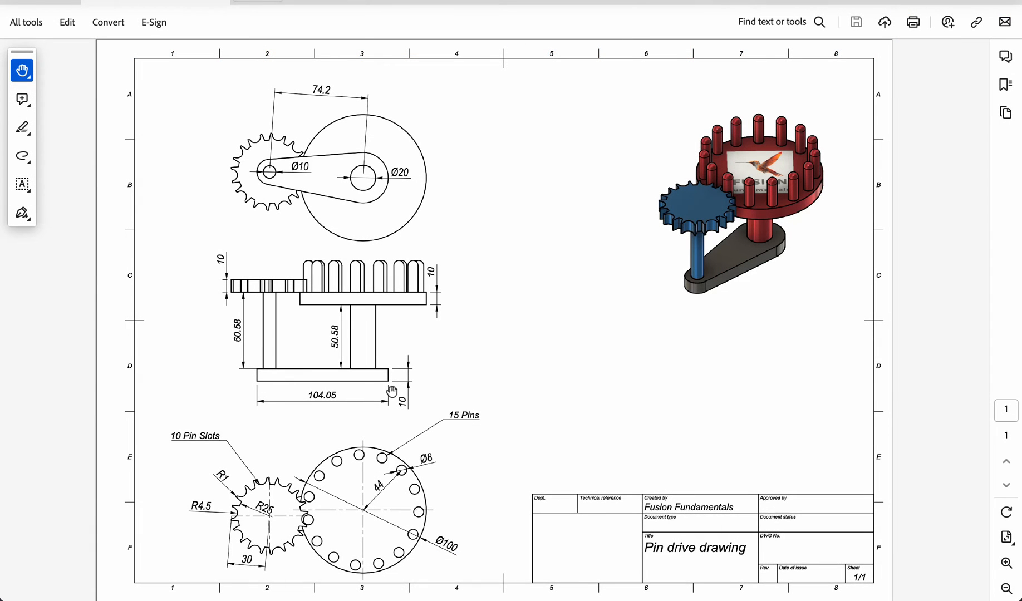
mouse_move(417, 301)
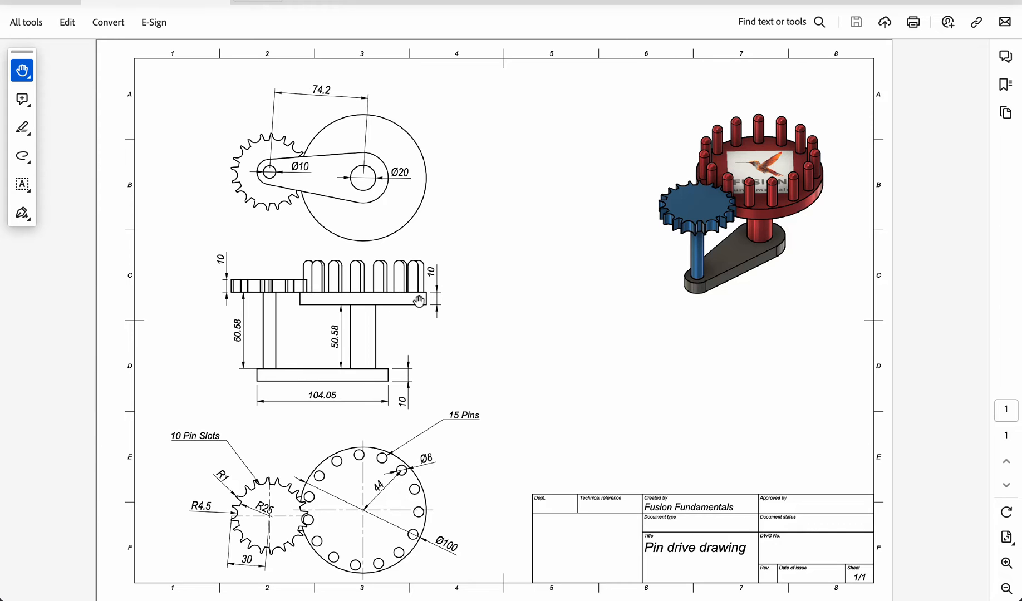
mouse_move(340, 352)
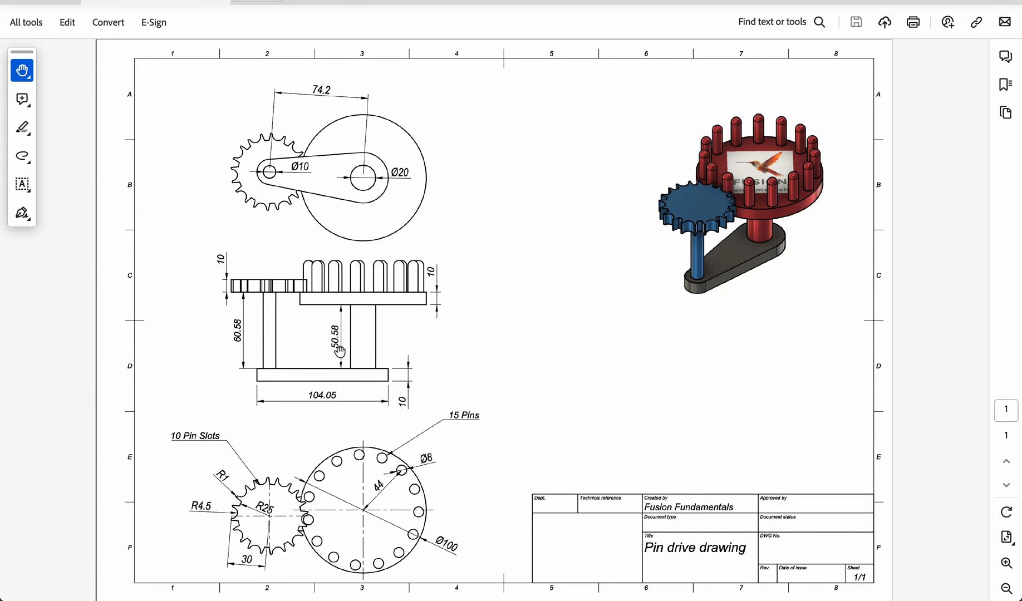
mouse_move(243, 334)
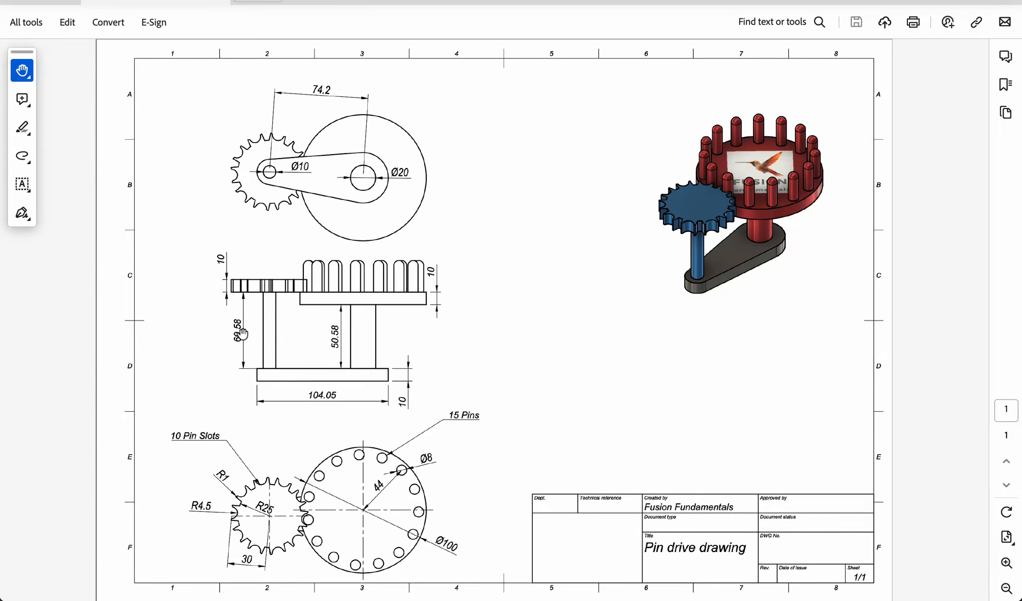
mouse_move(398, 398)
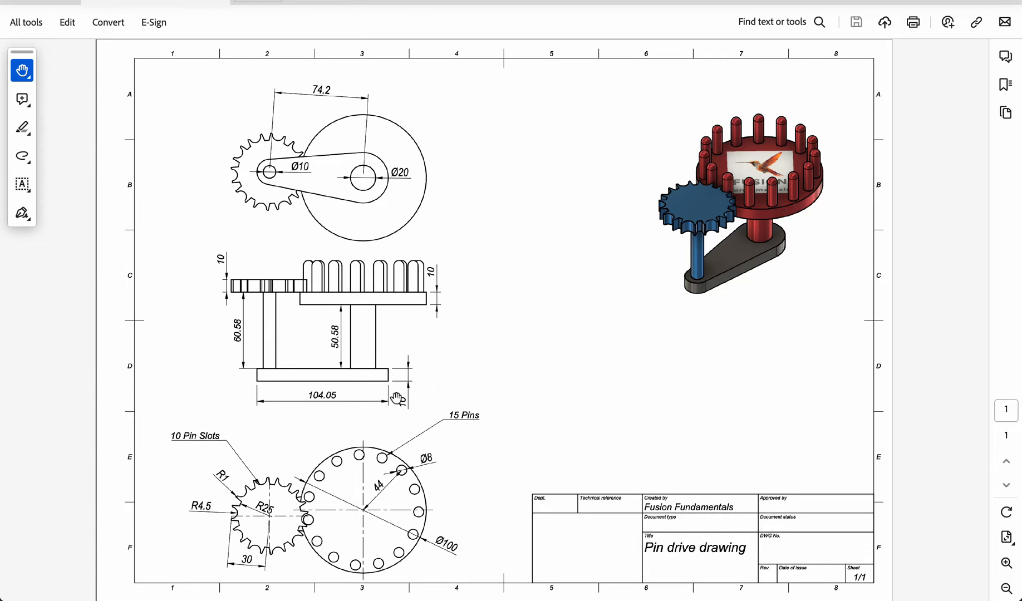
mouse_move(422, 383)
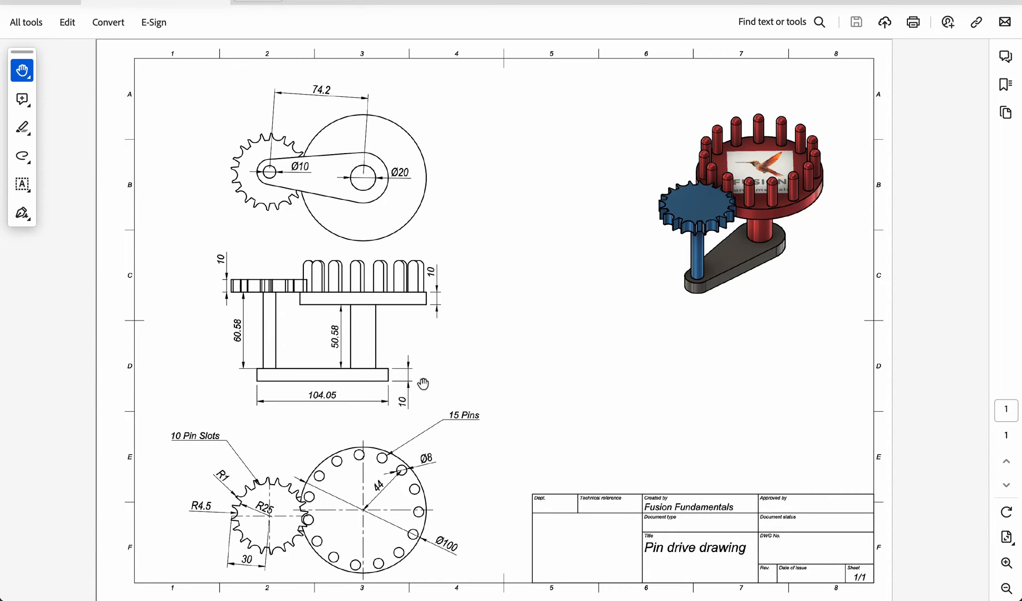
mouse_move(396, 379)
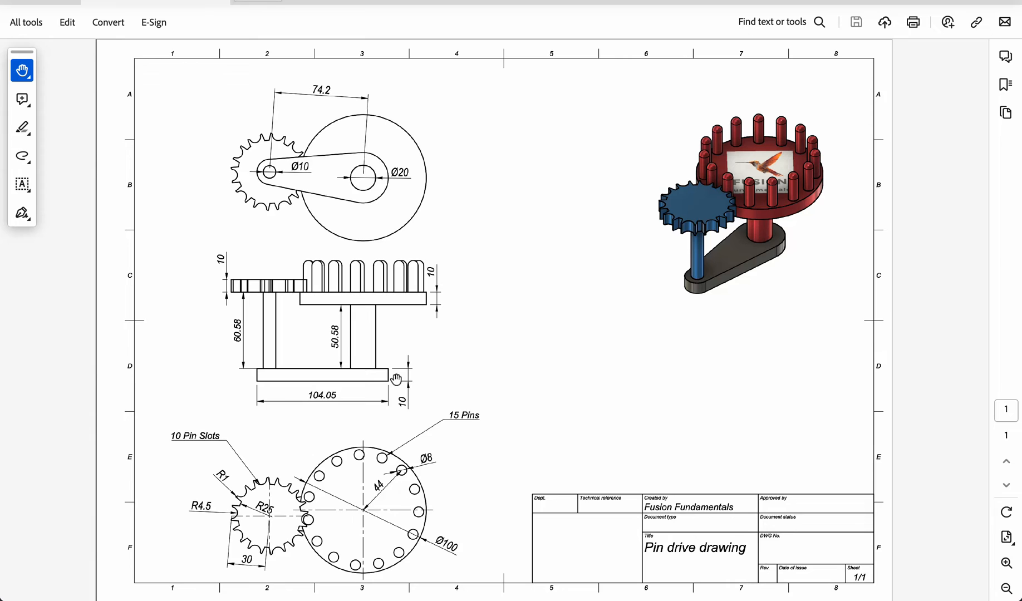
mouse_move(461, 333)
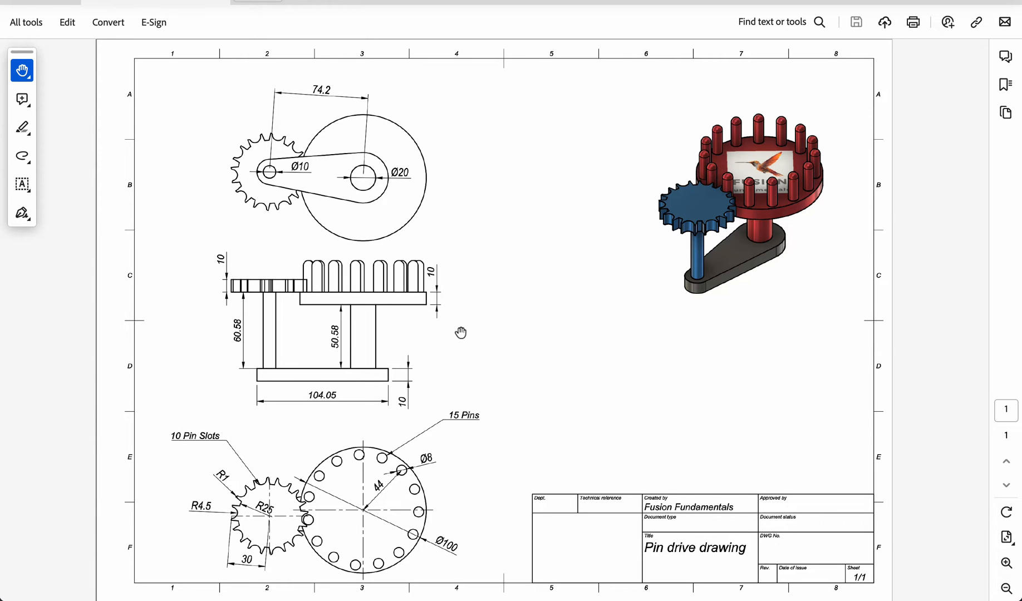
mouse_move(477, 343)
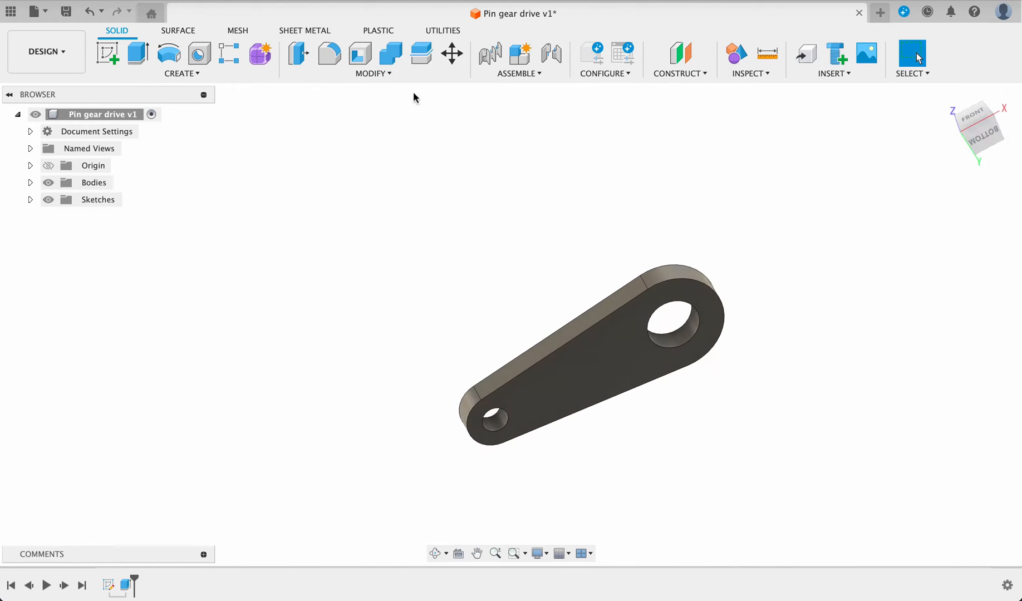
- Sketch on the arm's top face and project the 20 mm large hole edge
left_click(574, 339)
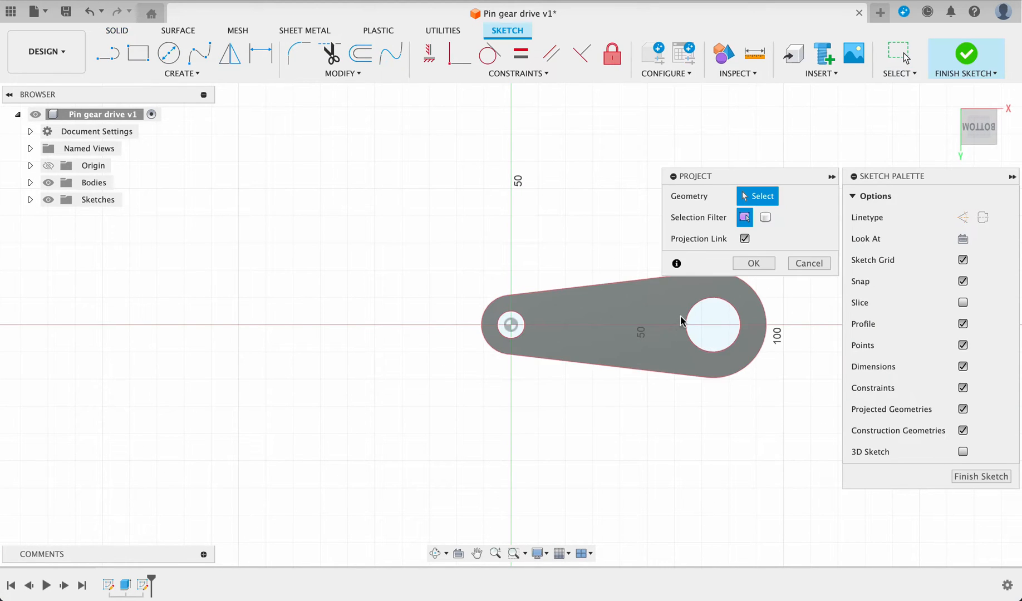
left_click(511, 325)
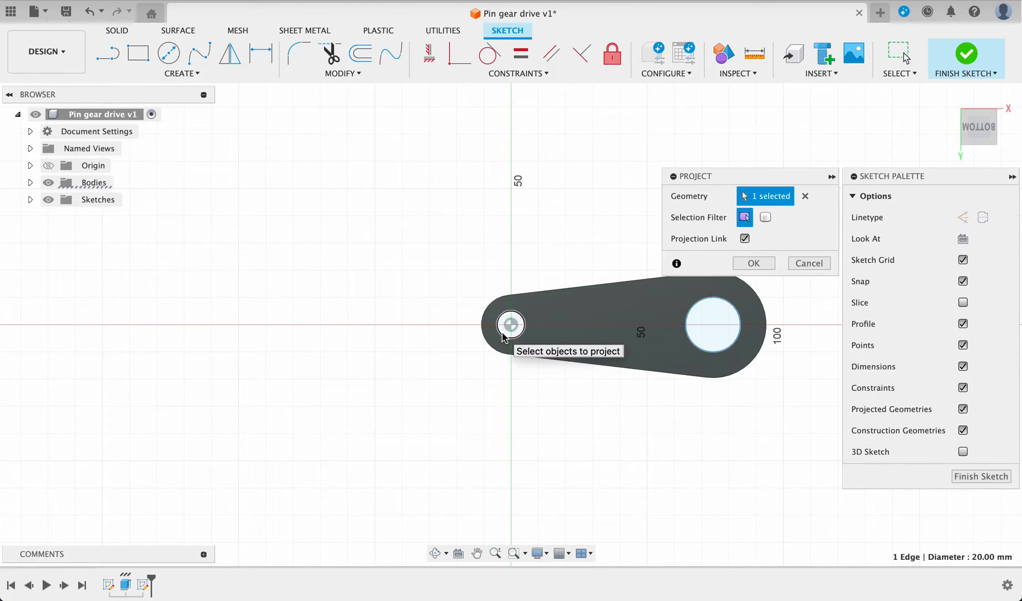
left_click(753, 263)
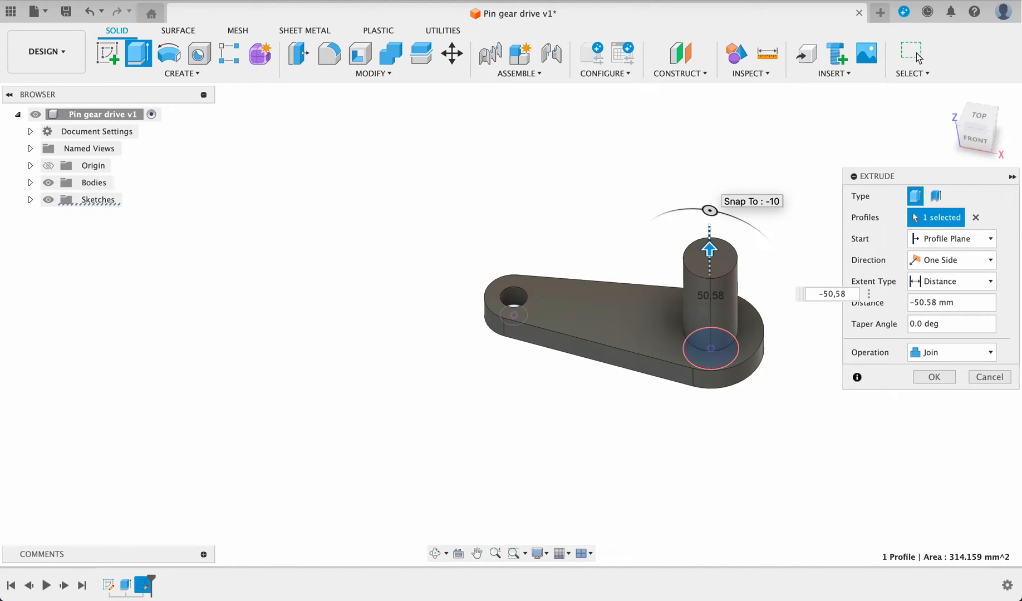
- Extrude the large hole profile 70.58 mm into a post as a New Body
type("-10-10")
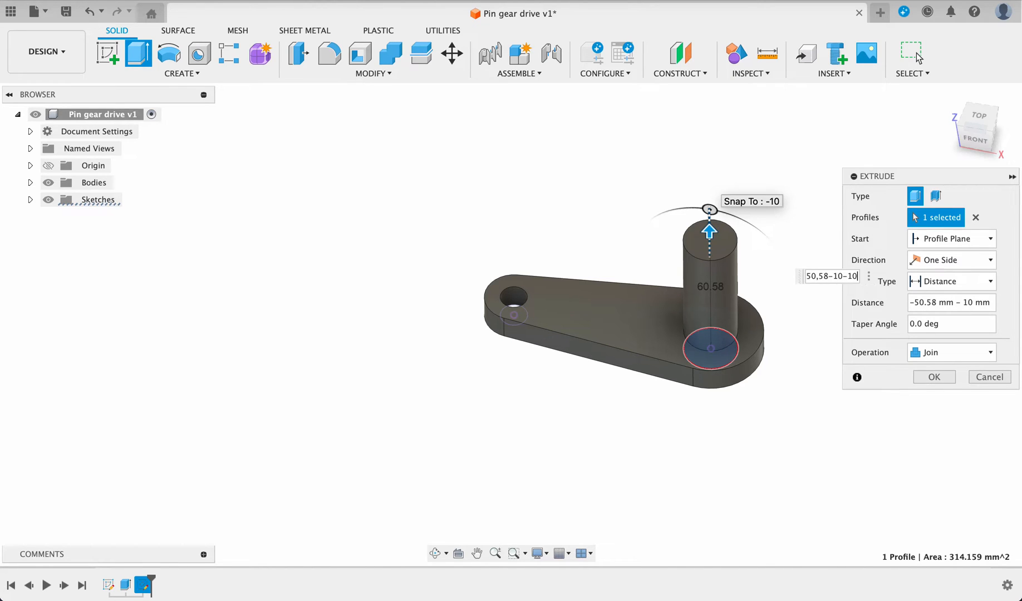
left_click(934, 377)
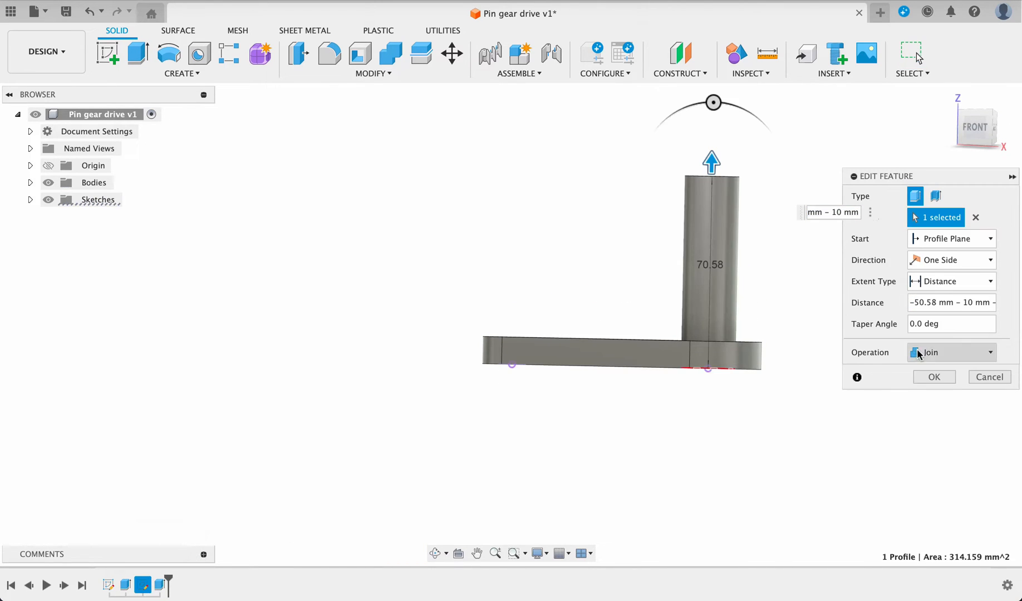
left_click(950, 353)
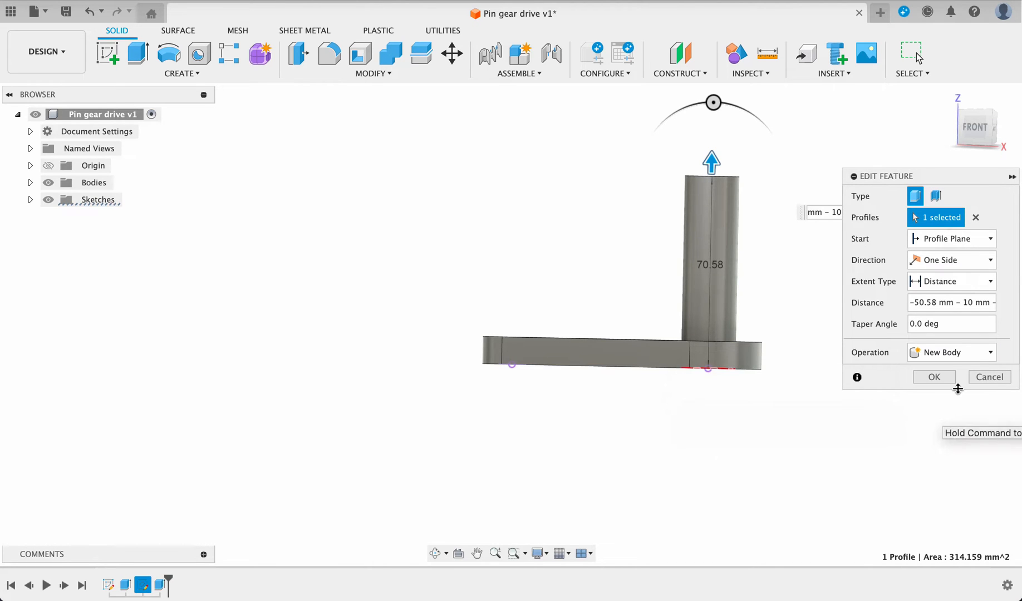
left_click(934, 377)
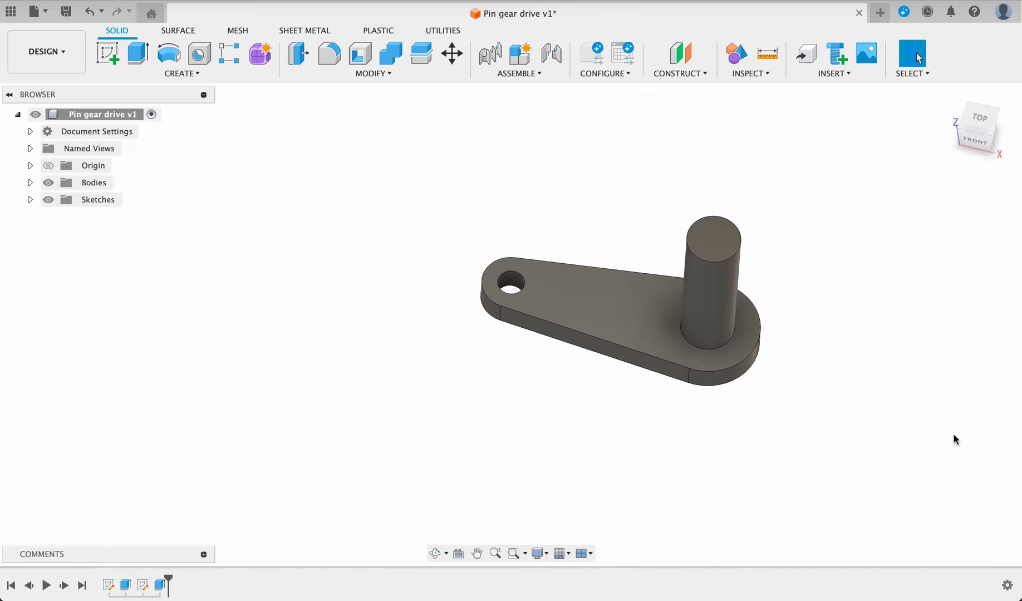
mouse_move(514, 293)
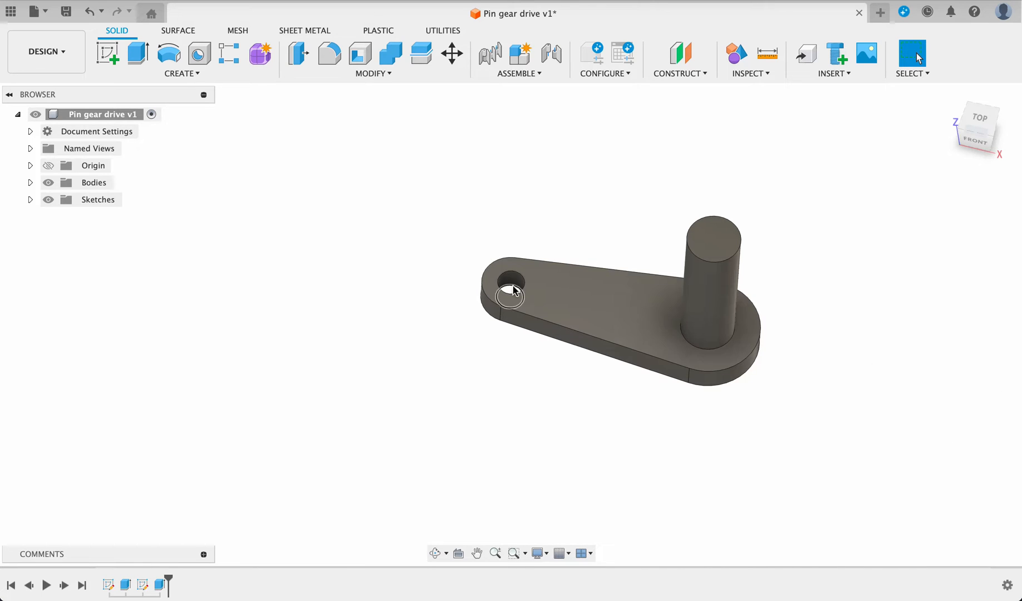
- Extrude the small hole profile by -60.58 - 10 mm into a thinner post
left_click(137, 53)
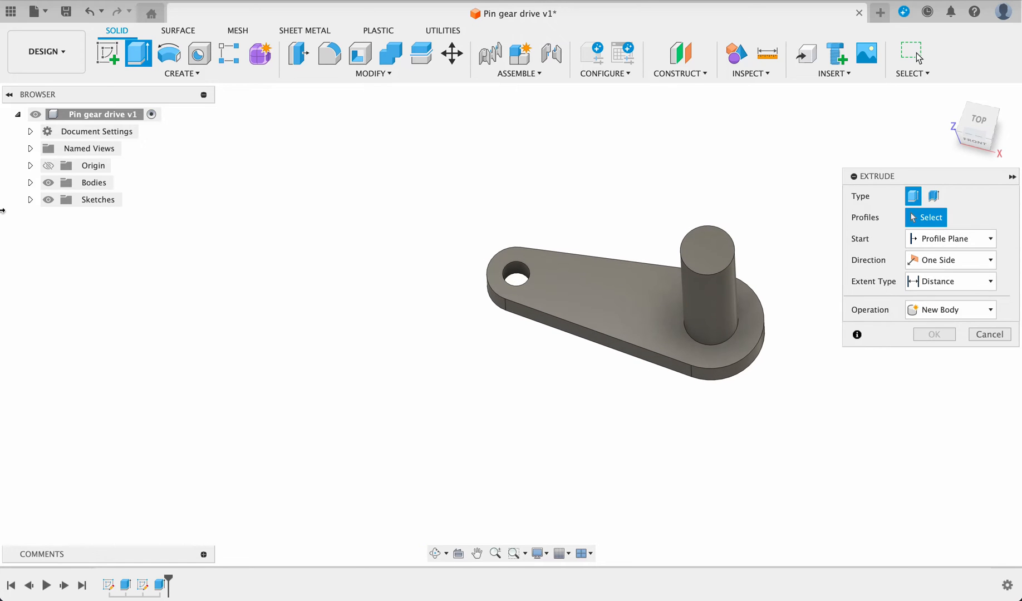
left_click(30, 199)
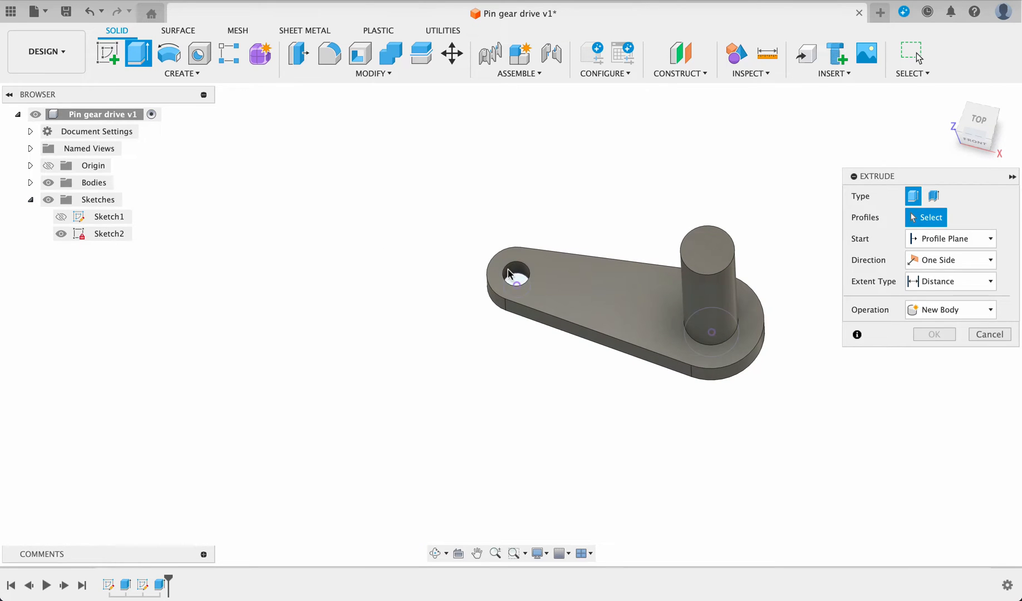
left_click(514, 274)
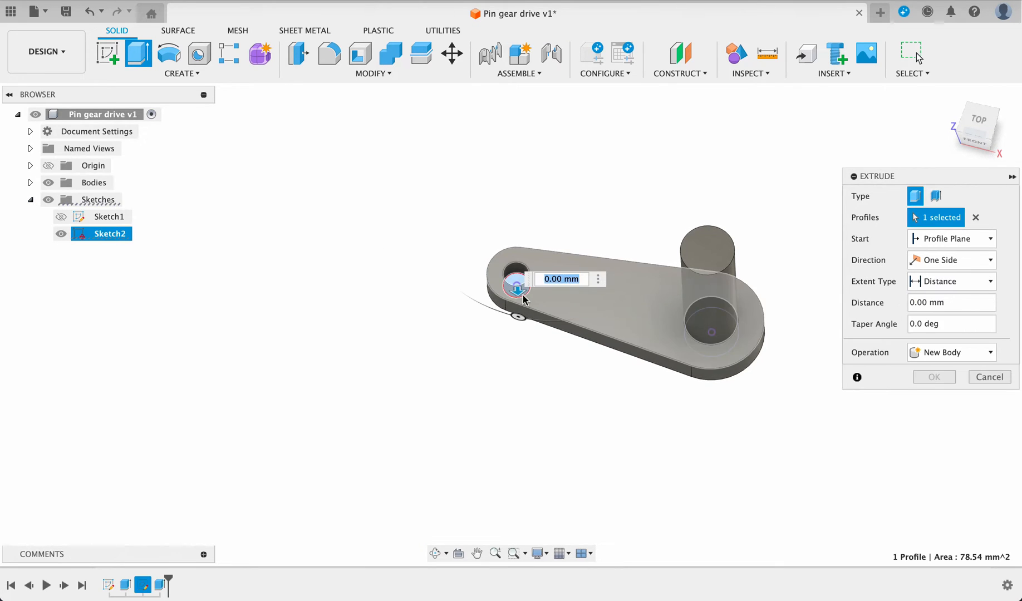
type("-6")
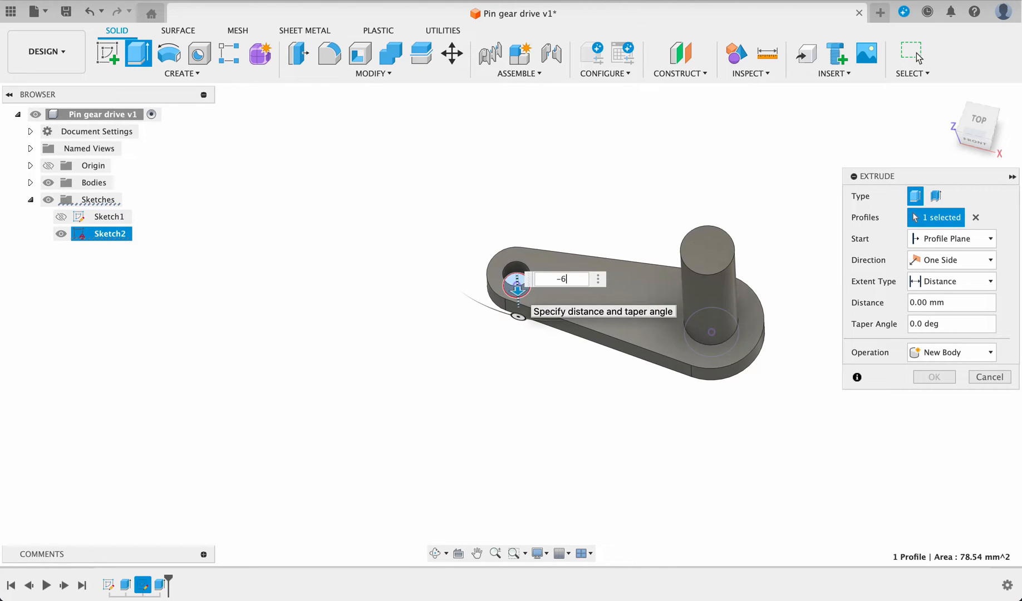
type("60,58")
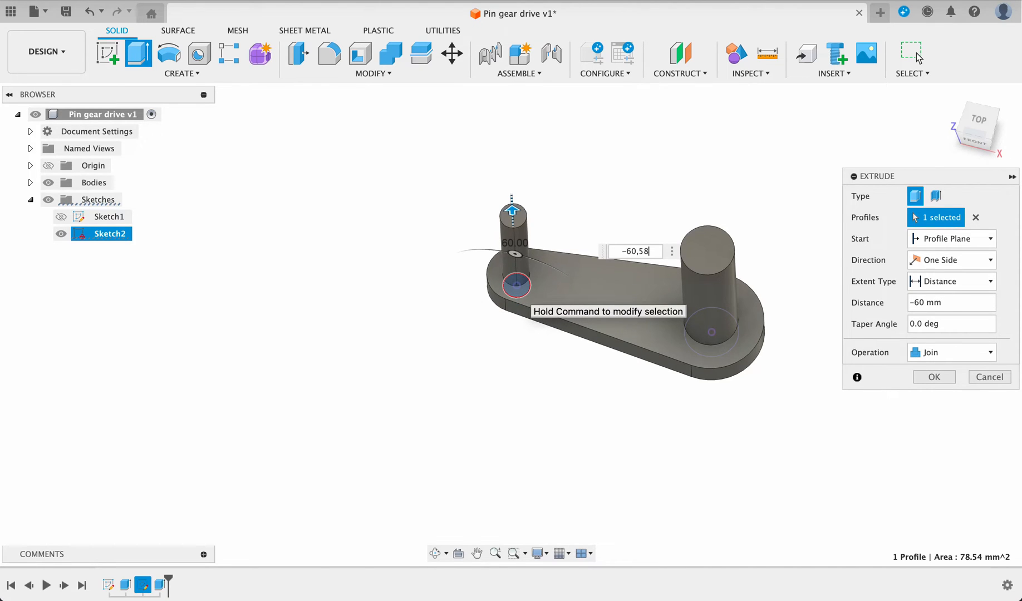
type("-10")
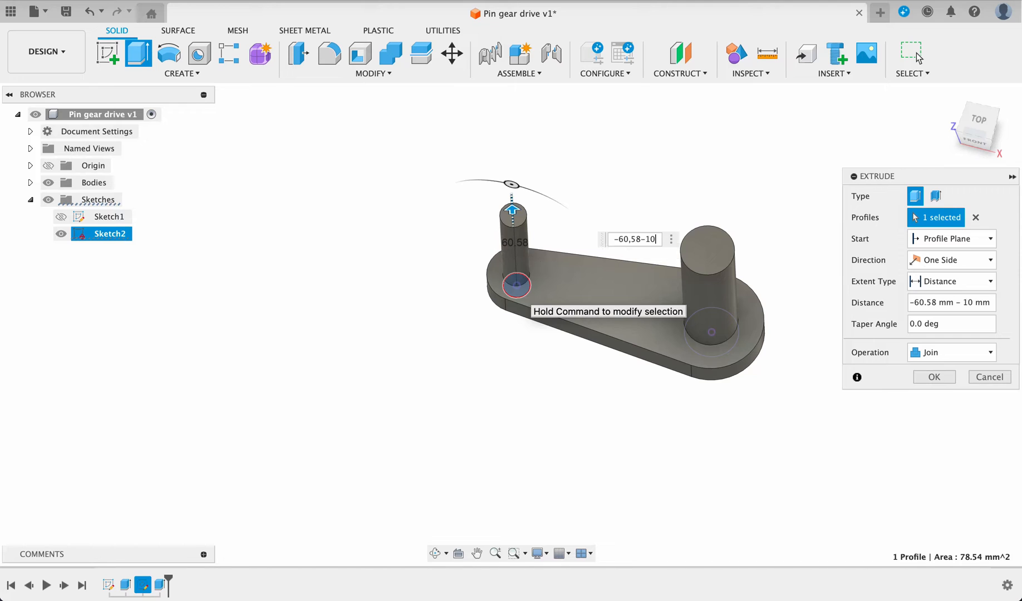
left_click(934, 377)
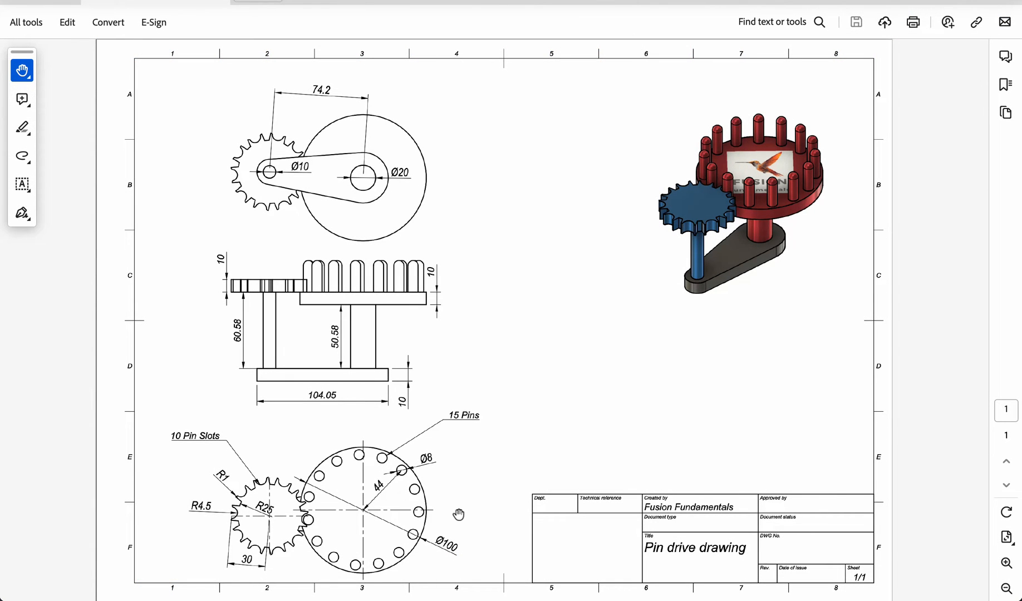
mouse_move(359, 529)
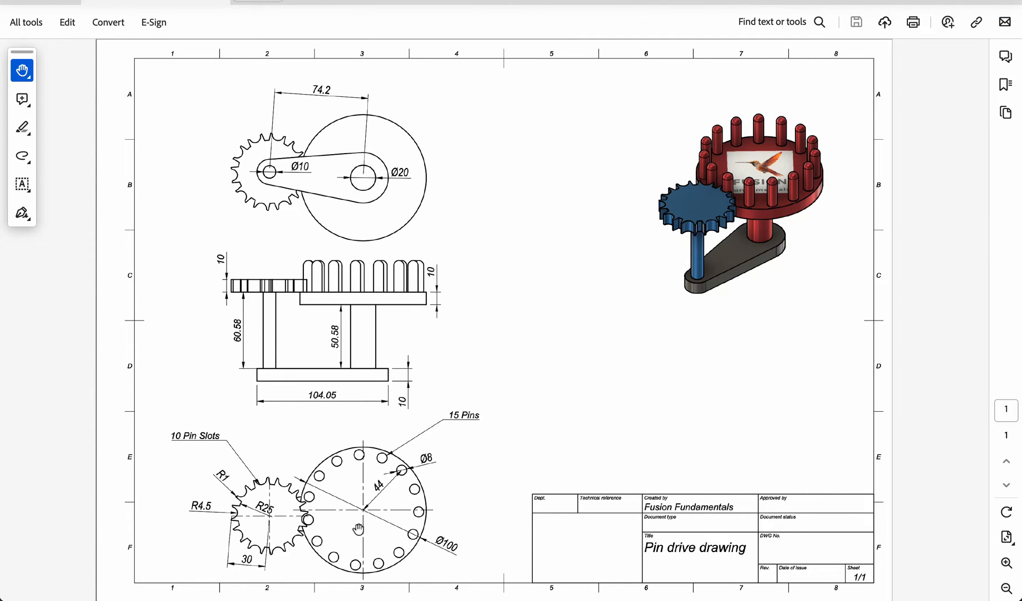
mouse_move(404, 466)
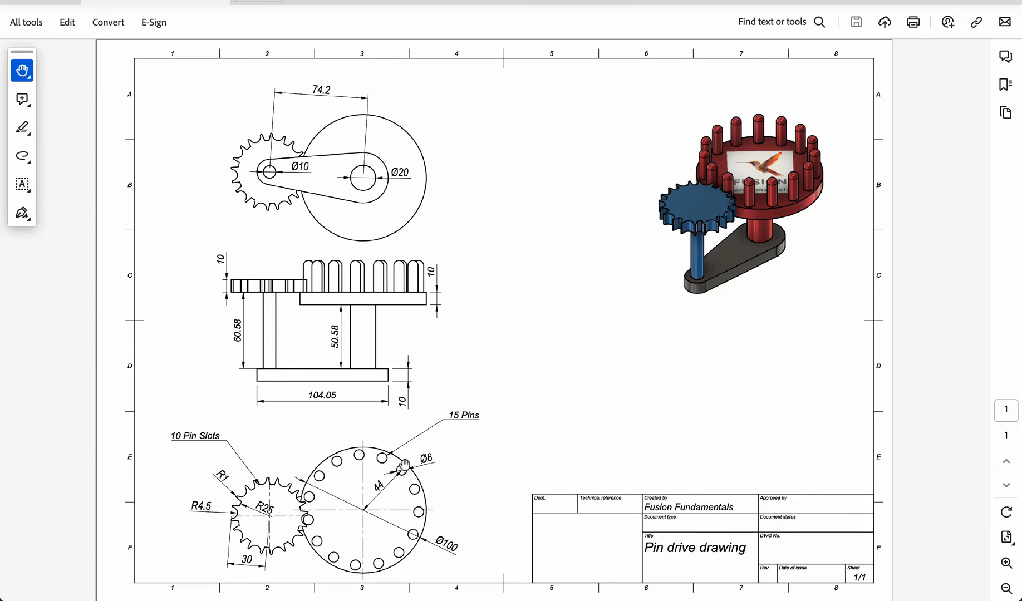
mouse_move(444, 467)
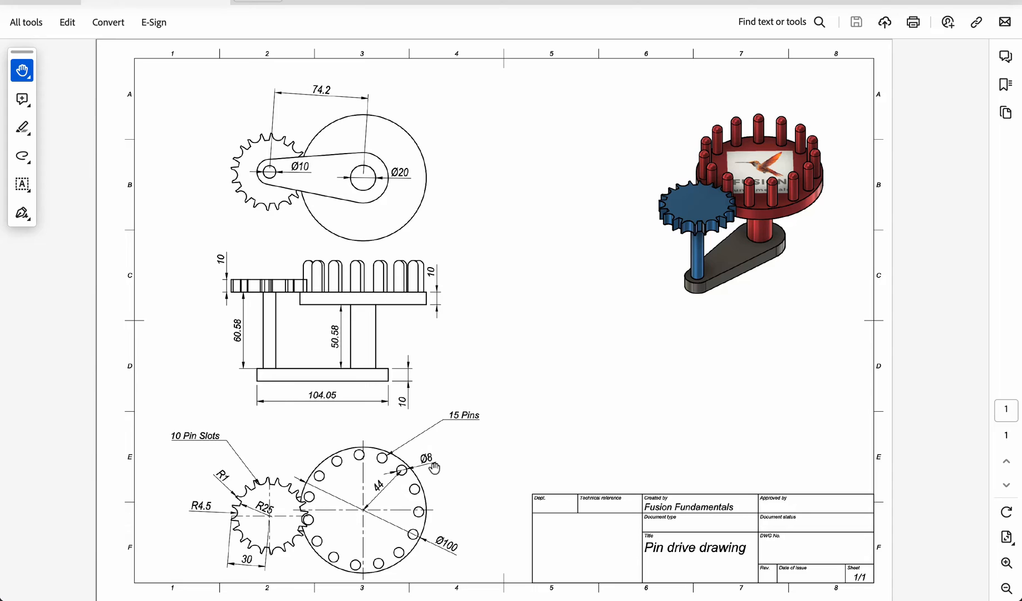
mouse_move(352, 510)
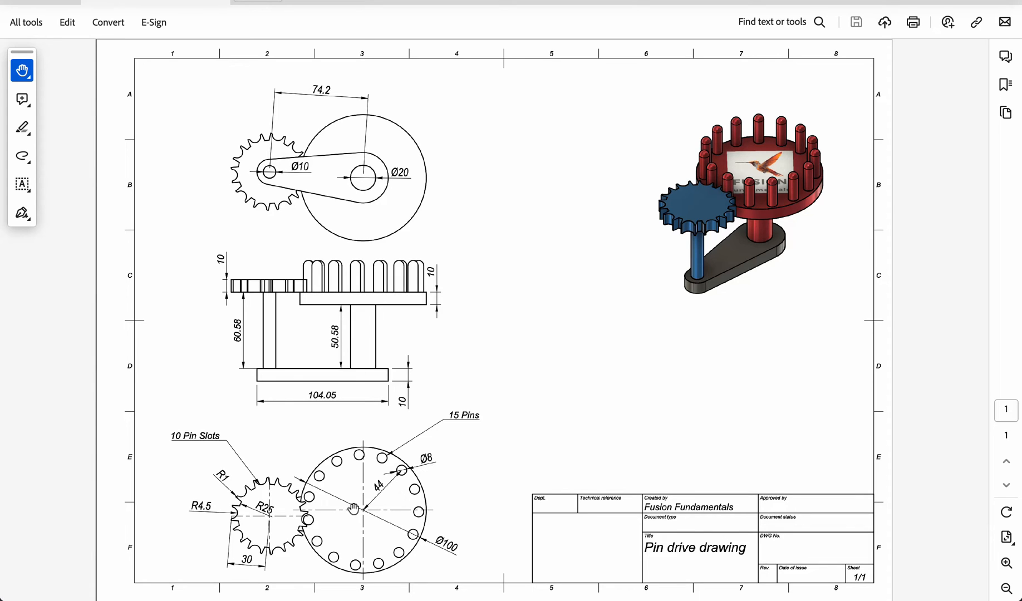
mouse_move(399, 477)
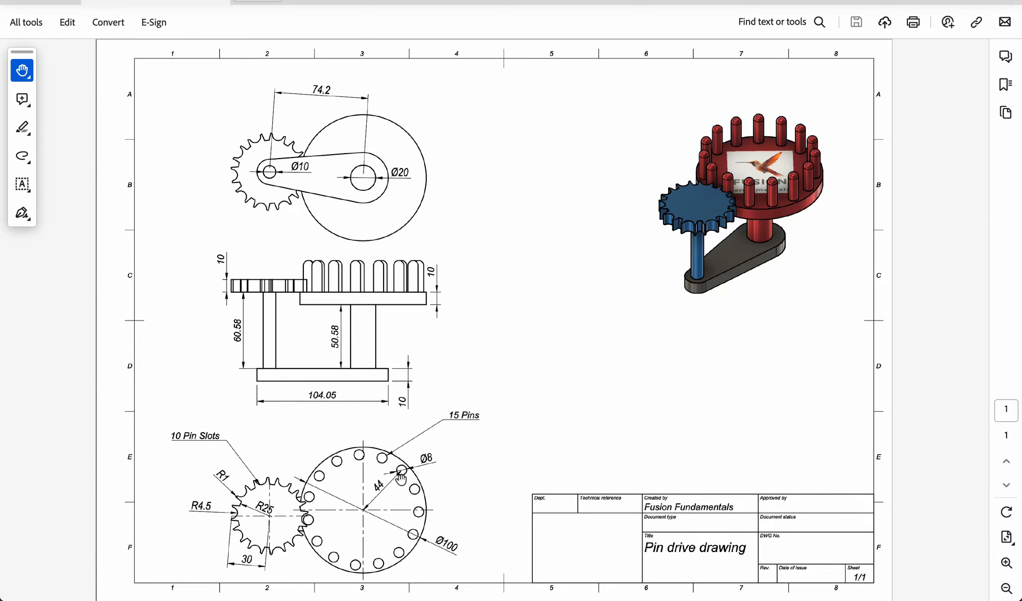
mouse_move(431, 560)
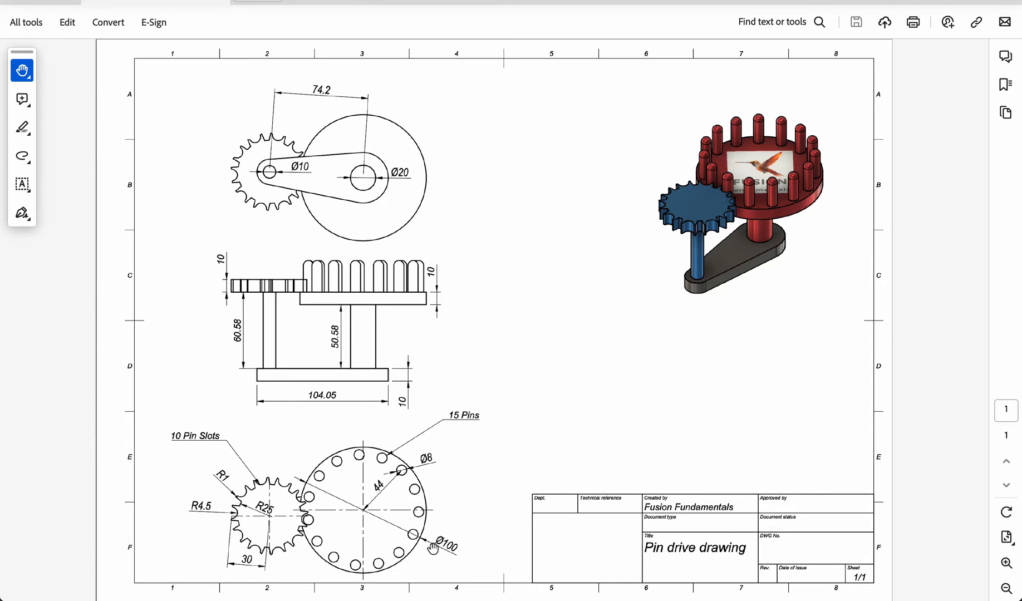
mouse_move(303, 532)
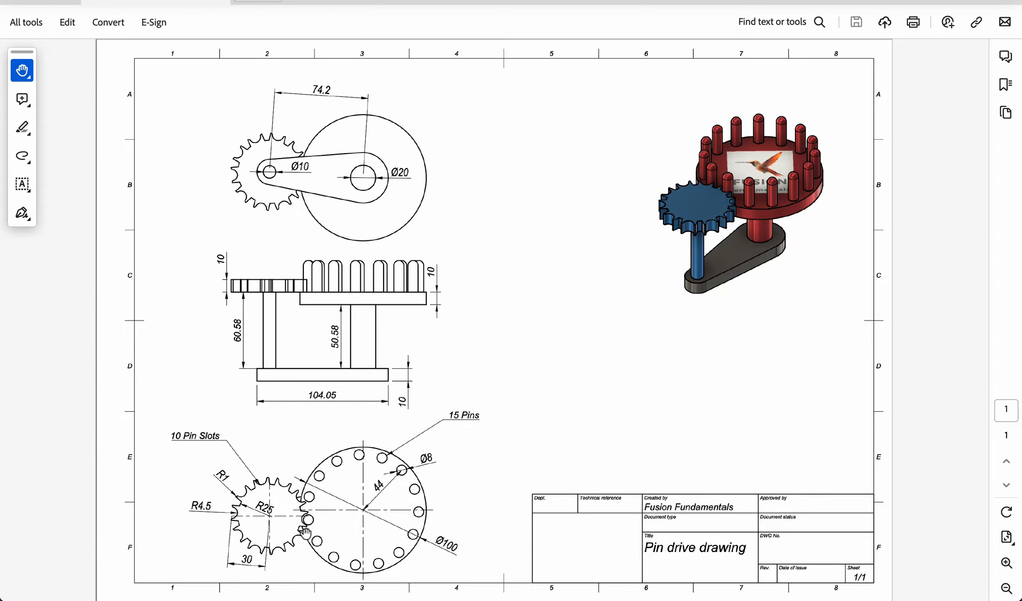
mouse_move(563, 486)
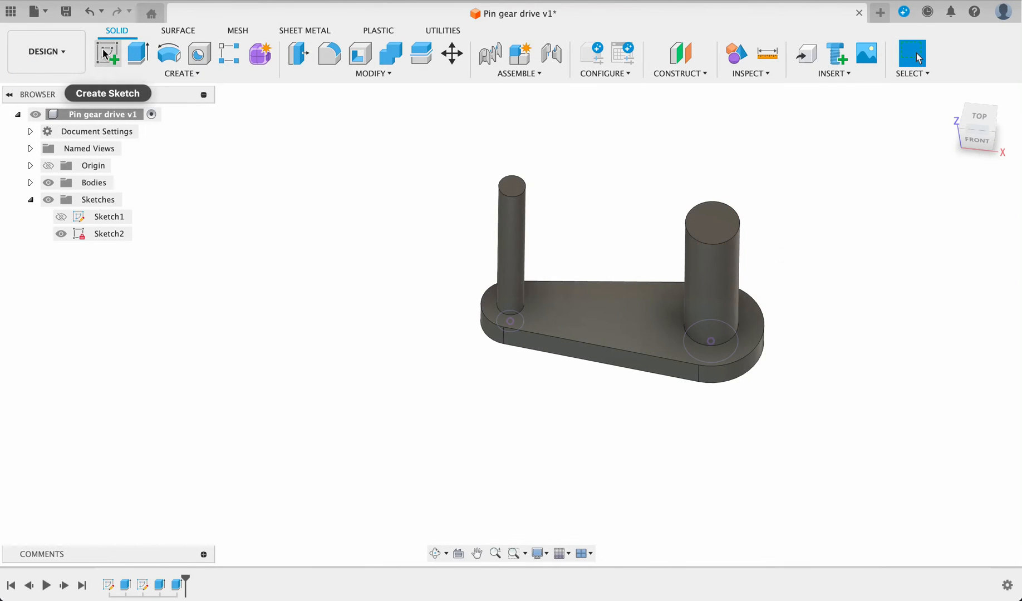
- Sketch on the tall post's top face, project its edge, and draw a Ø100 circle
left_click(107, 54)
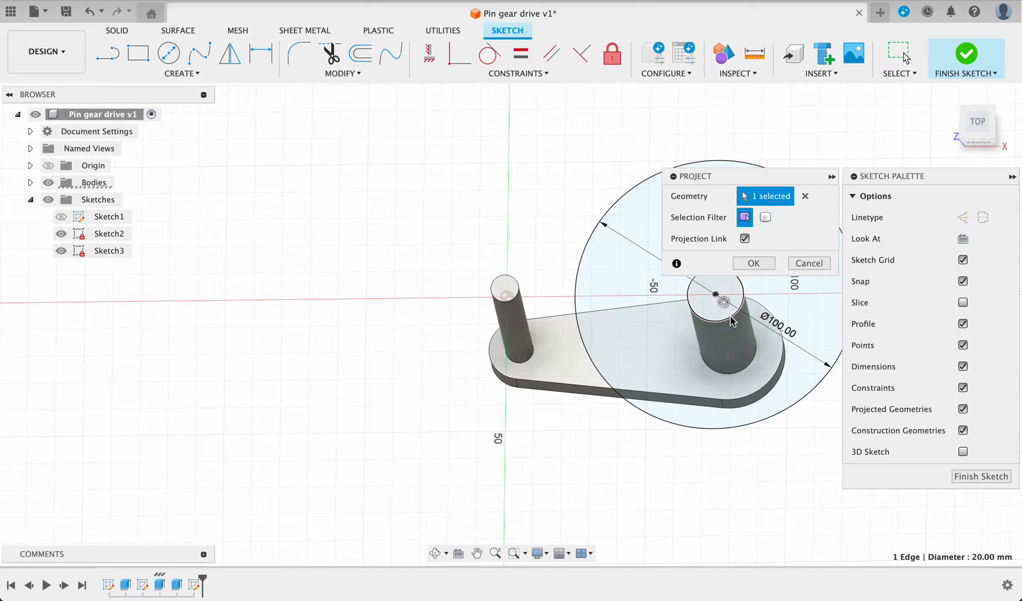
left_click(753, 263)
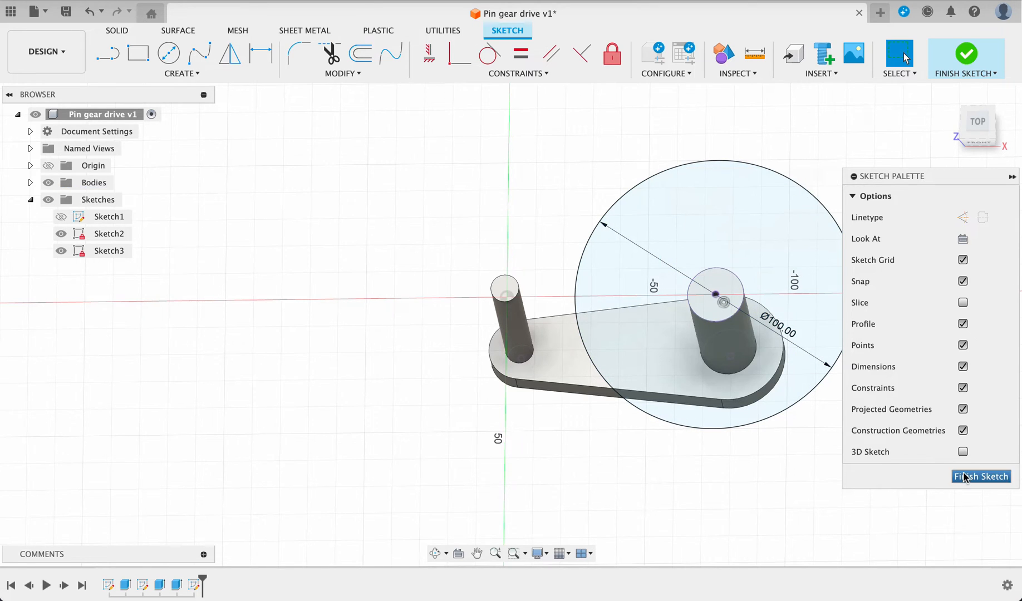
left_click(981, 477)
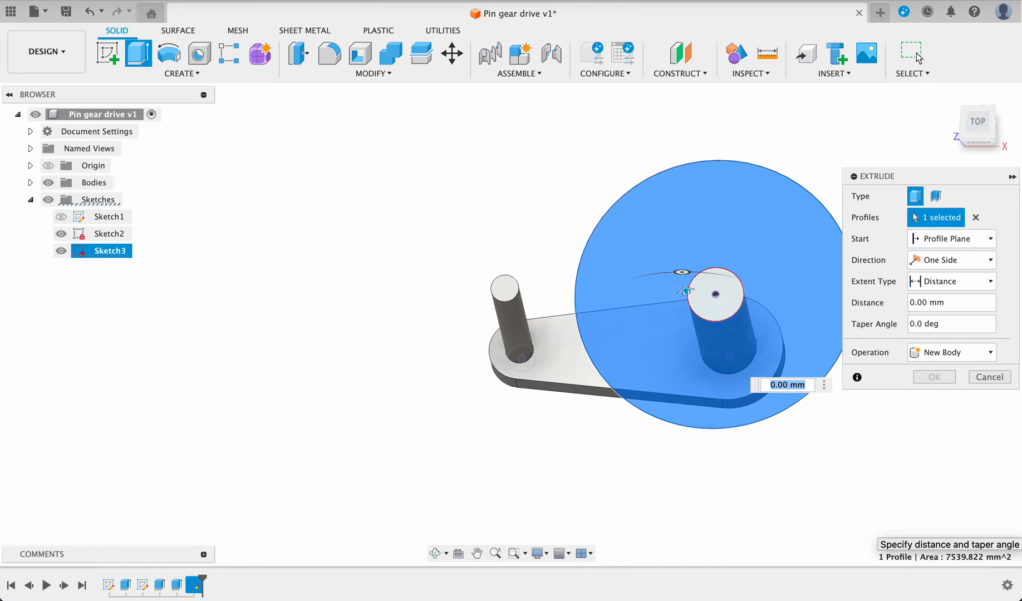
- Extrude the 100 mm wheel disc 10 mm downward as a new body
type("-10")
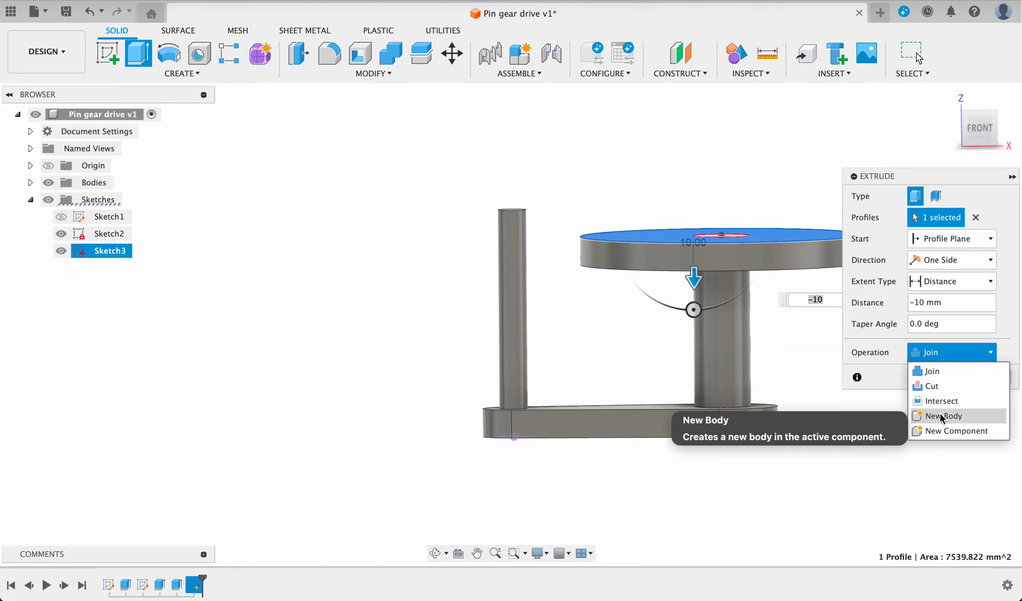
left_click(942, 416)
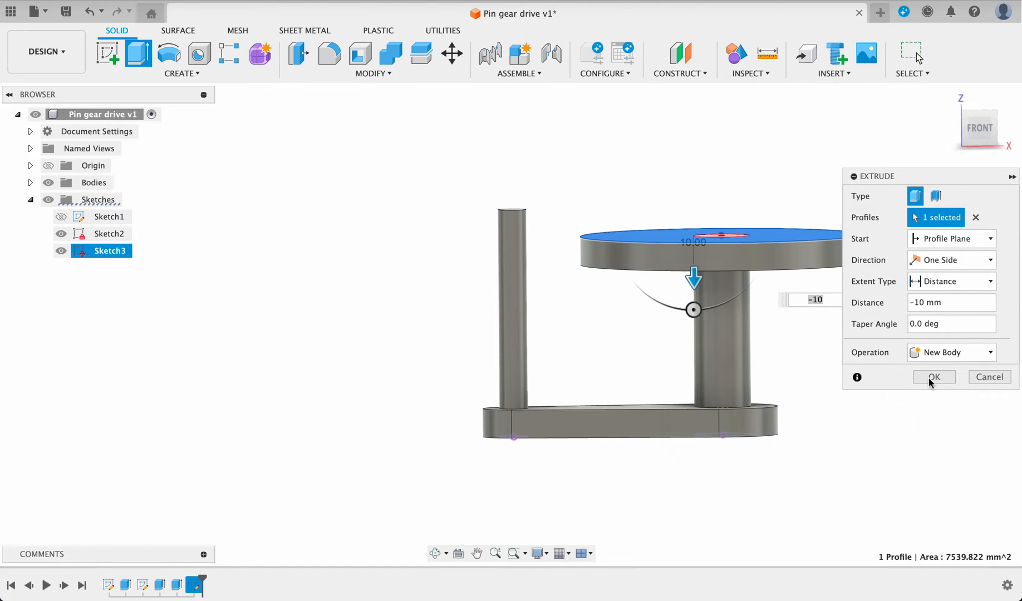
left_click(932, 377)
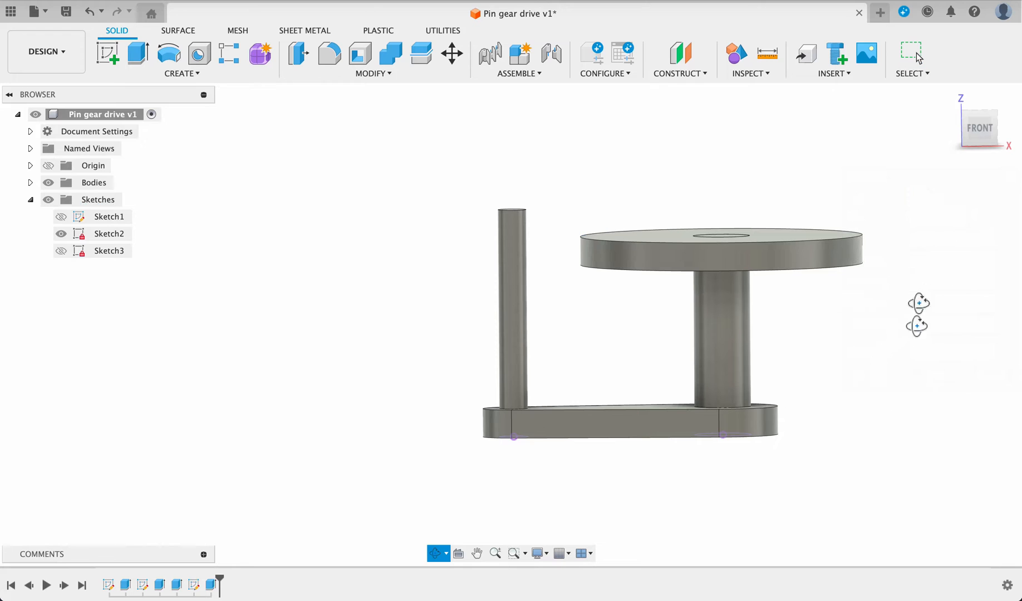
left_click(977, 122)
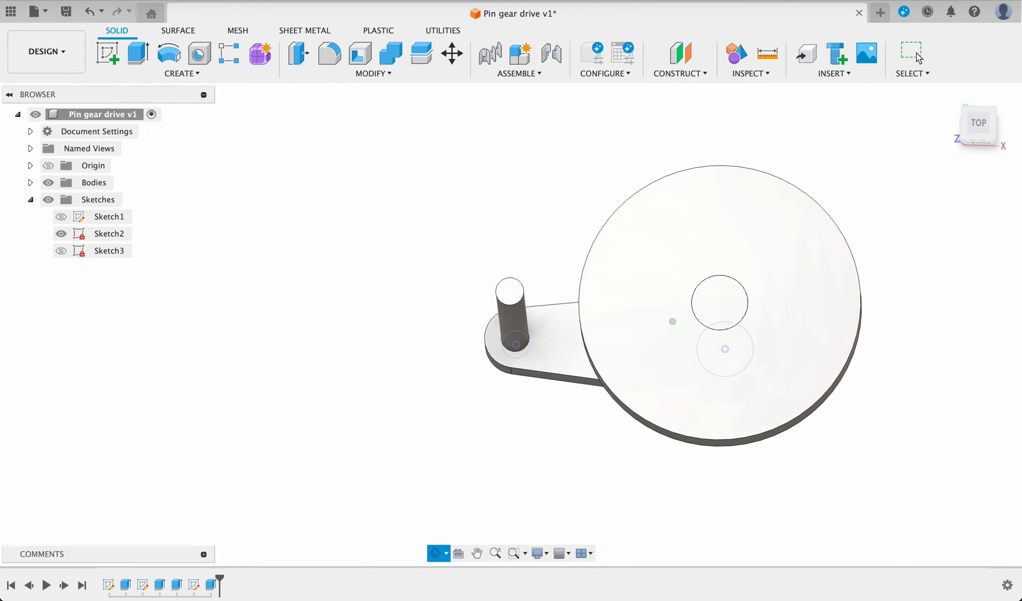
- Sketch a Ø8 pin circle on the disc top, 44 mm vertically above its centre
left_click(770, 235)
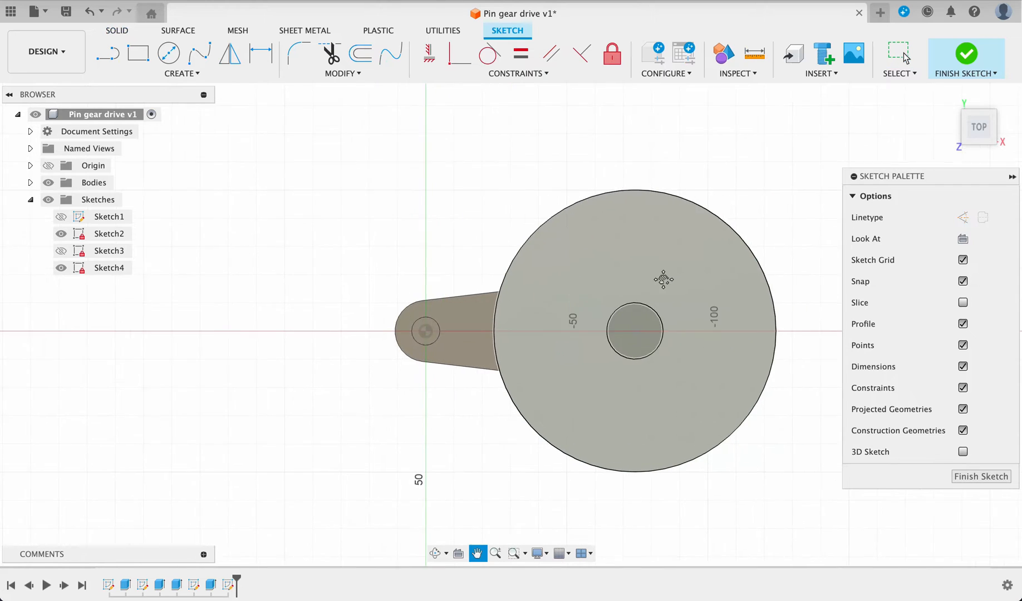
left_click(169, 53)
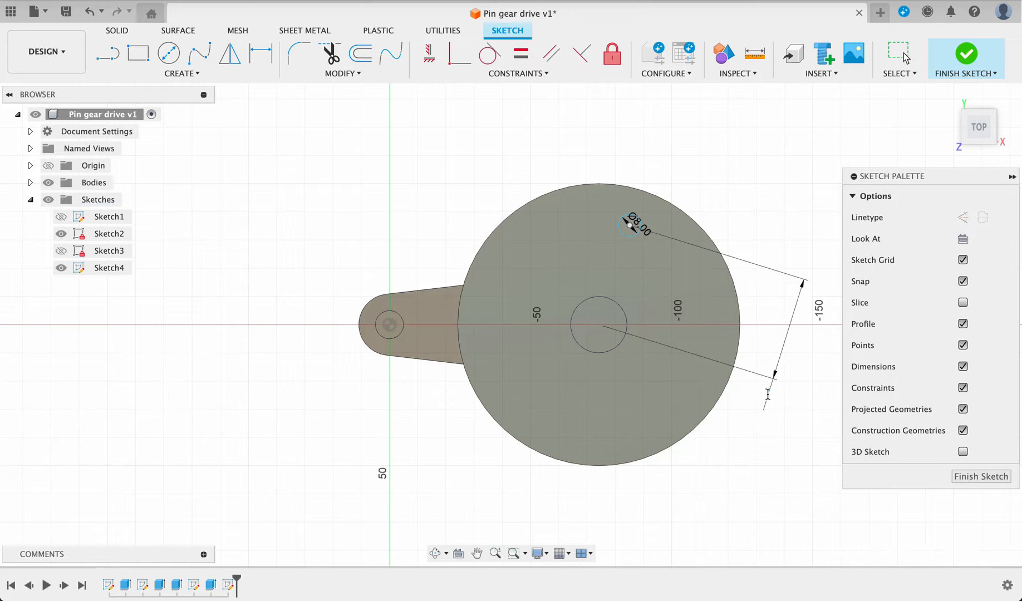
left_click(261, 53)
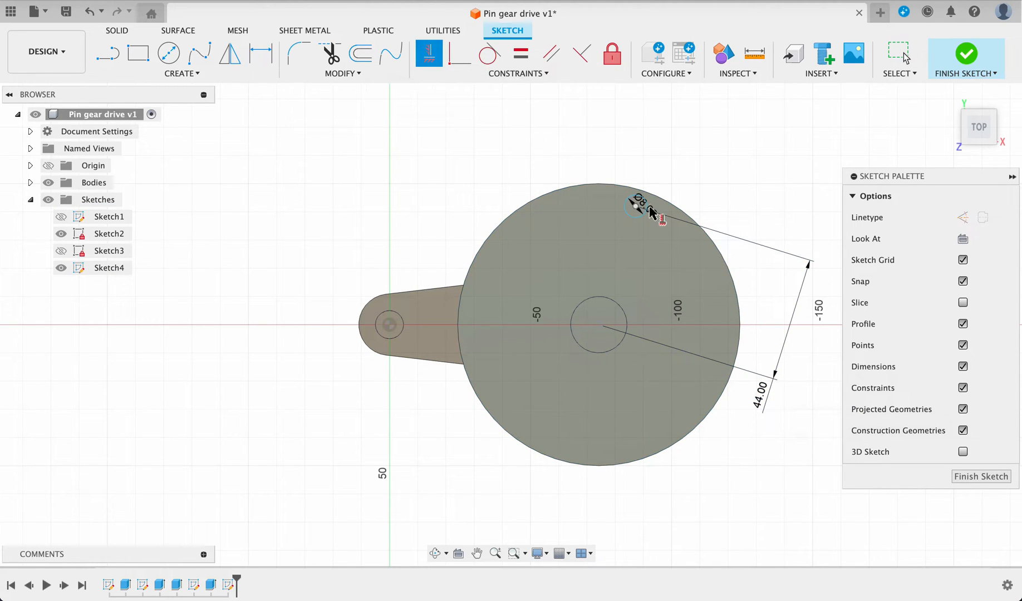
left_click(599, 325)
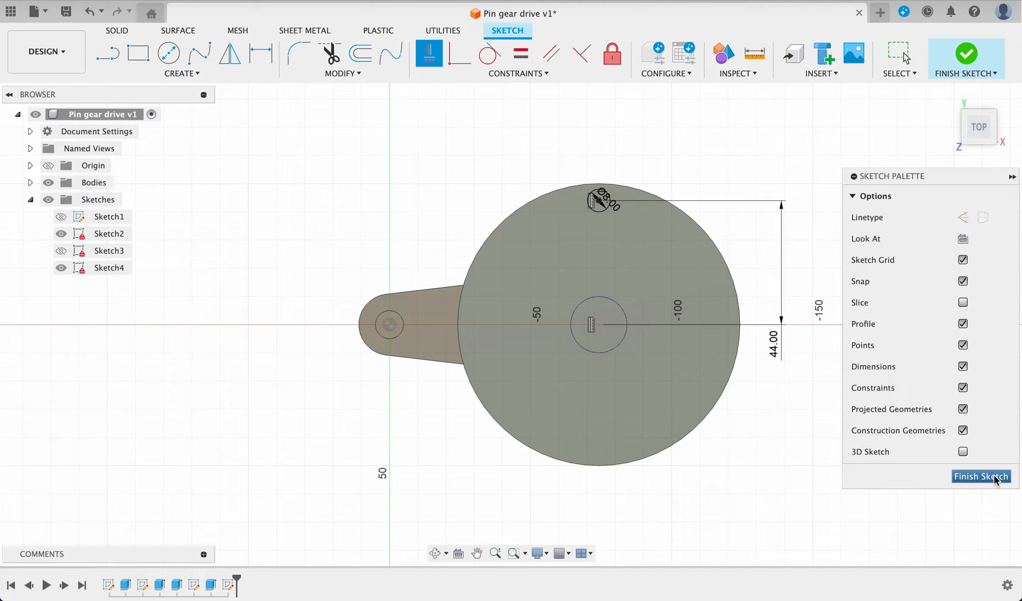
left_click(981, 476)
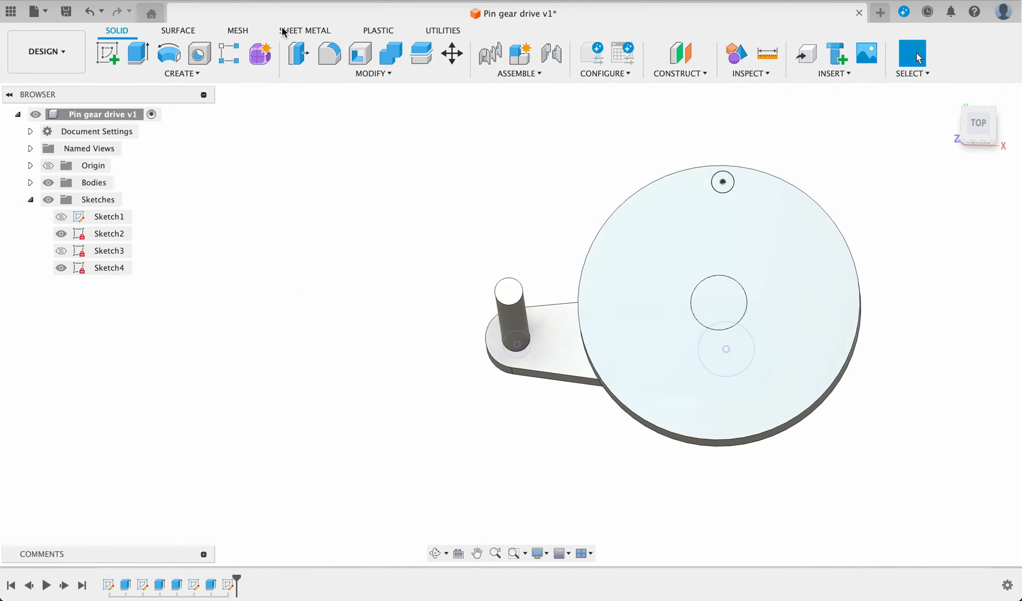
- Start an extrusion and select the 8 mm pin circle profile
left_click(138, 54)
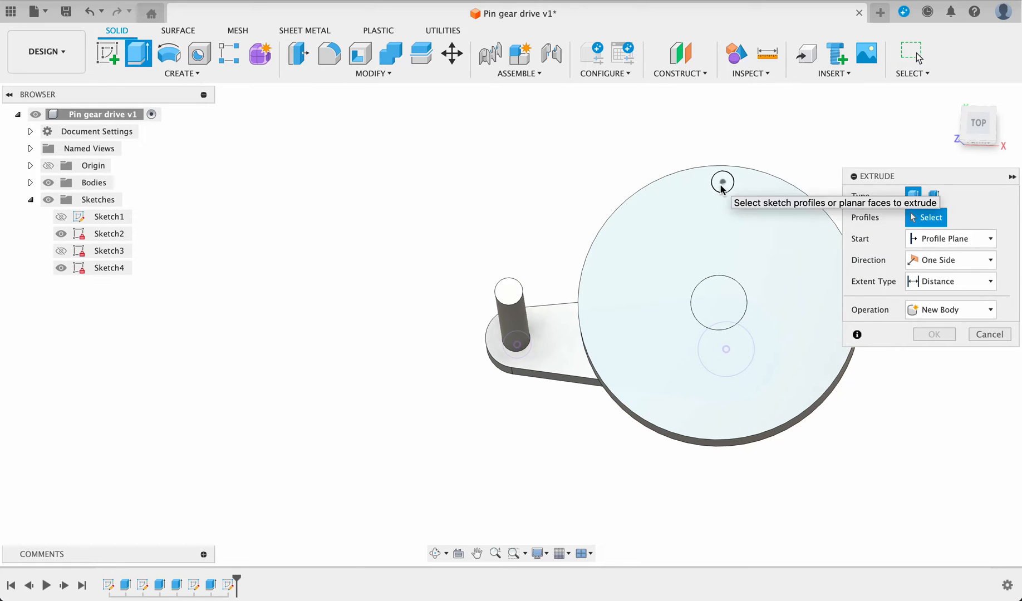
left_click(721, 182)
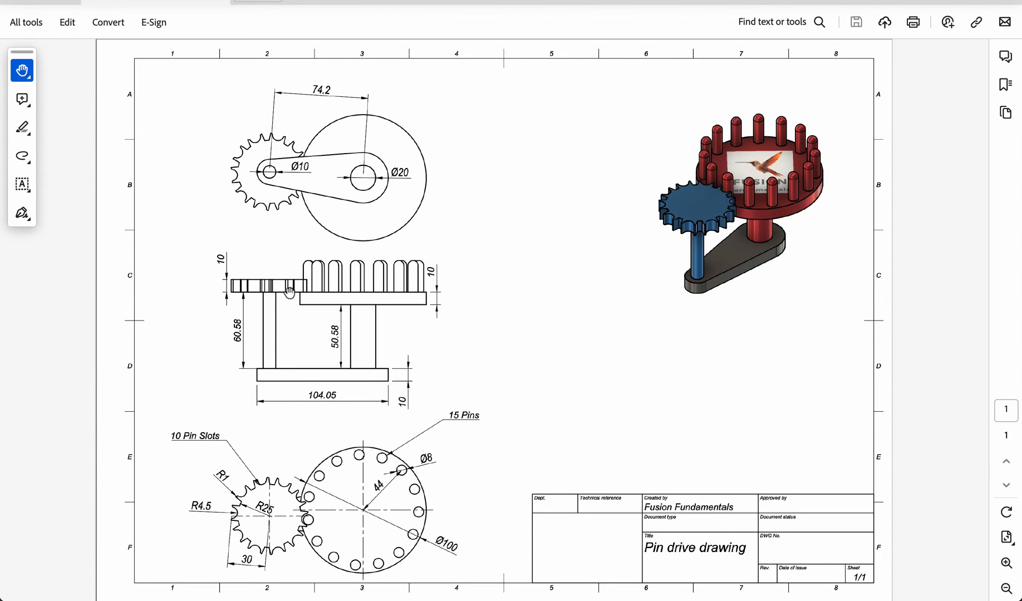
mouse_move(678, 335)
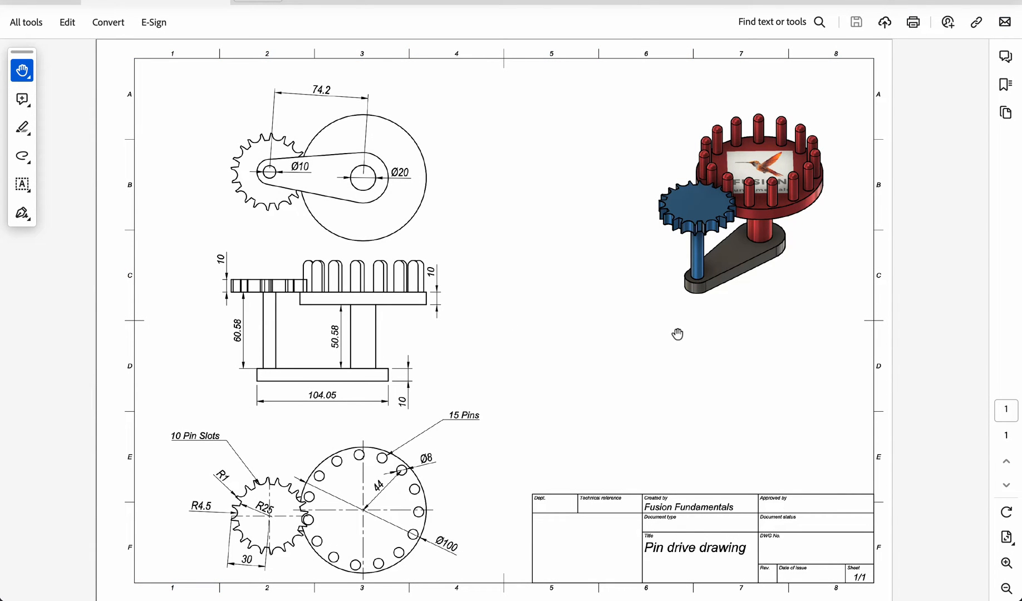
mouse_move(581, 385)
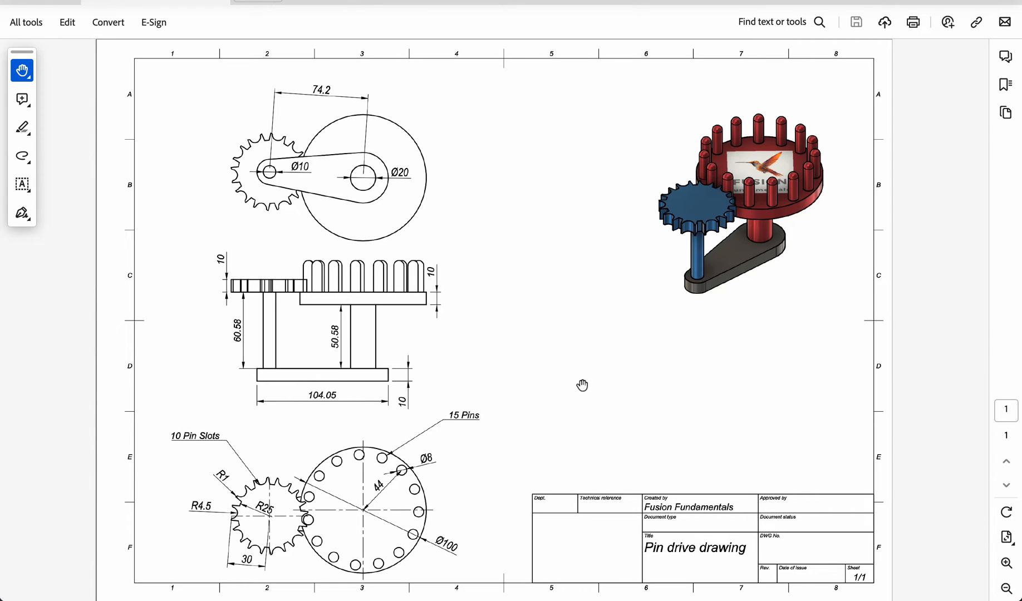
mouse_move(582, 390)
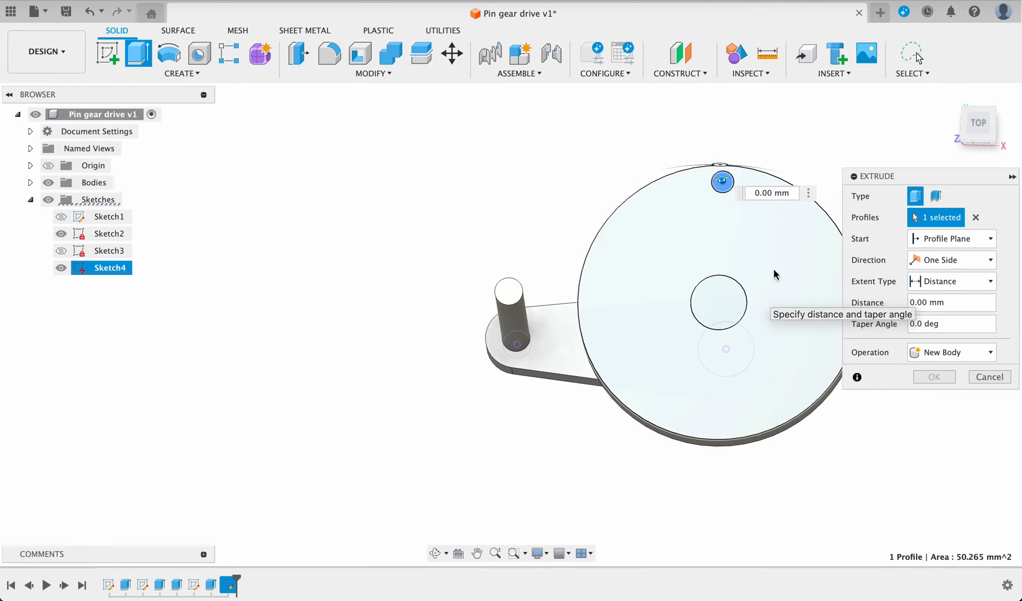
- Extrude the 8 mm circle 25 mm into a pin joined to the wheel disc
left_click(772, 193)
type("25")
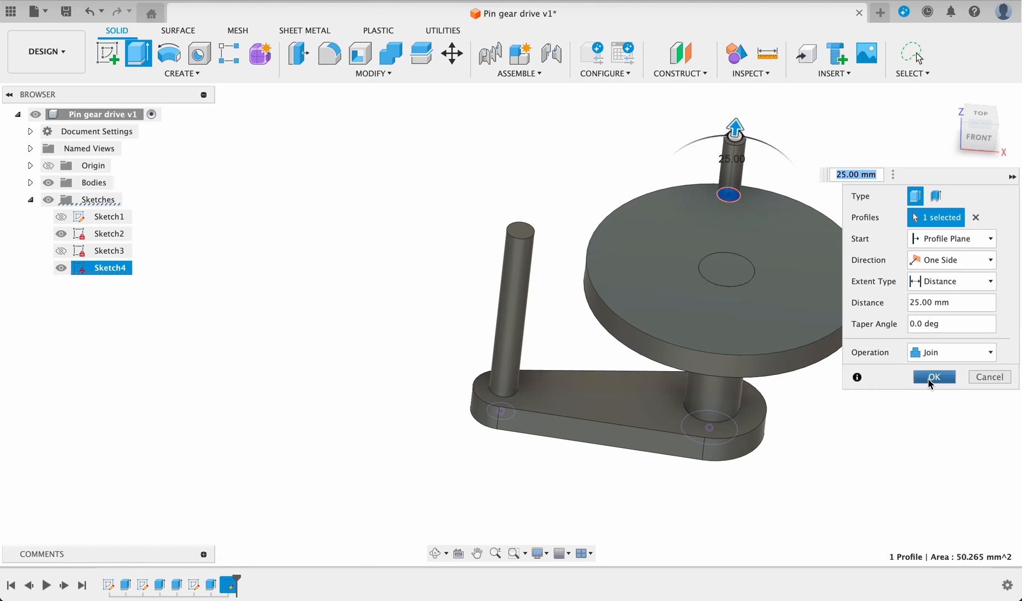
left_click(934, 377)
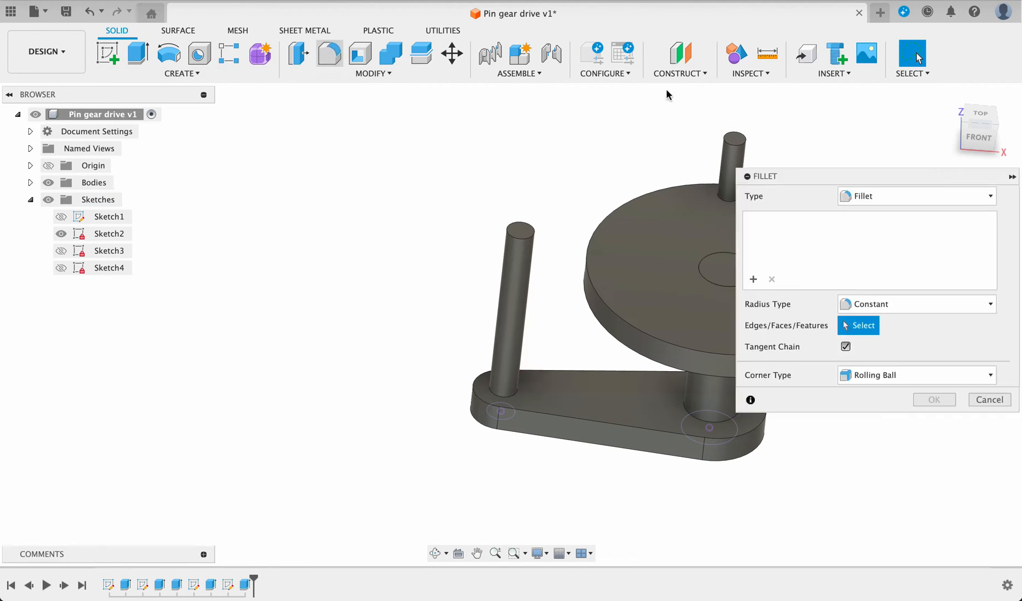
- Fillet the pin's top edge with a 4 mm radius
left_click(730, 134)
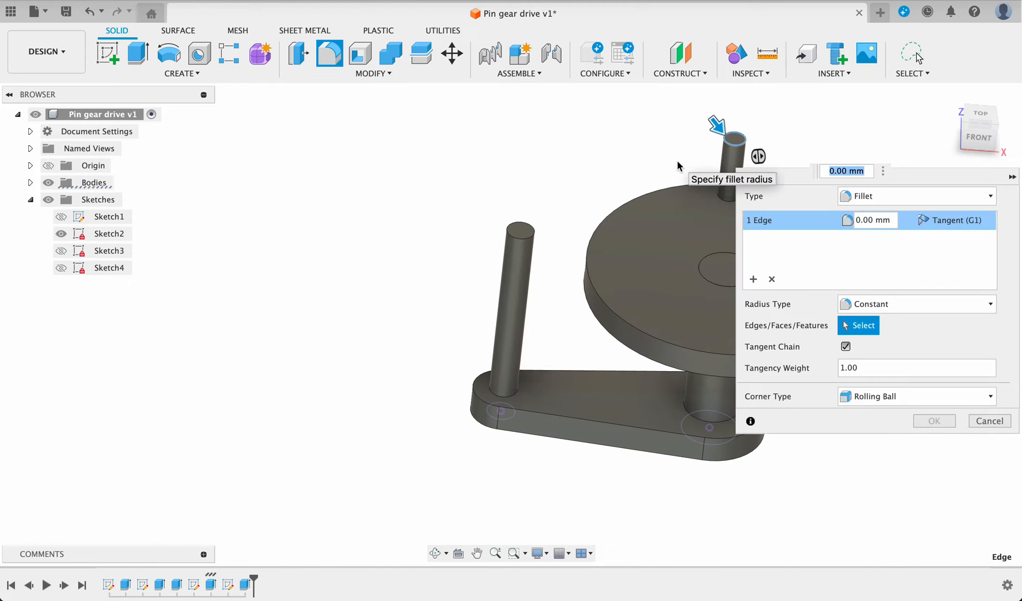
type("4")
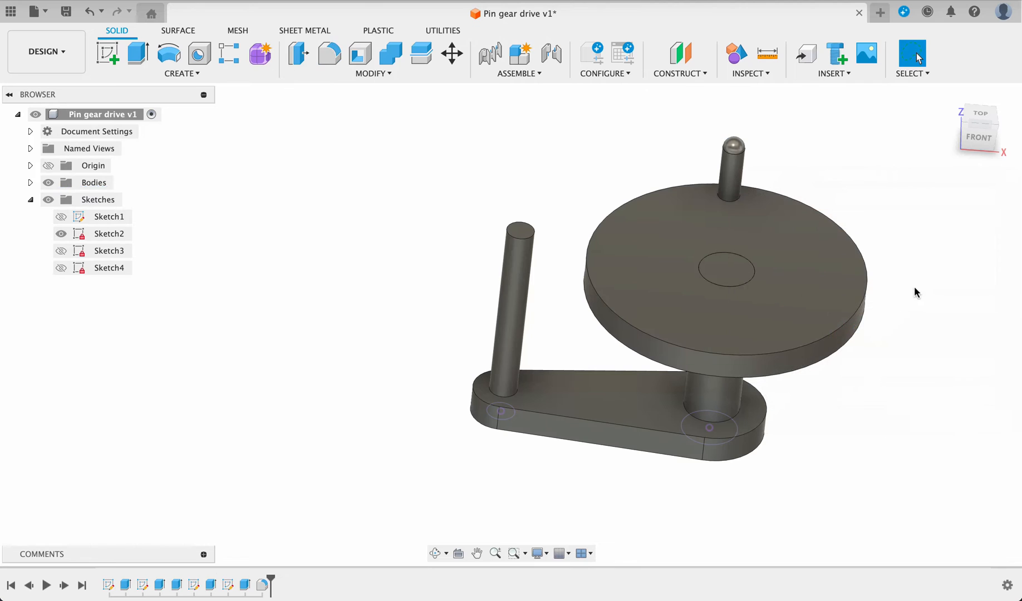
left_click(182, 73)
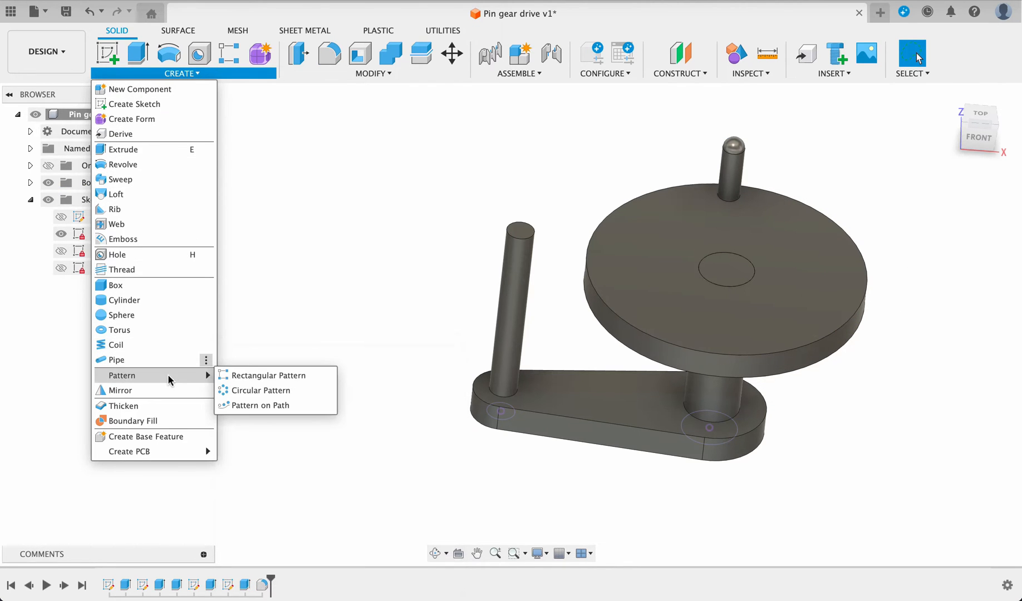
- Circularly pattern the pin extrusion and fillet features 15 times around the disc edge
left_click(261, 390)
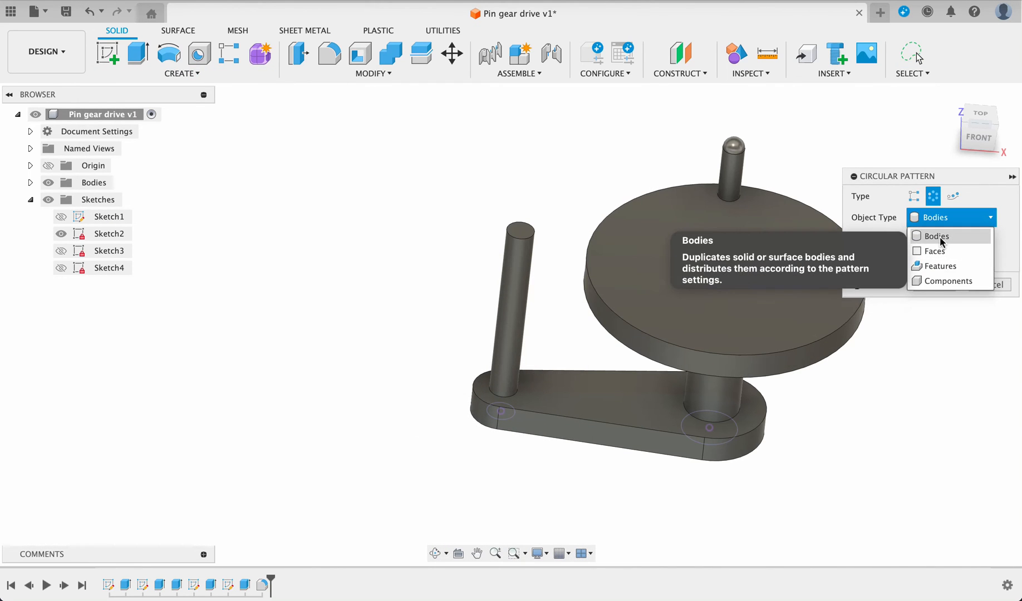
left_click(939, 266)
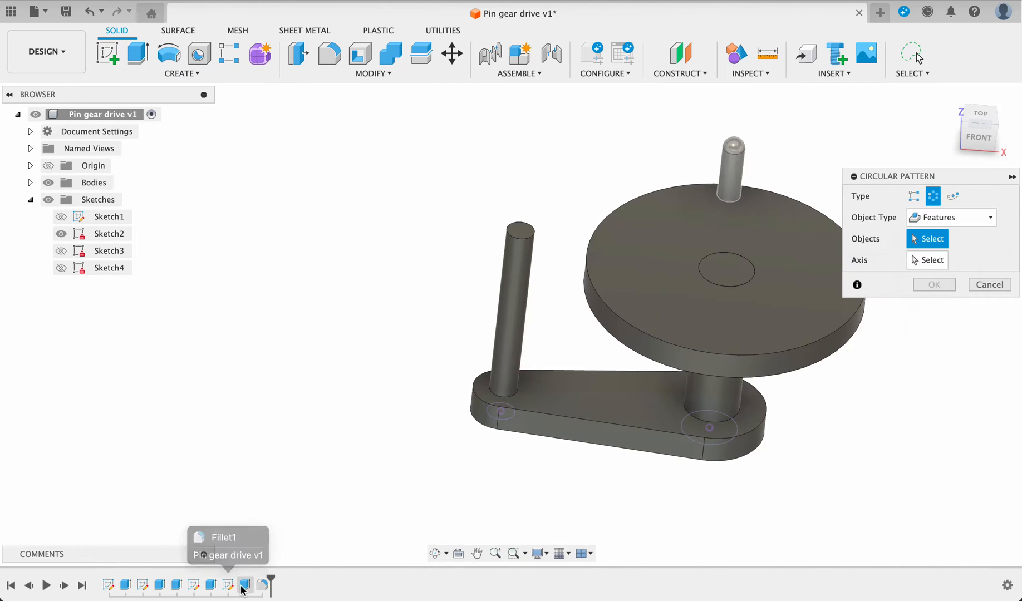
left_click(733, 163)
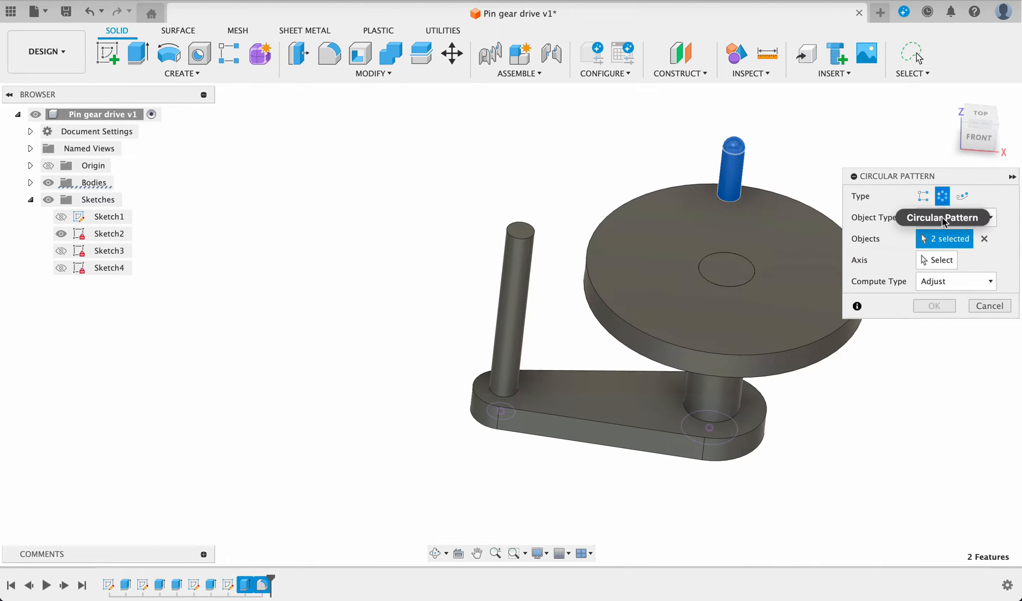
left_click(941, 259)
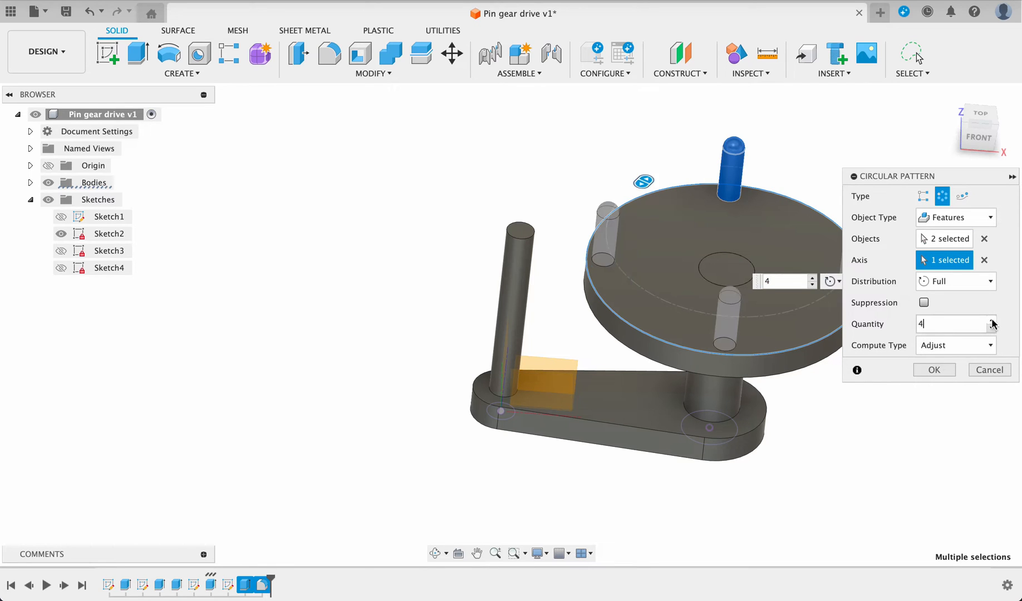
type("9")
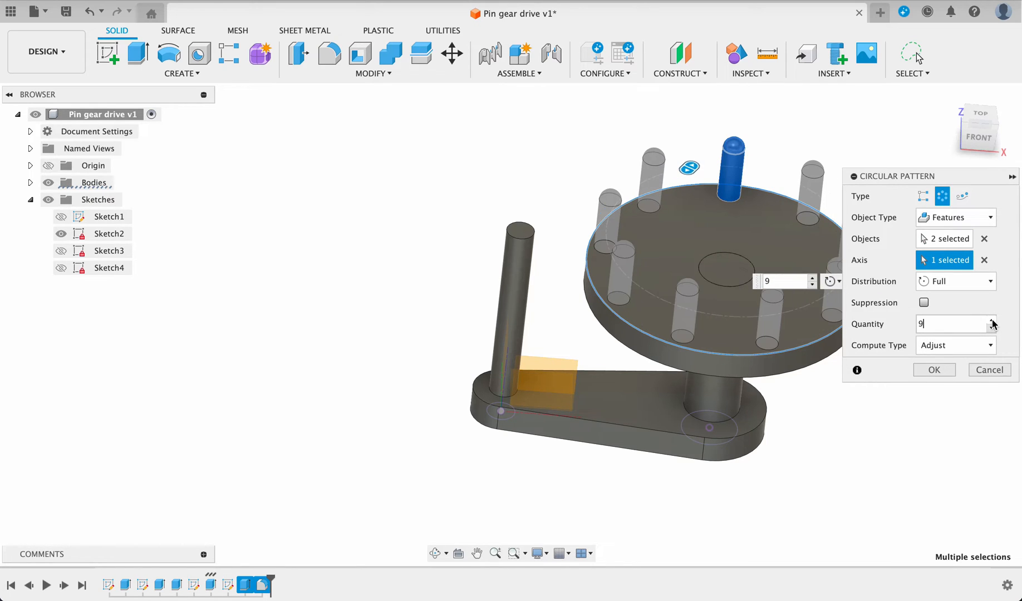
type("12")
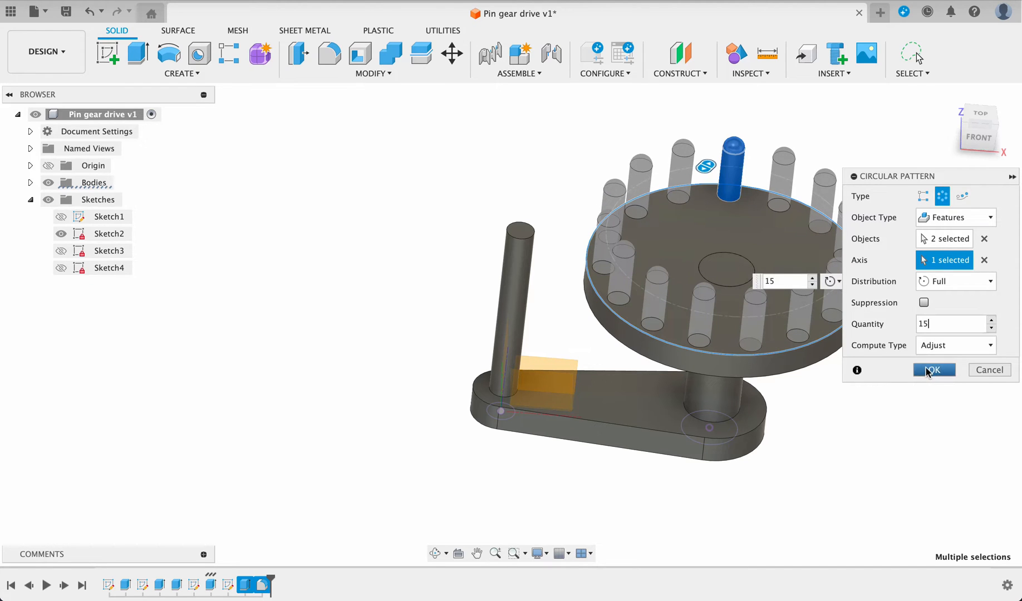
left_click(934, 370)
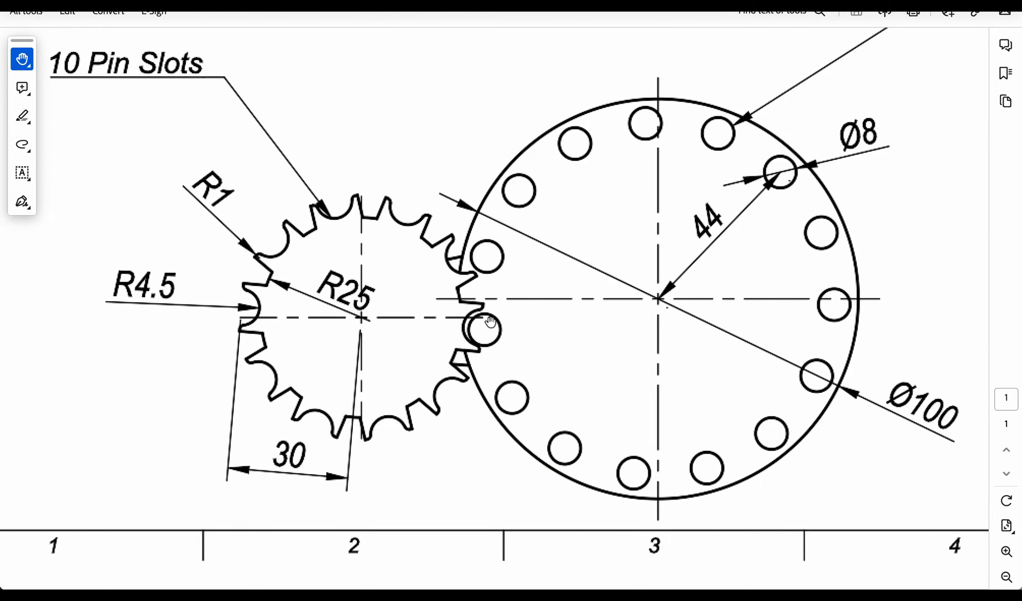
mouse_move(270, 288)
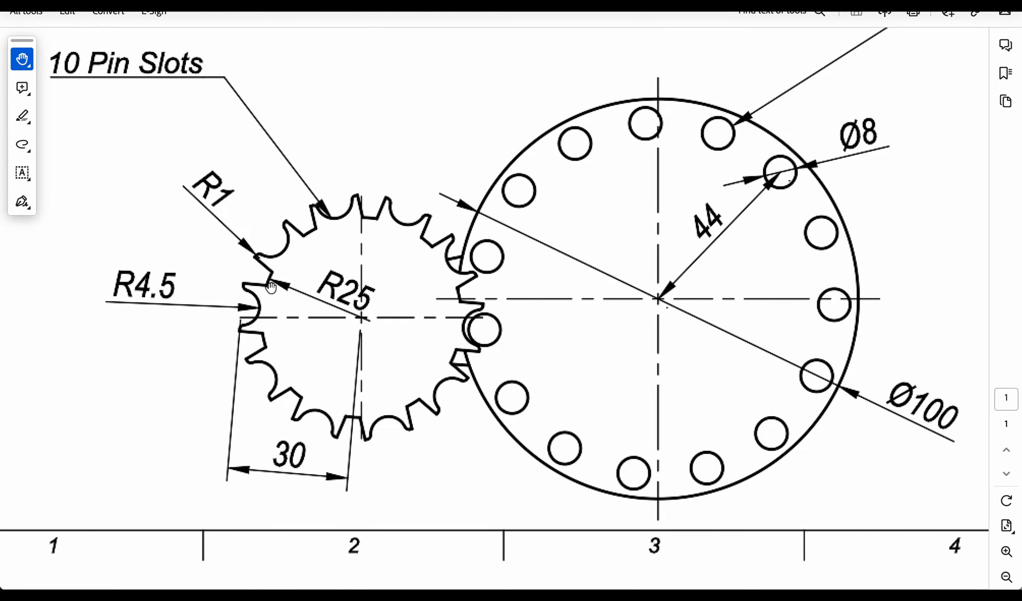
mouse_move(353, 312)
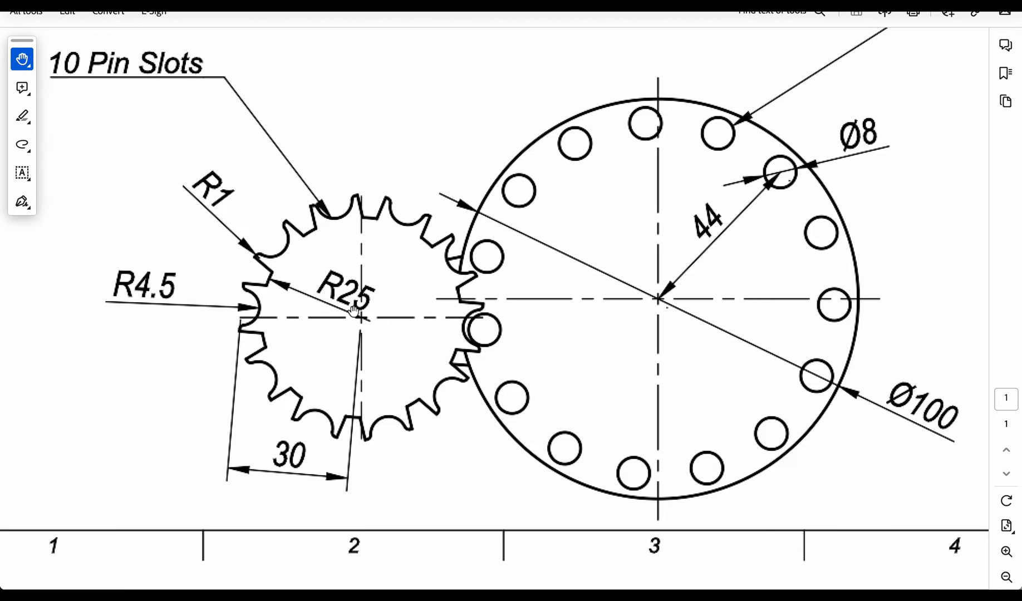
mouse_move(282, 309)
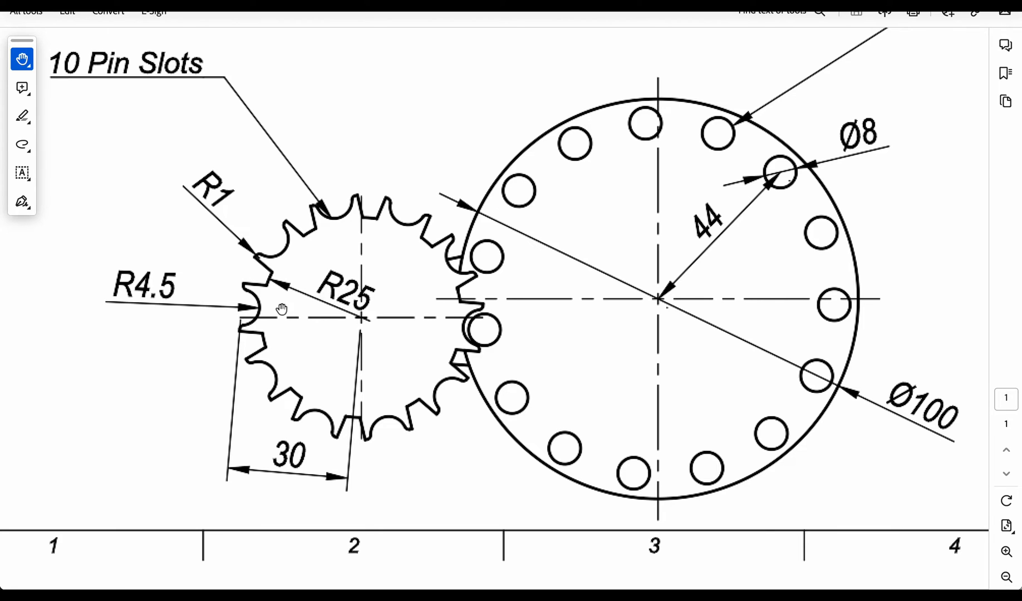
mouse_move(250, 310)
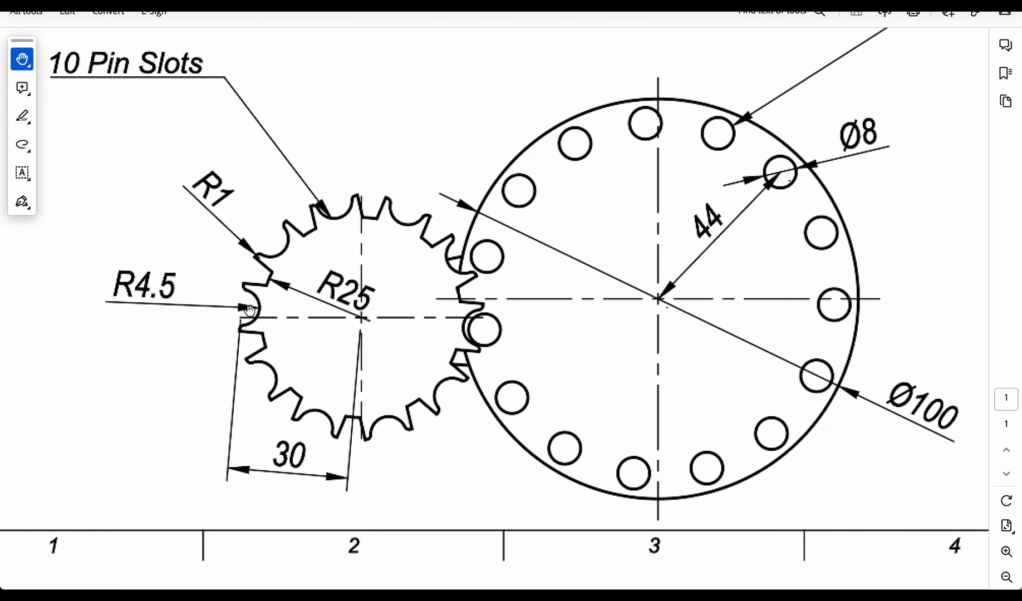
mouse_move(233, 308)
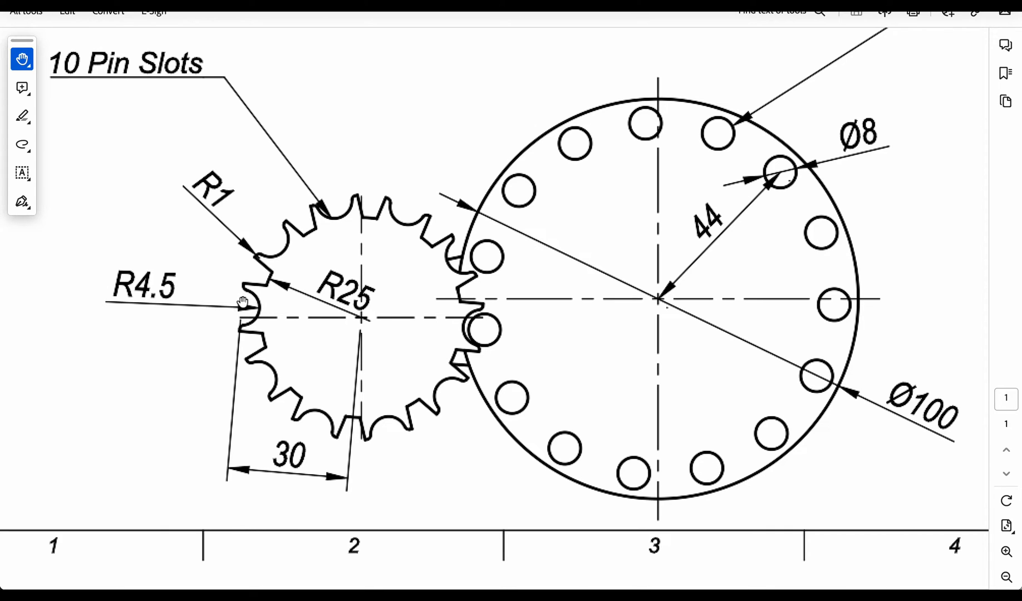
mouse_move(333, 319)
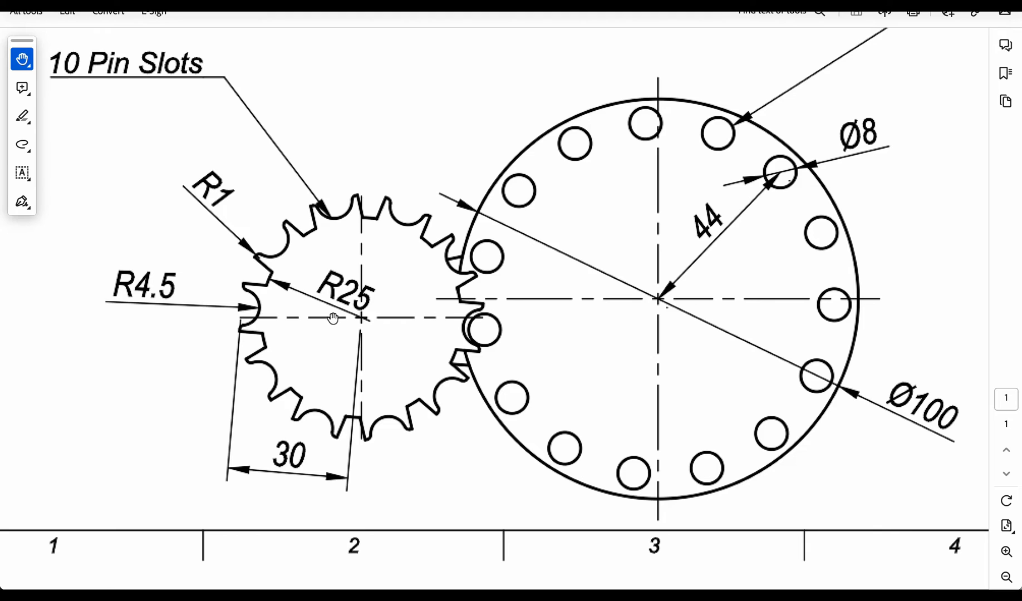
mouse_move(349, 320)
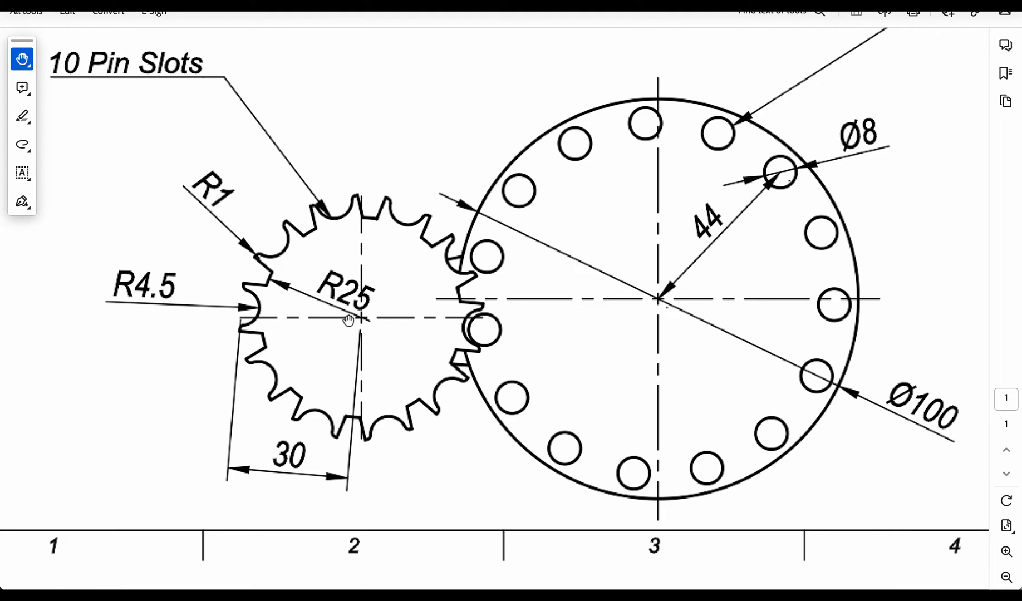
mouse_move(297, 382)
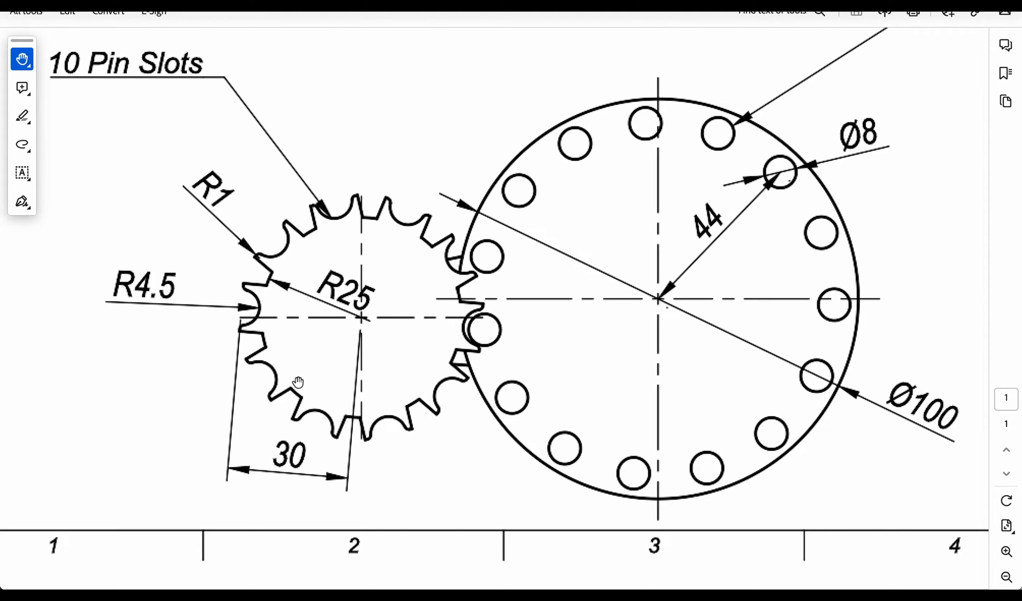
mouse_move(253, 333)
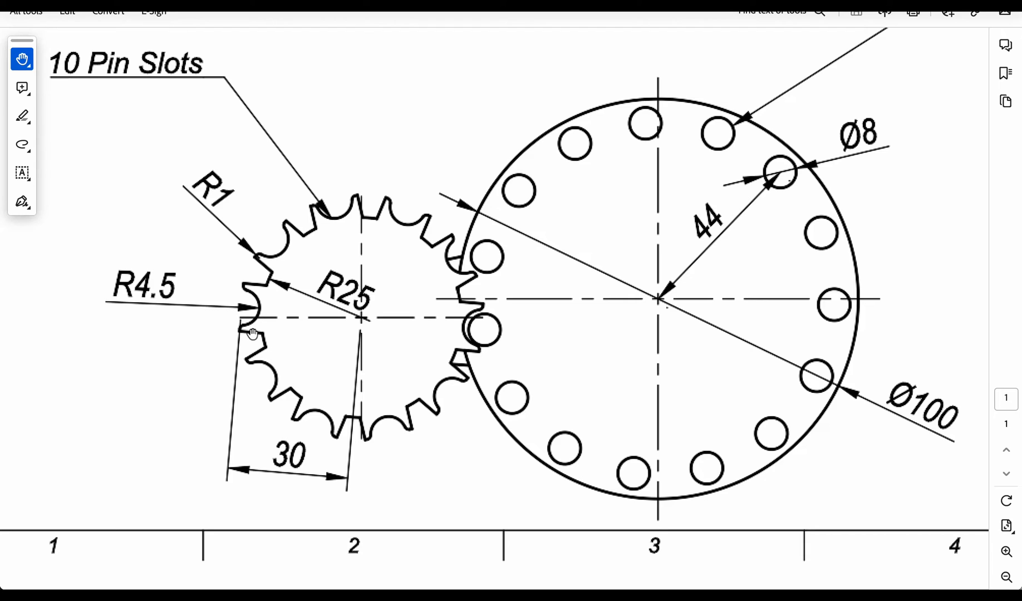
mouse_move(225, 372)
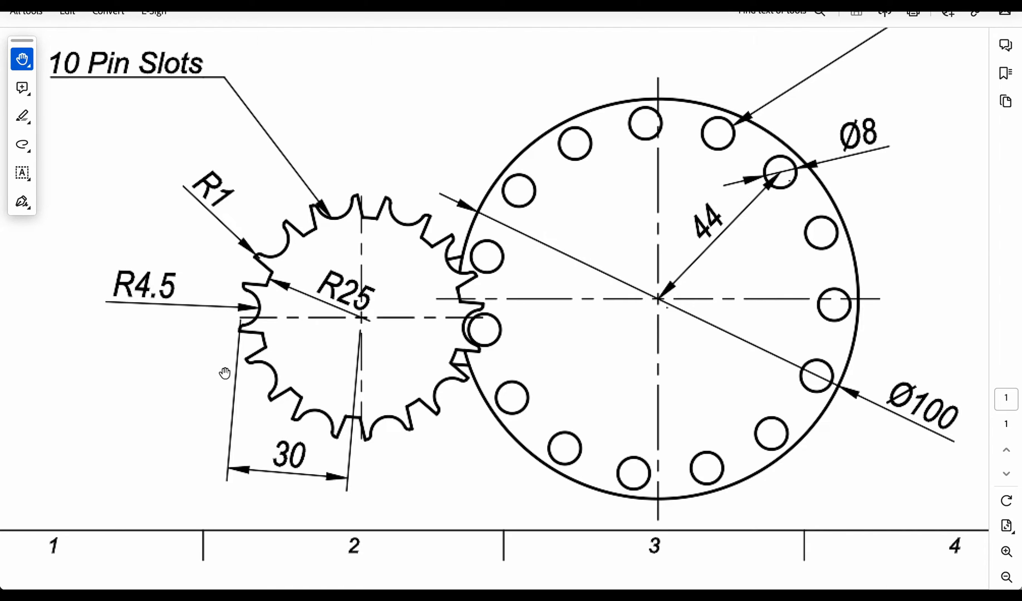
mouse_move(345, 279)
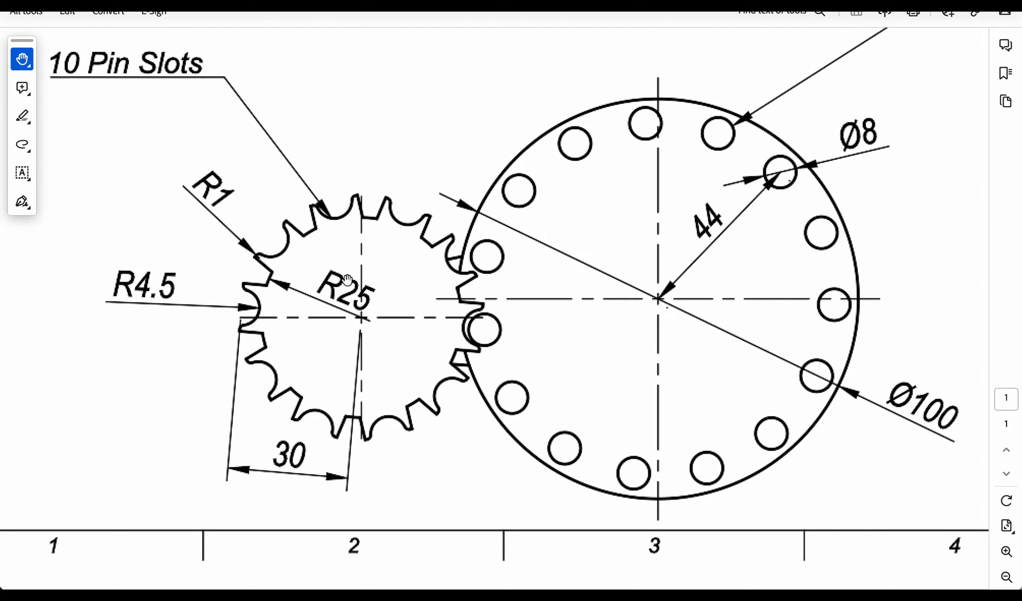
mouse_move(383, 304)
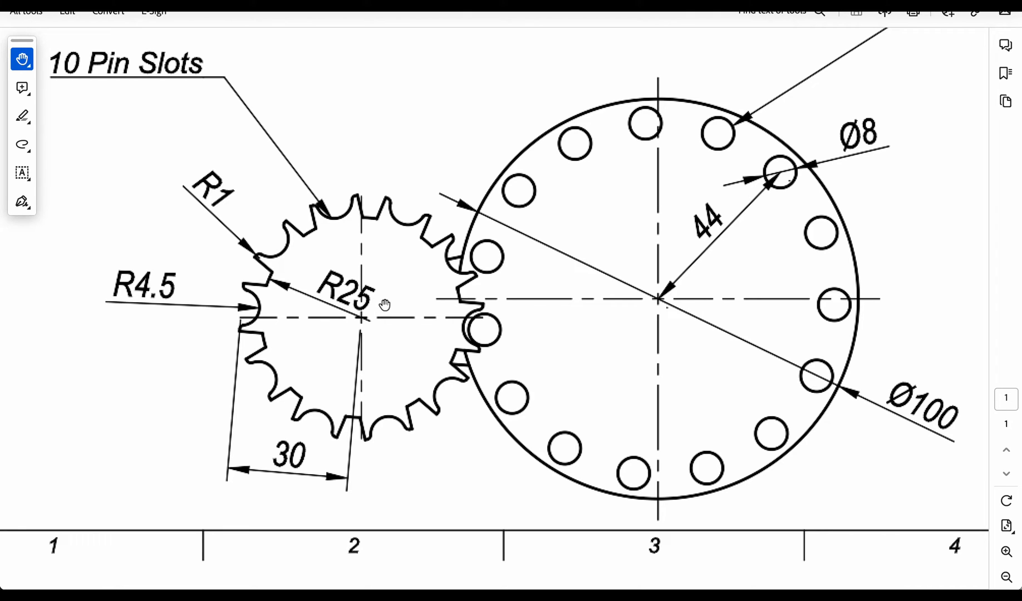
mouse_move(371, 282)
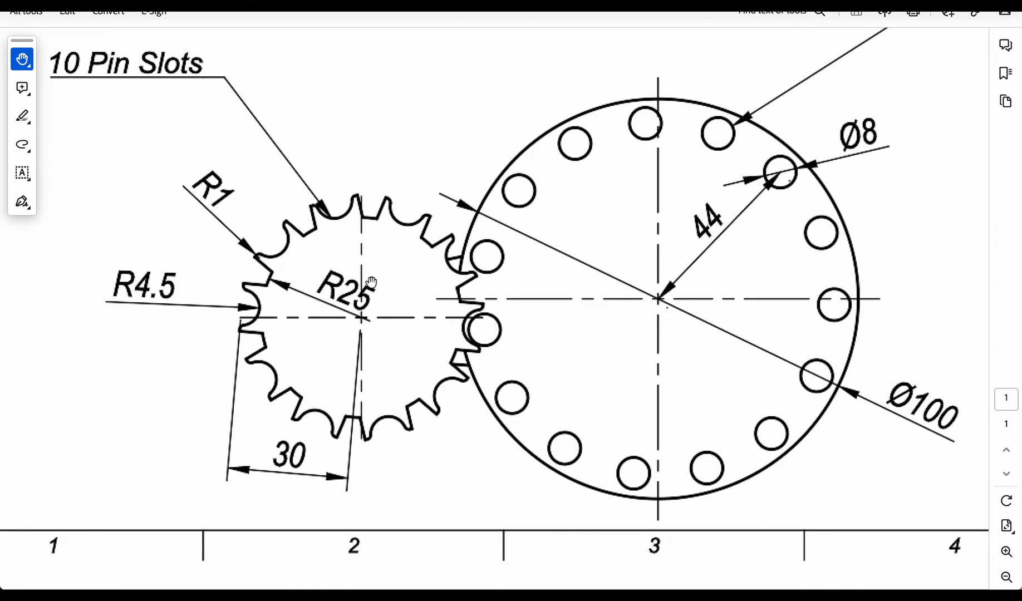
mouse_move(71, 78)
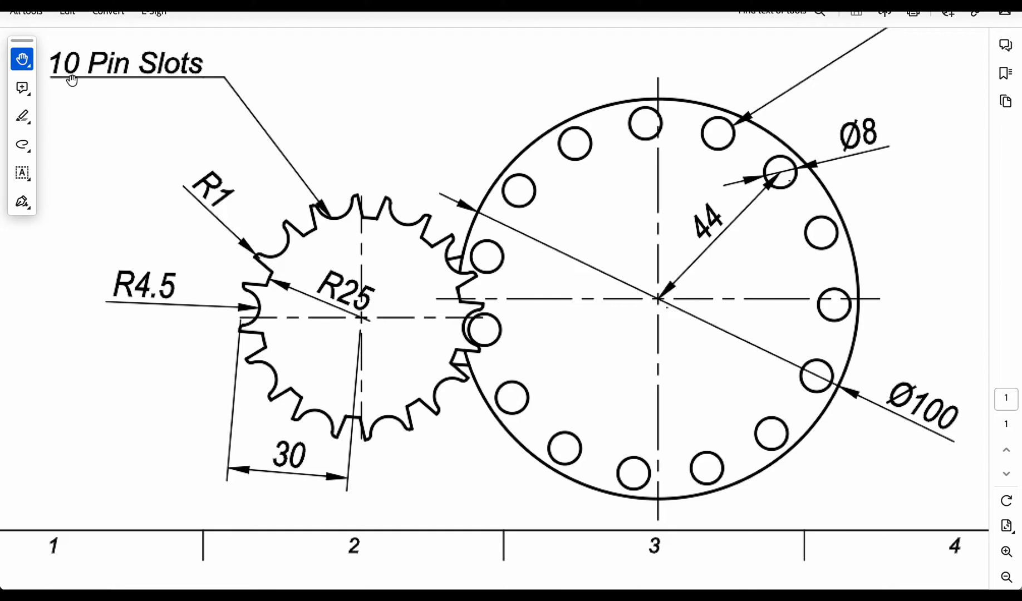
mouse_move(184, 197)
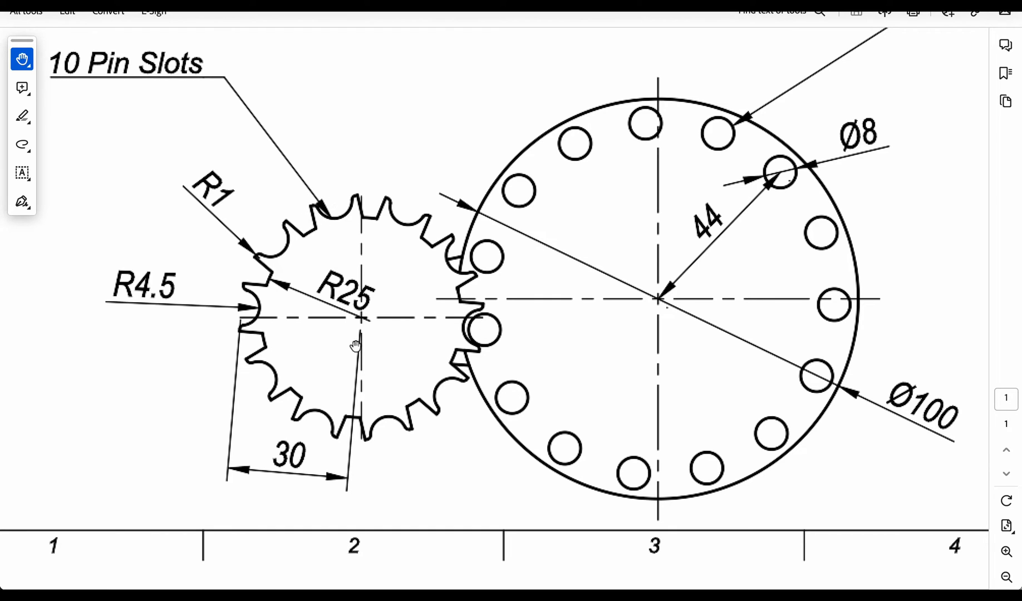
mouse_move(414, 298)
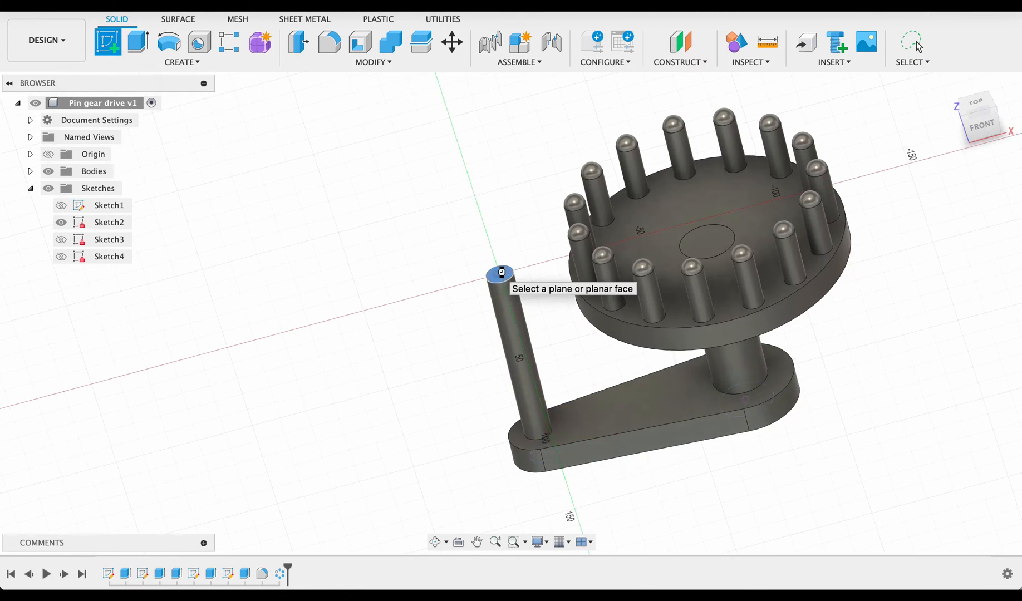
- Sketch a 50 mm circle on the drive post's top face and begin the 9 mm slot circle
left_click(501, 272)
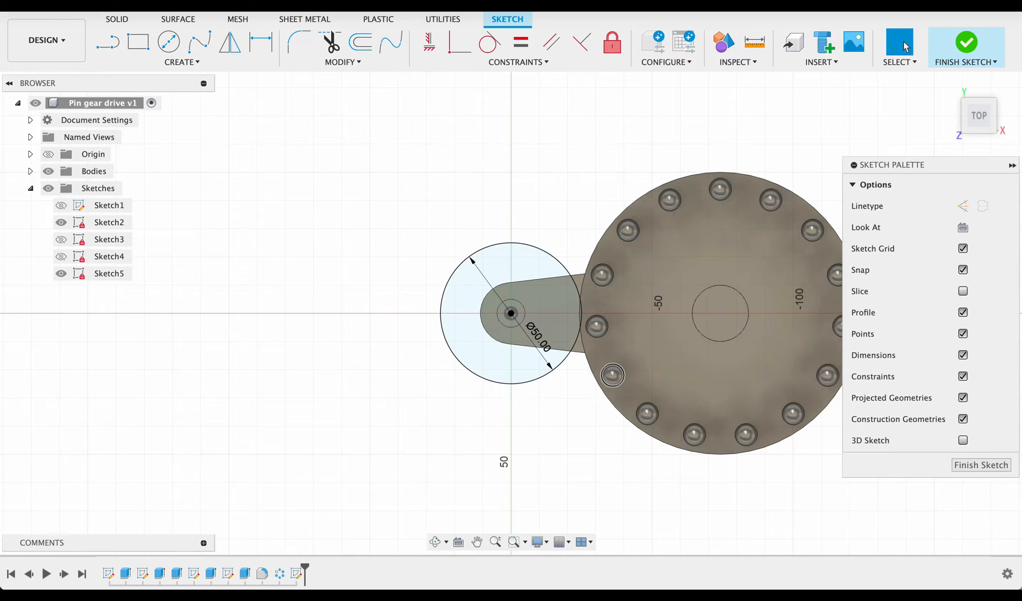
mouse_move(602, 385)
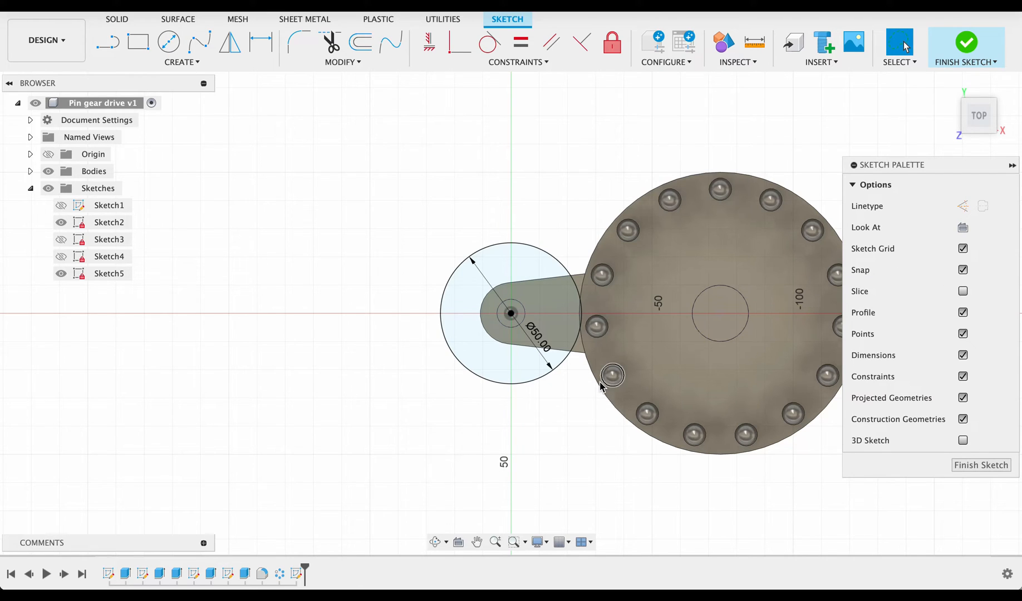
left_click(169, 42)
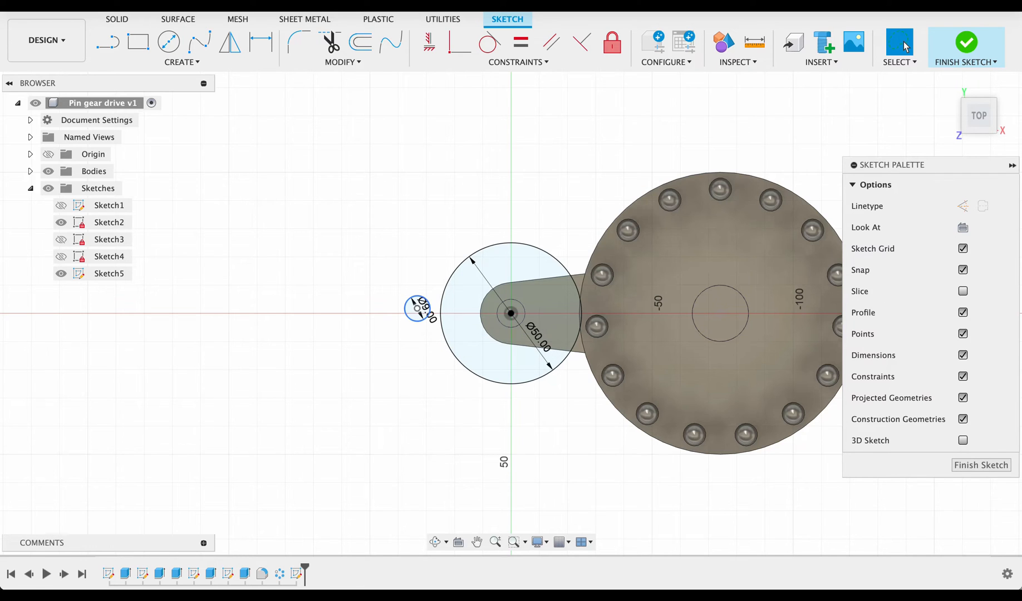
mouse_move(459, 43)
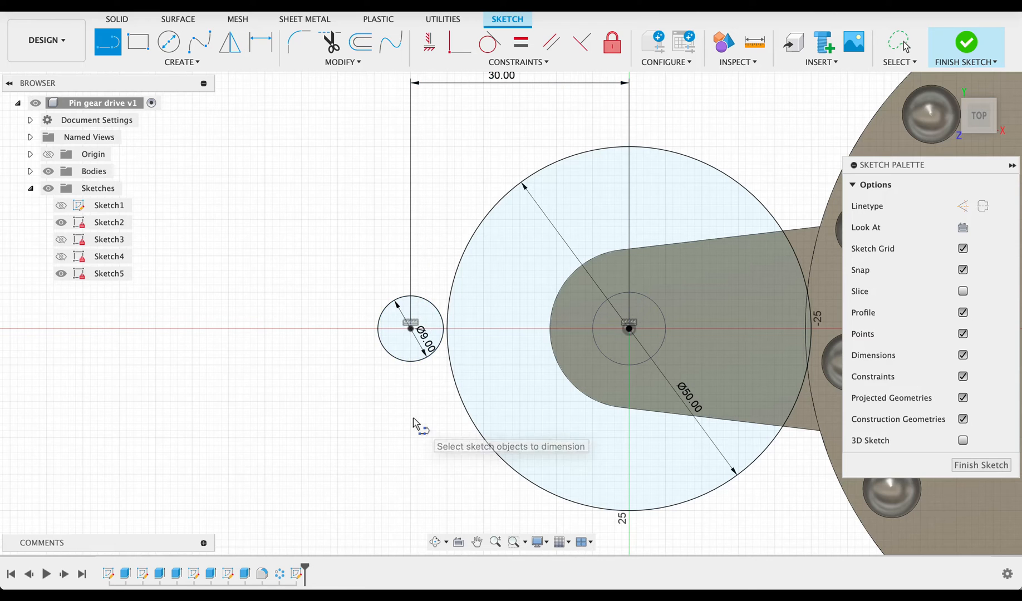
mouse_move(412, 268)
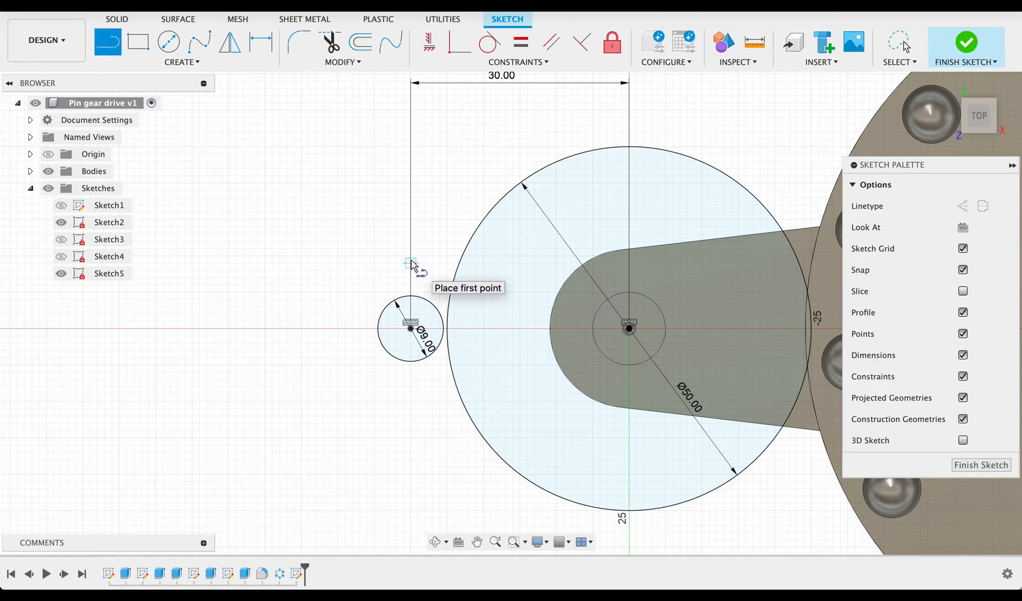
- Draw a slot line through the small circle and dimension its 5 mm offset
left_click(410, 263)
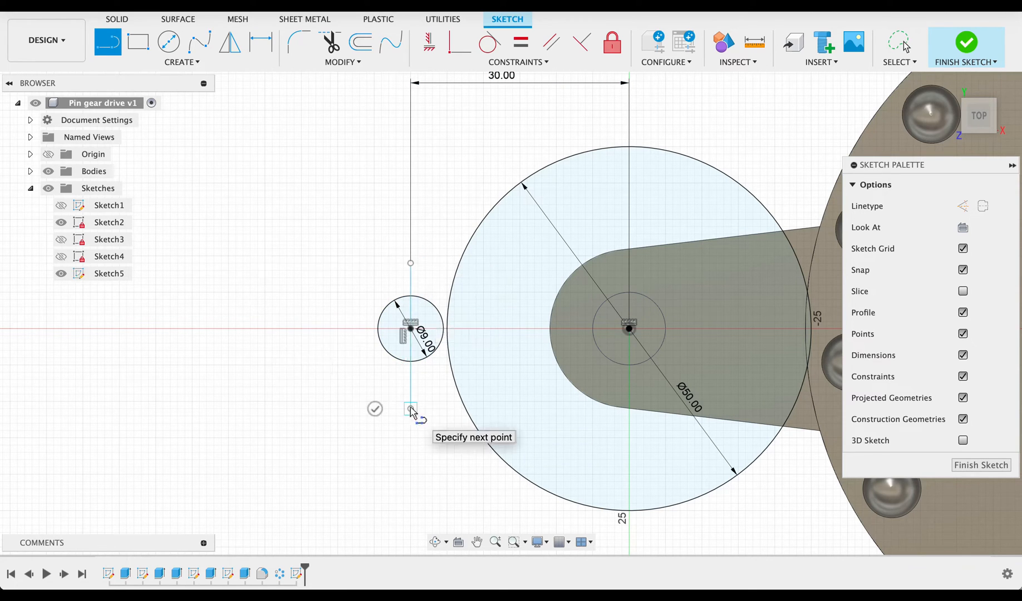
mouse_move(411, 382)
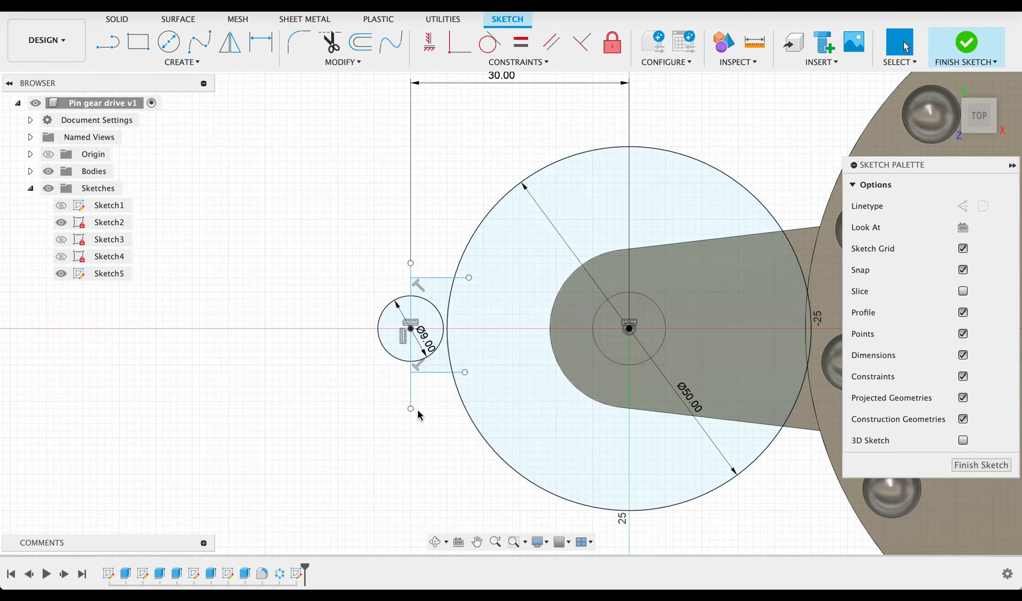
left_click(484, 402)
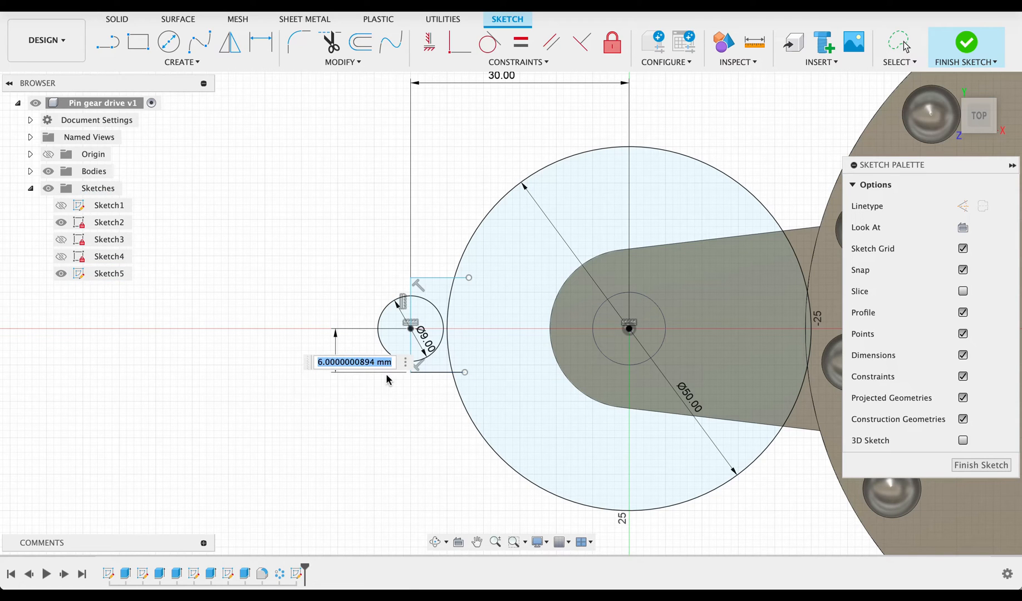
type("5")
key("Return")
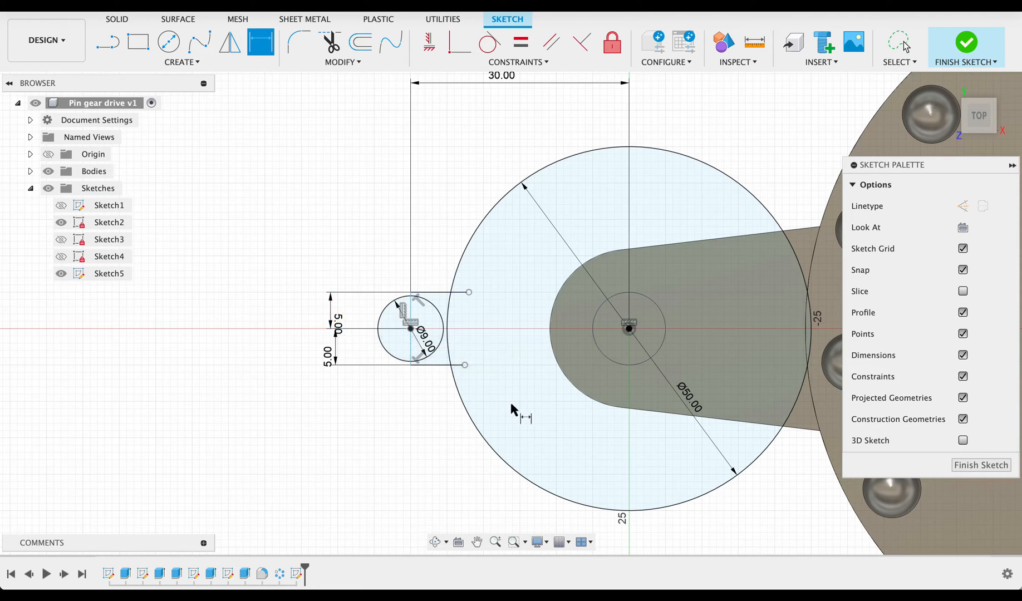
mouse_move(479, 325)
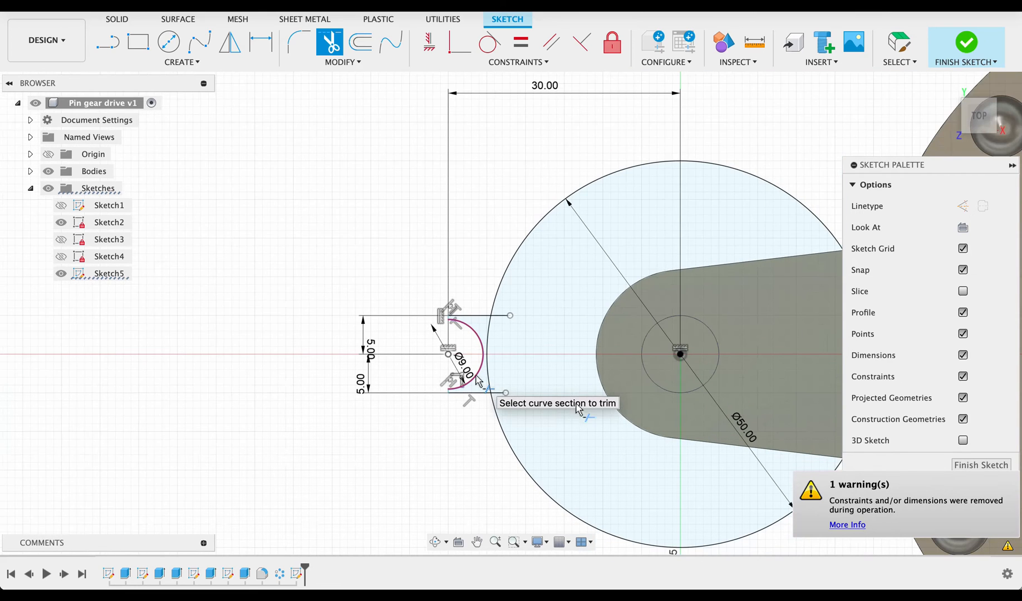
- Trim the slot outline, make the closing tooth line vertical, and finish the sketch
left_click(966, 42)
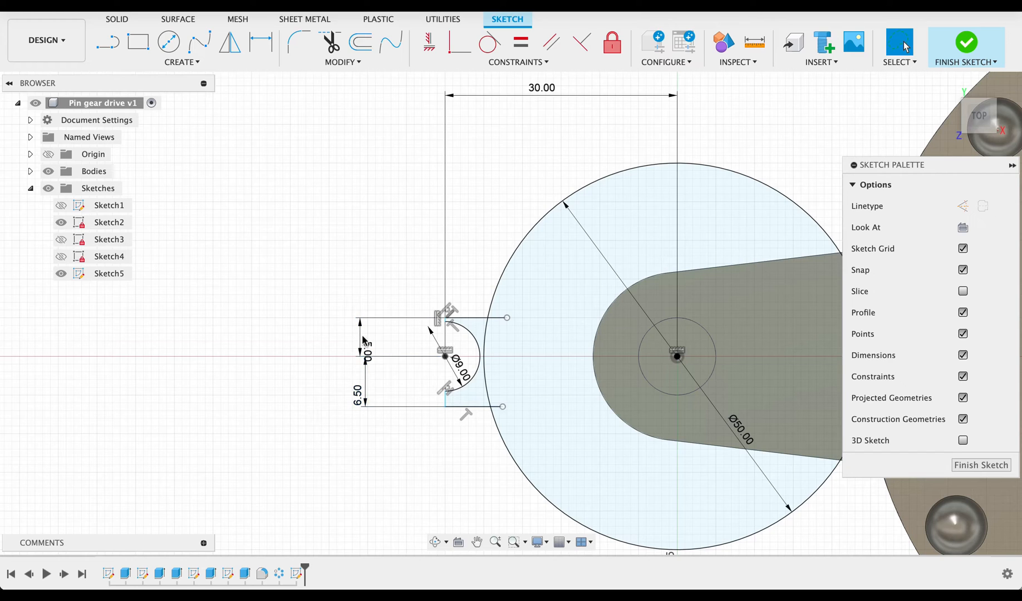
mouse_move(363, 341)
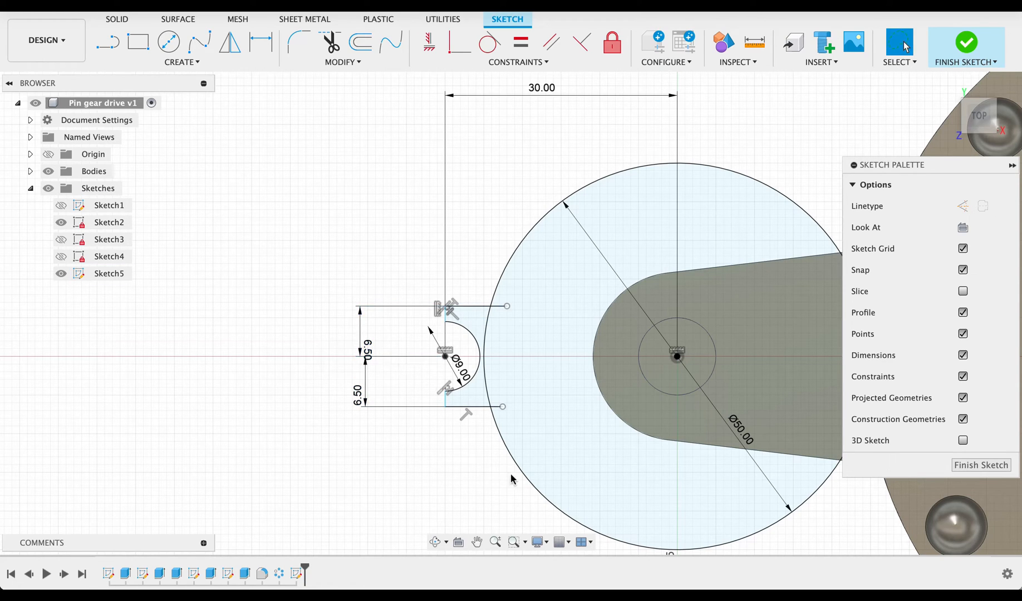
mouse_move(383, 241)
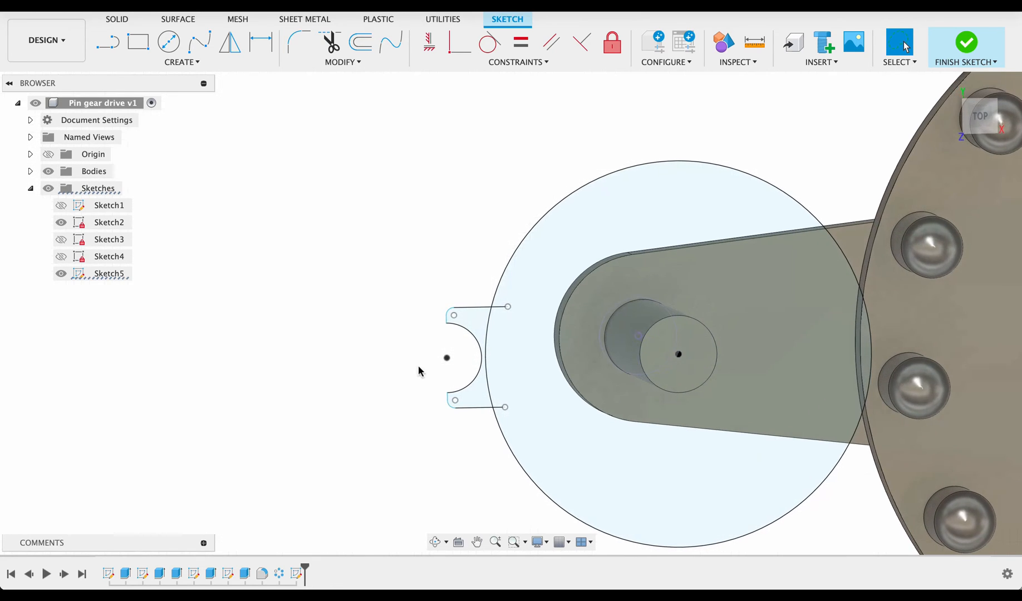
left_click(966, 42)
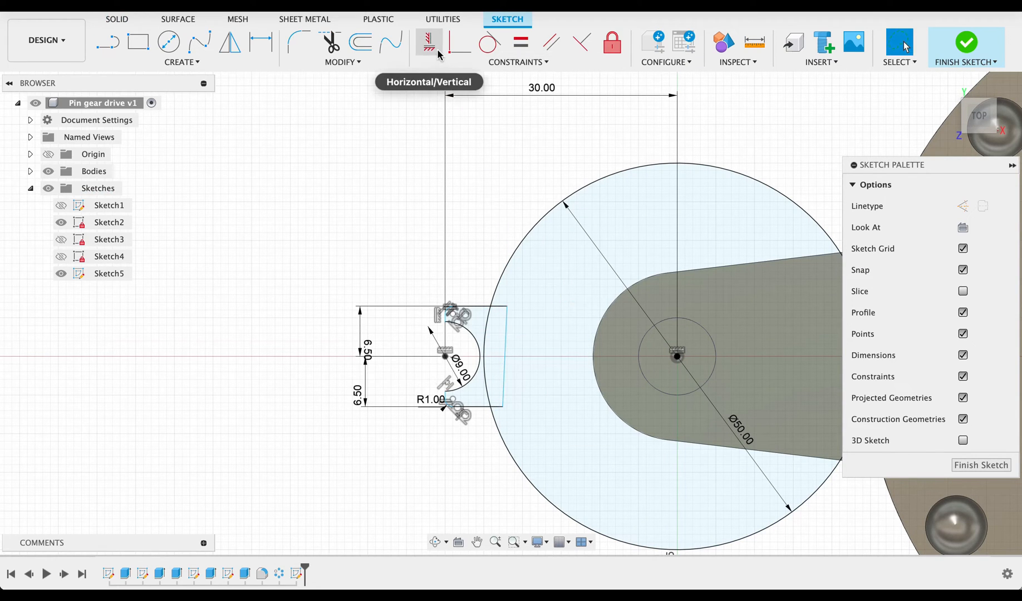
left_click(428, 42)
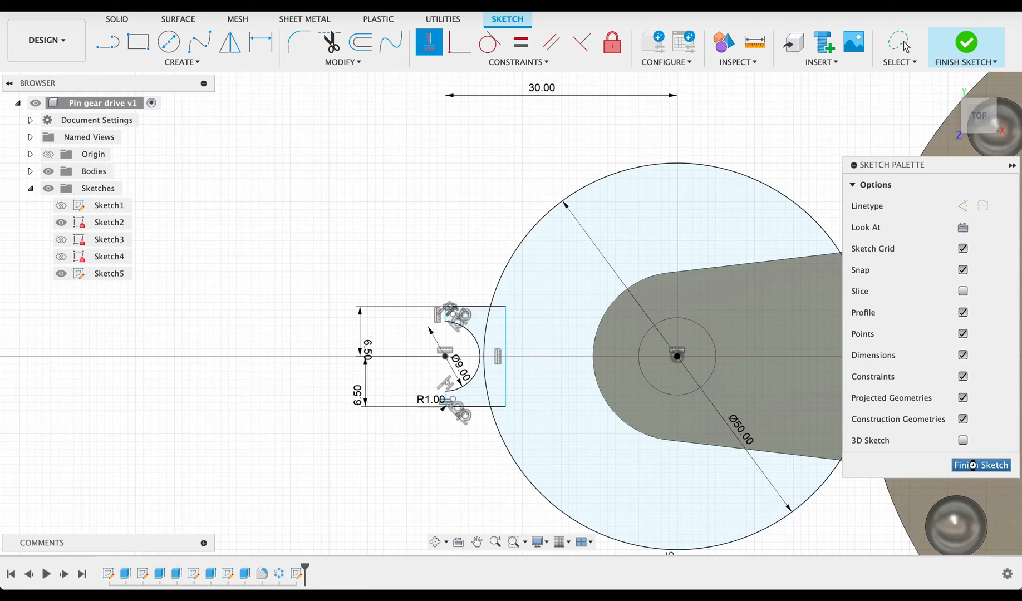
left_click(966, 42)
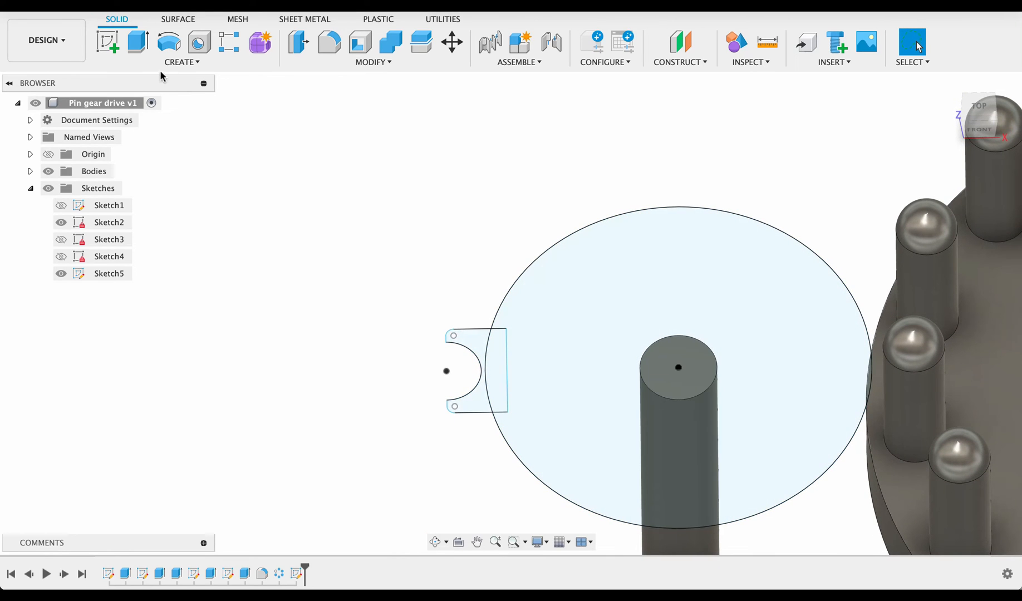
- Extrude the Ø50 gear disc 10 mm as a new body
left_click(137, 41)
type("-10")
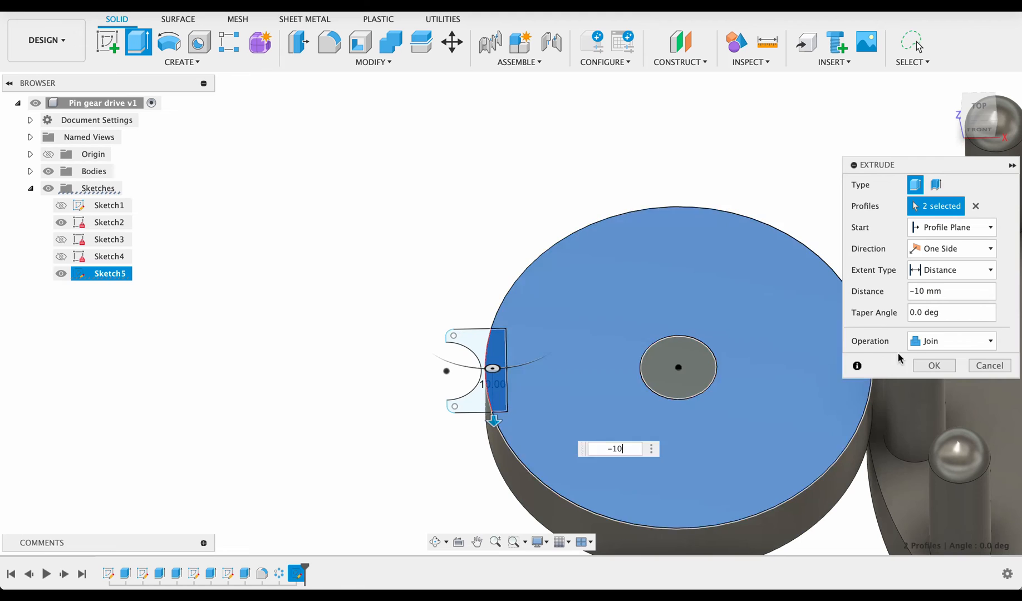
left_click(952, 341)
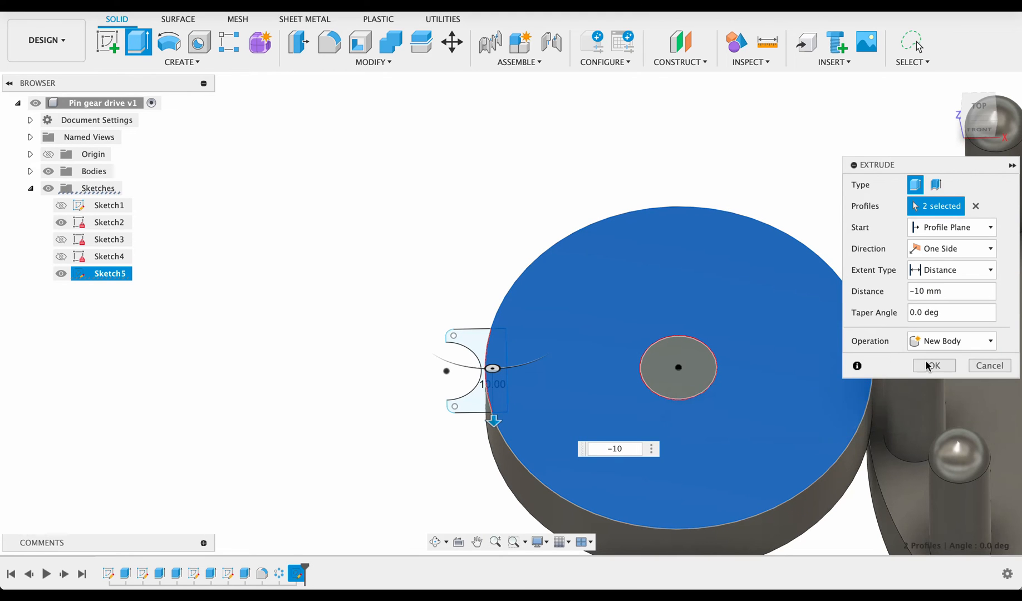
left_click(933, 365)
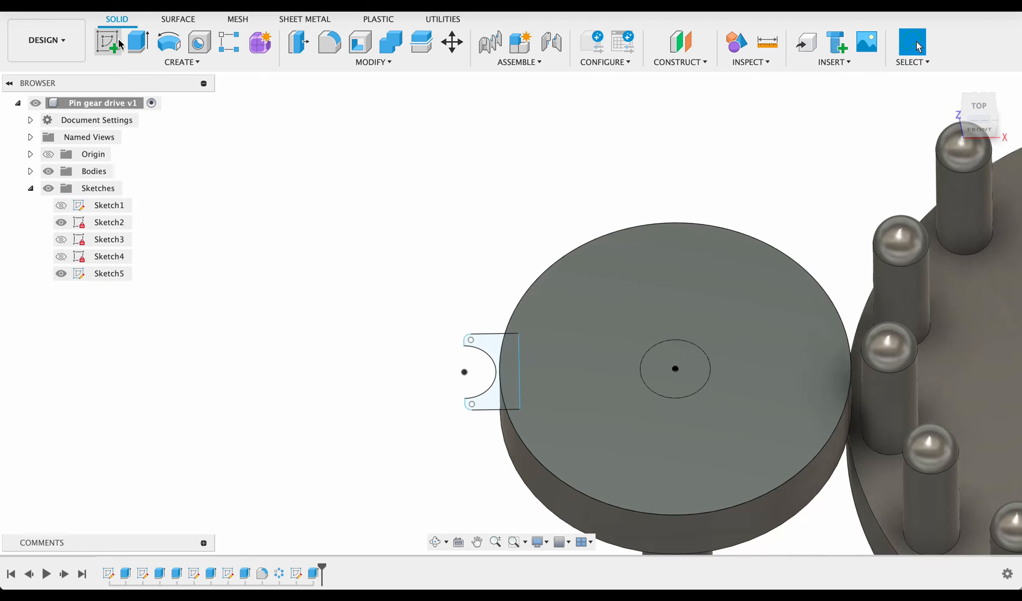
- Extrude the slotted tooth profile 10 mm, joining it to the disc
left_click(138, 42)
type("-10")
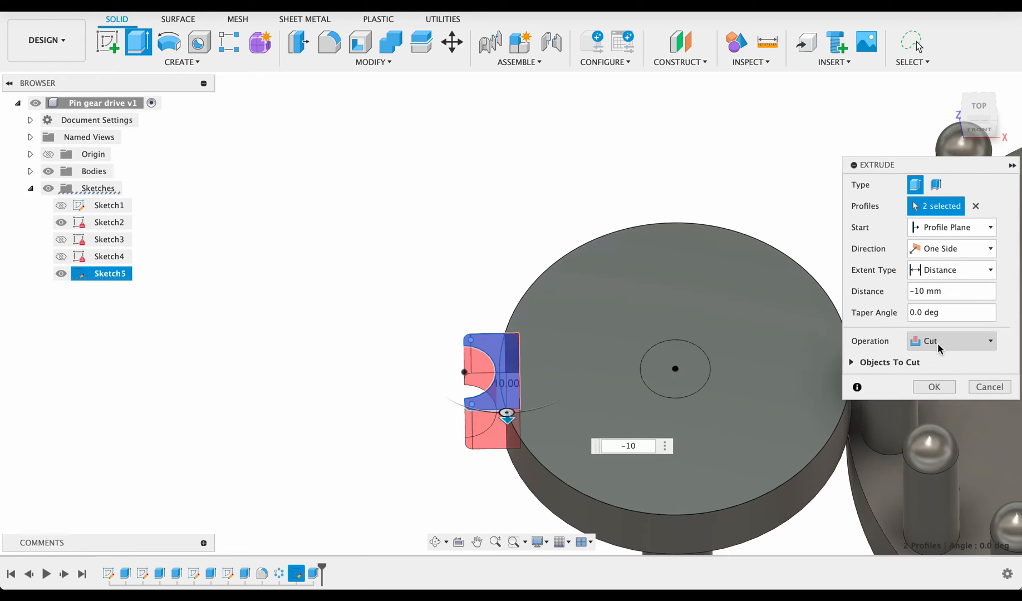
left_click(951, 341)
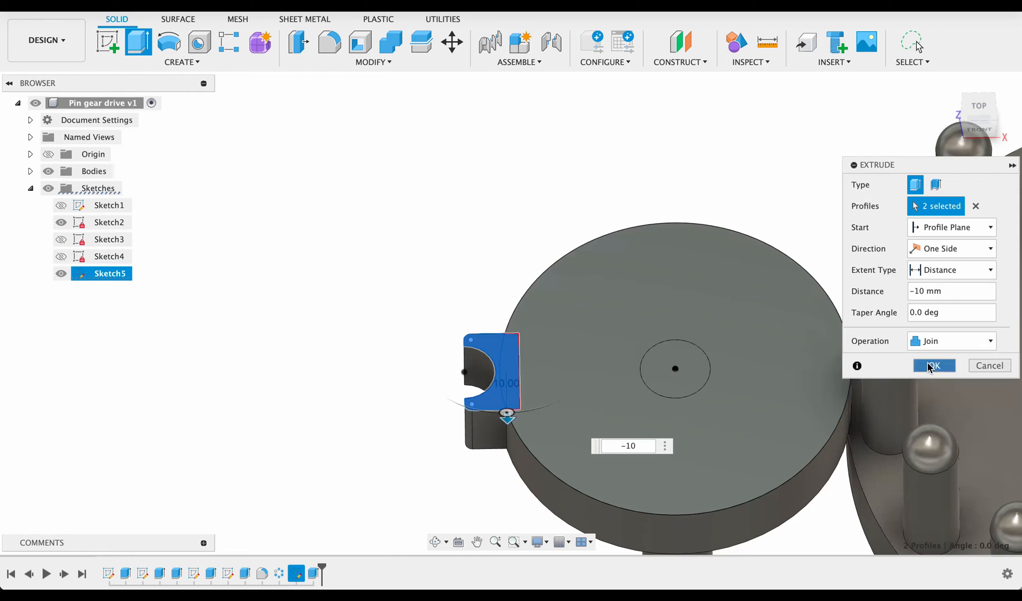
left_click(933, 365)
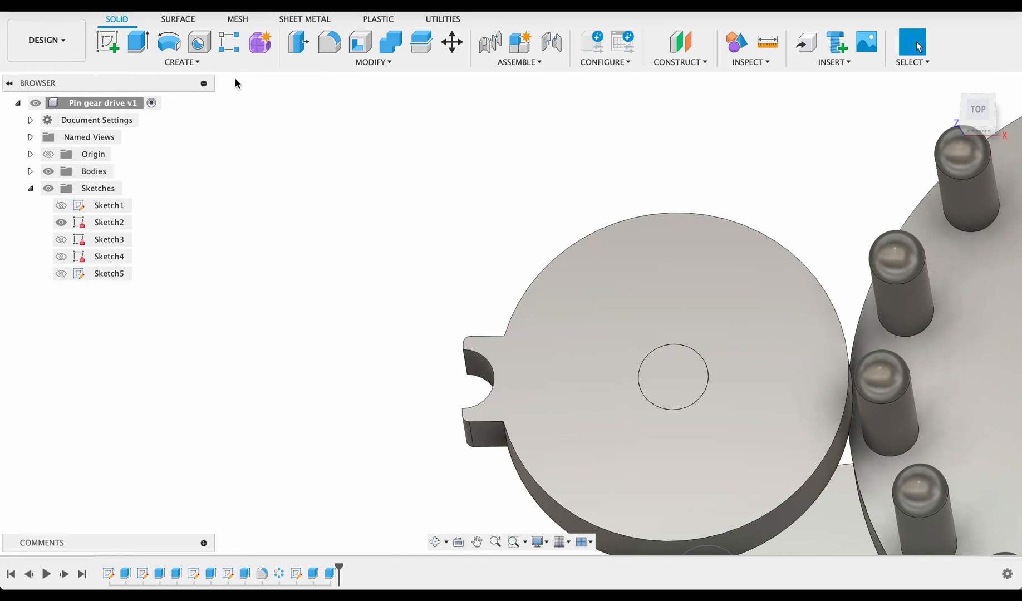
- Circularly pattern the tooth around the gear's centre hole with an increased quantity
left_click(181, 47)
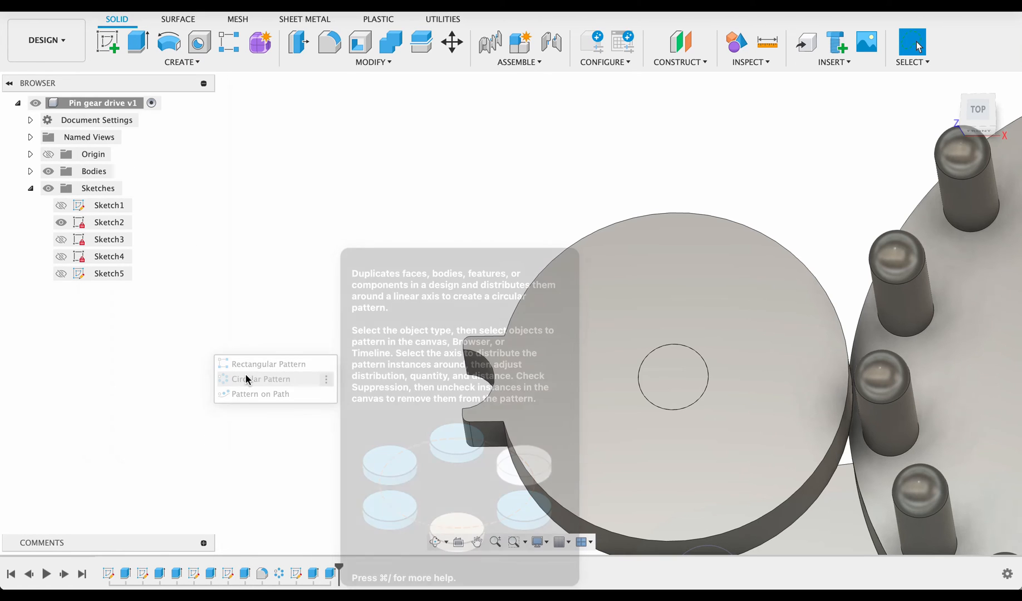
left_click(260, 379)
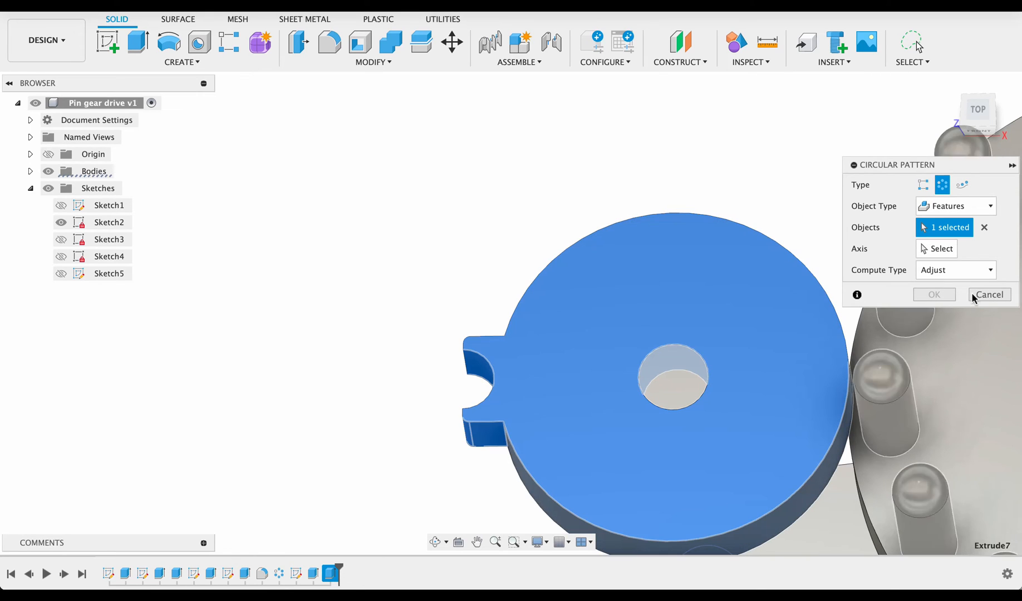
left_click(942, 249)
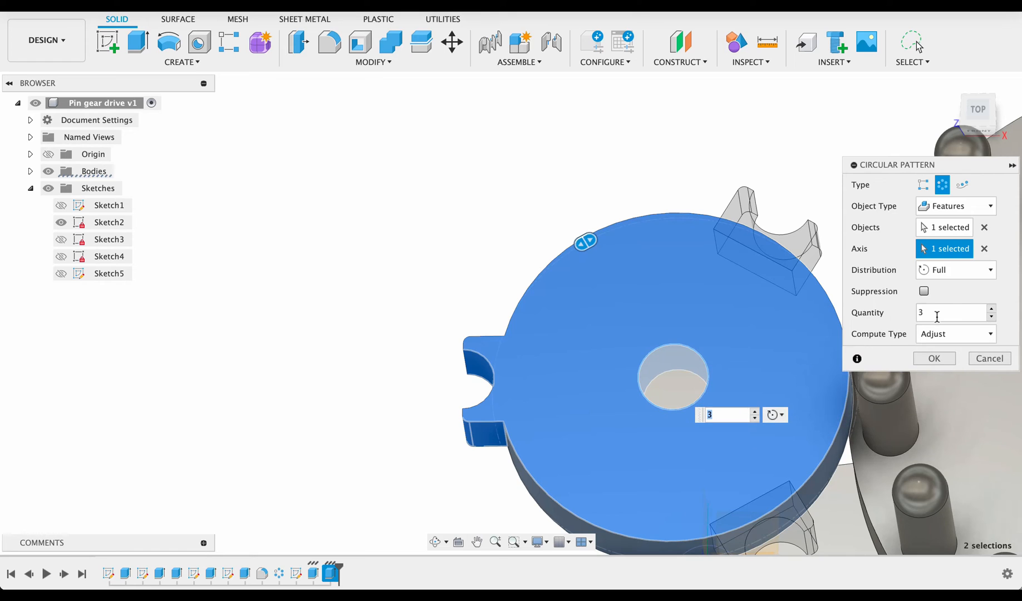
left_click(991, 310)
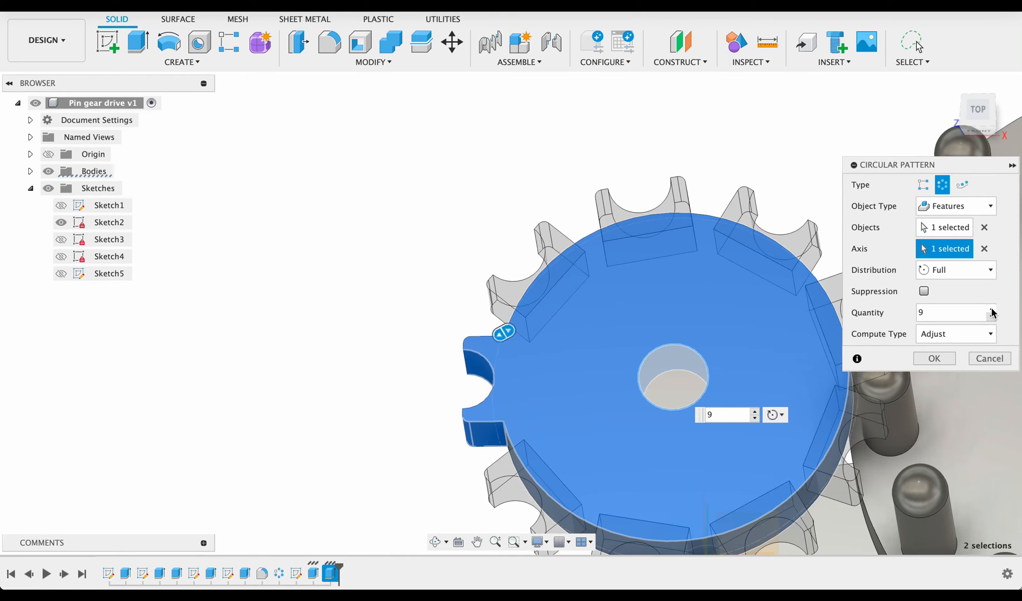
left_click(934, 358)
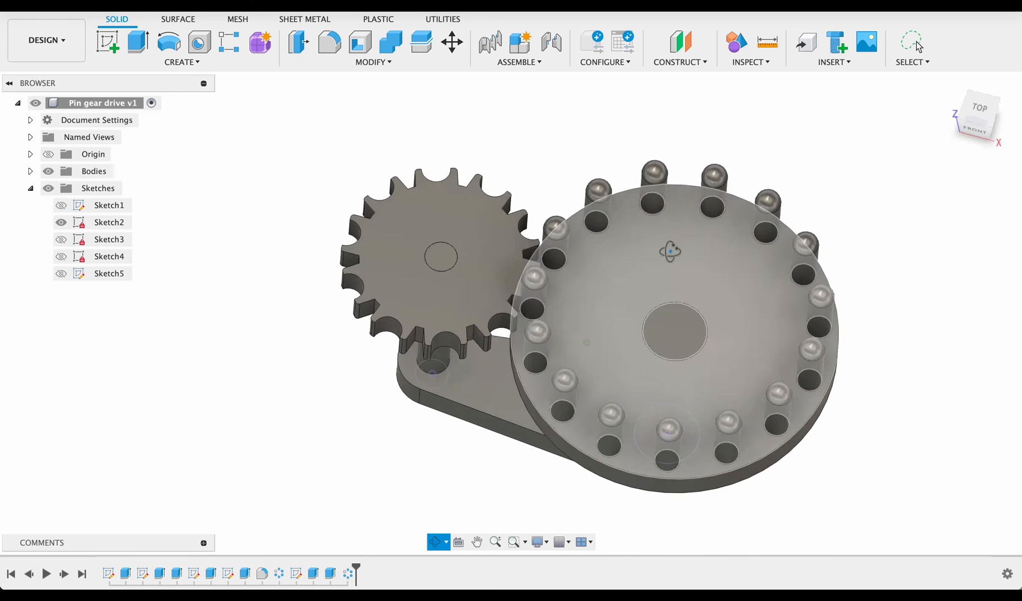
- Open the Design Shortcuts search and type 'ap' to find Appearance
left_click(978, 112)
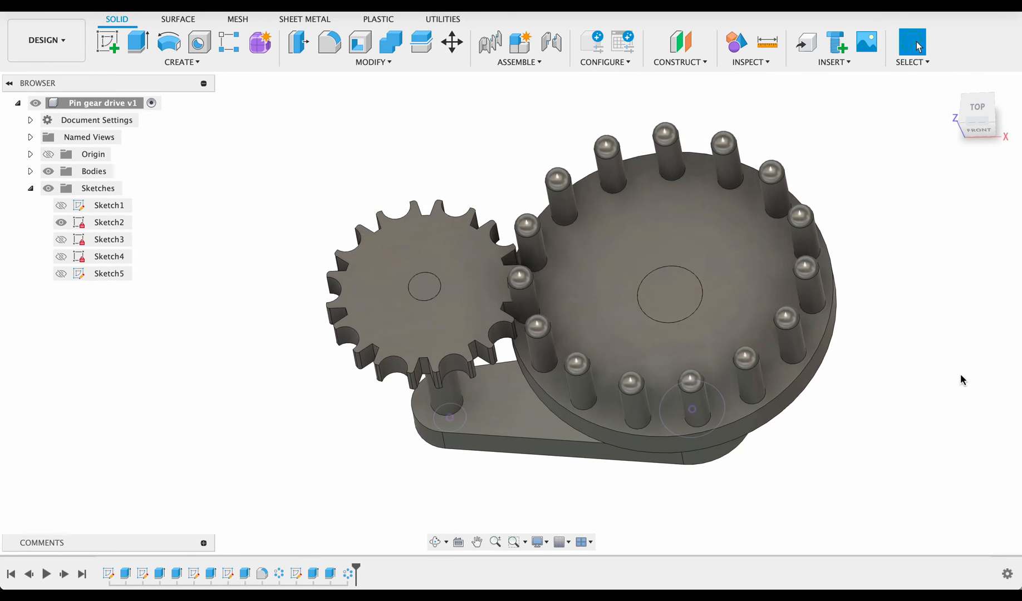
type("ap")
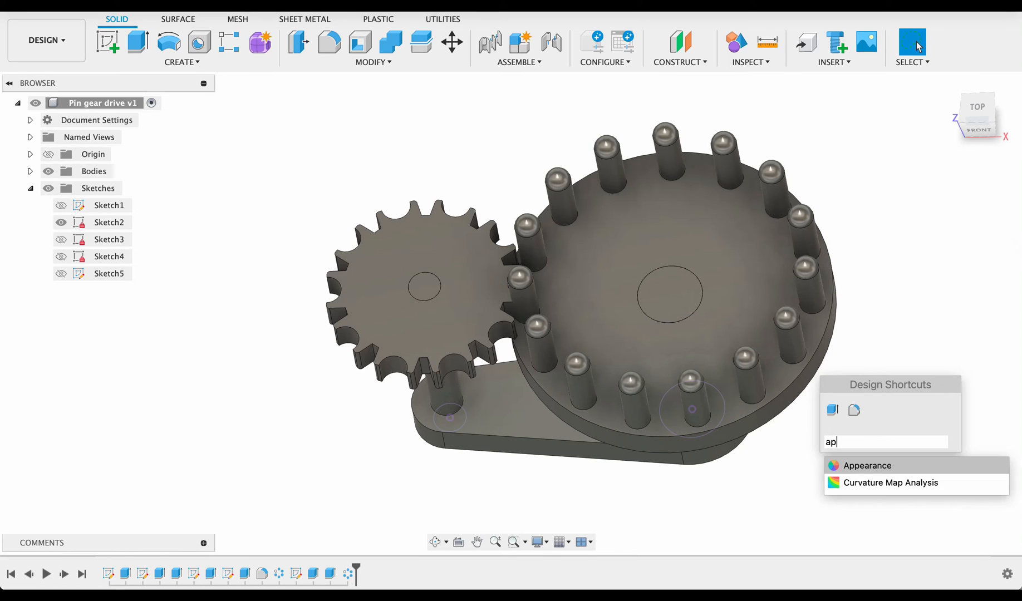
- Search the appearance library for red and blue materials for the pin wheel and gear
left_click(867, 465)
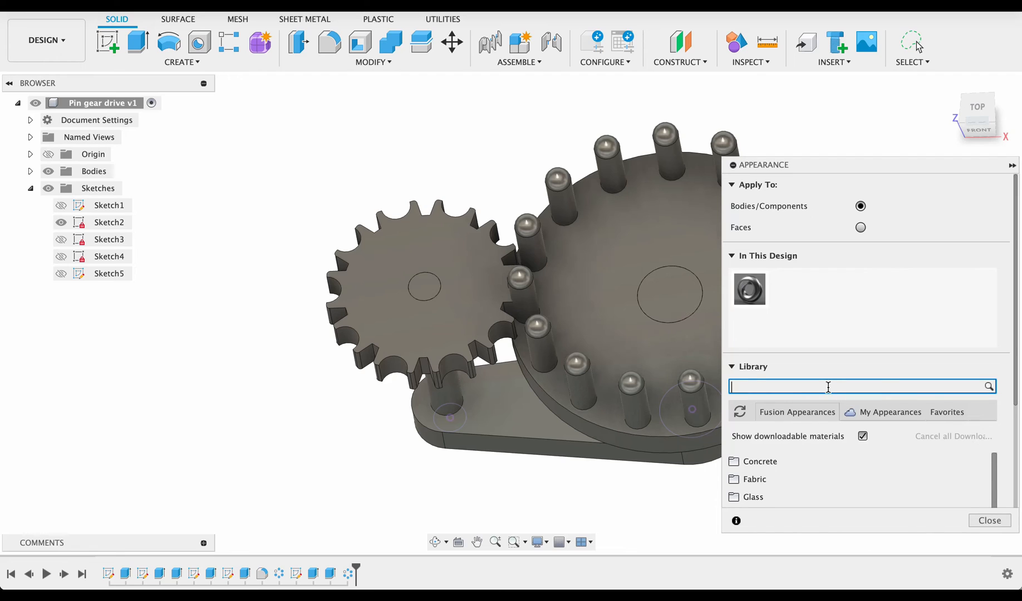
scroll("down", 3)
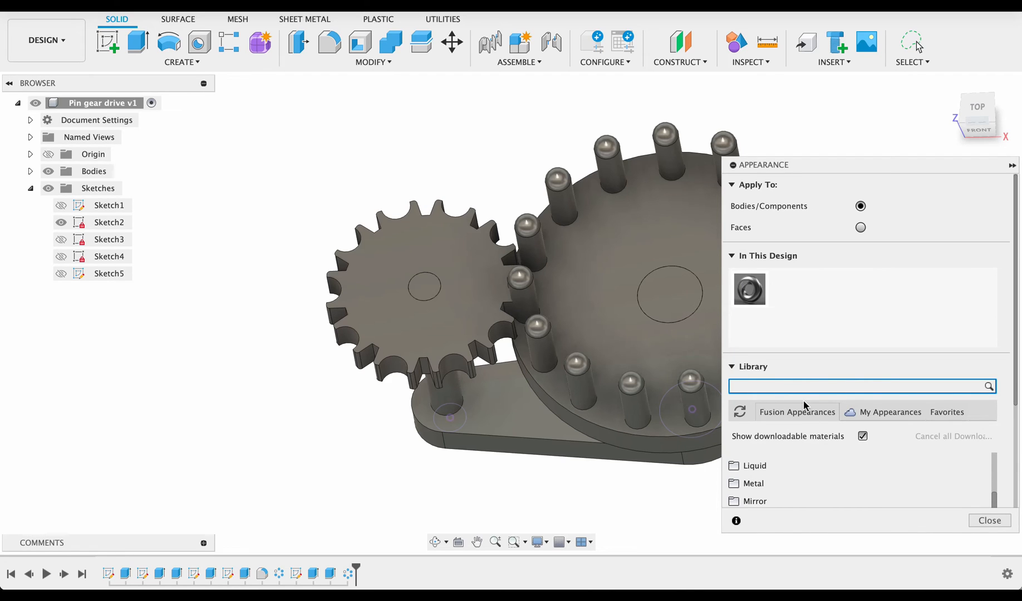
type("red")
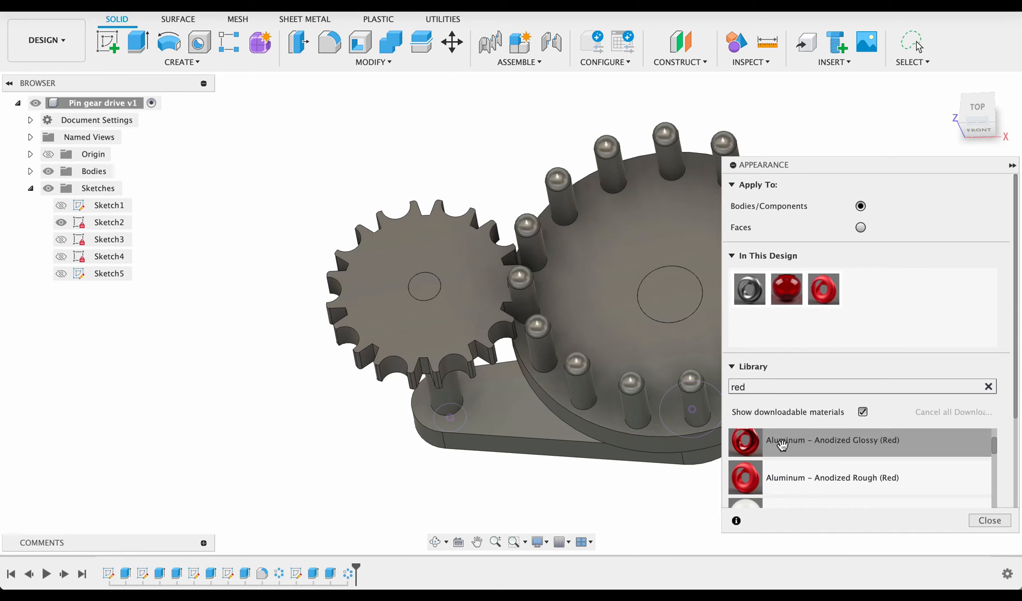
scroll("down", 3)
type("b")
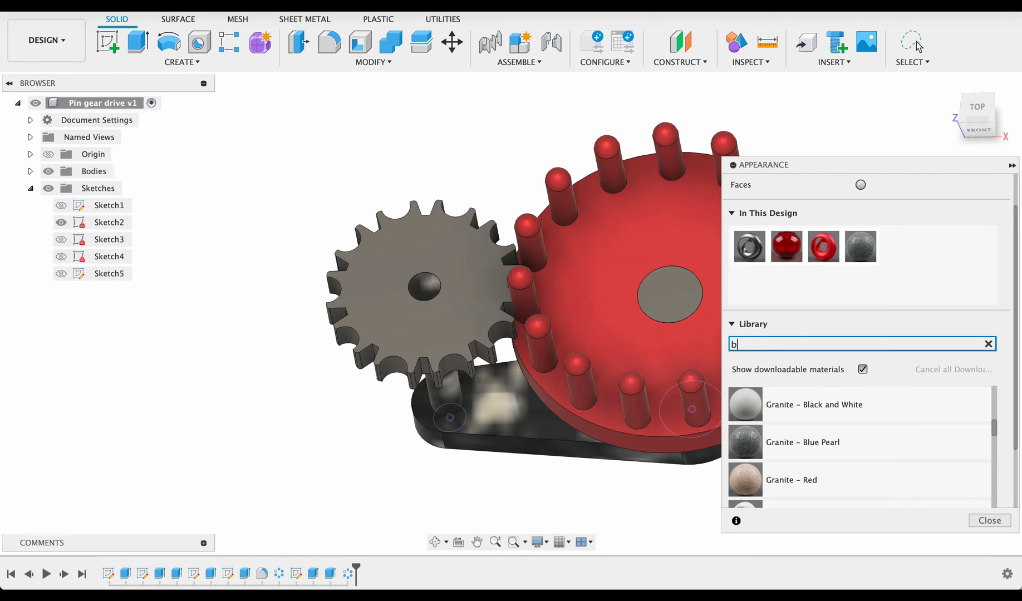
type("lue")
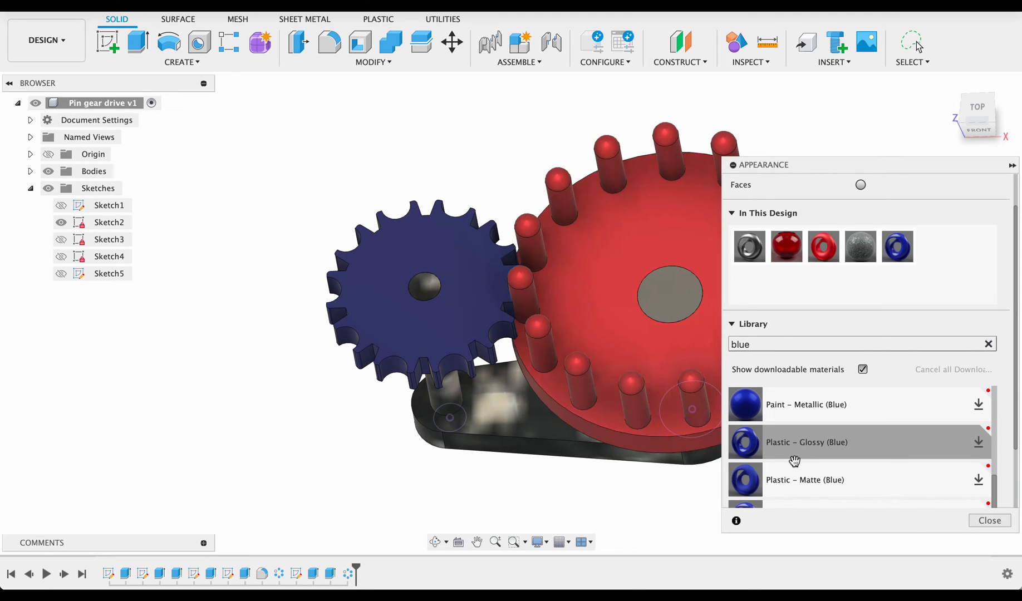
mouse_move(805, 468)
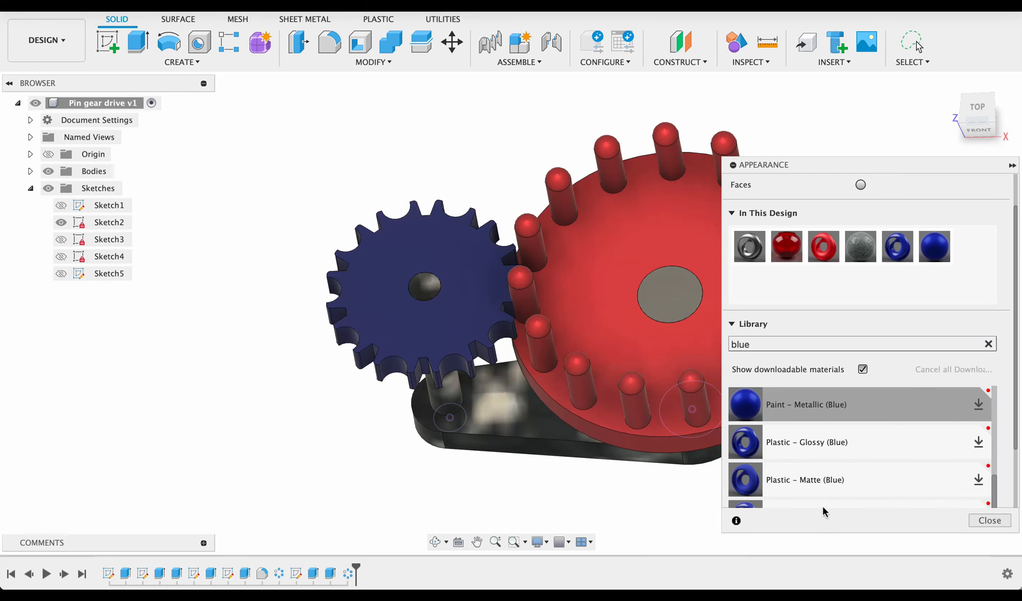
- Search for a black material for the base and close the Appearance panel
left_click(989, 344)
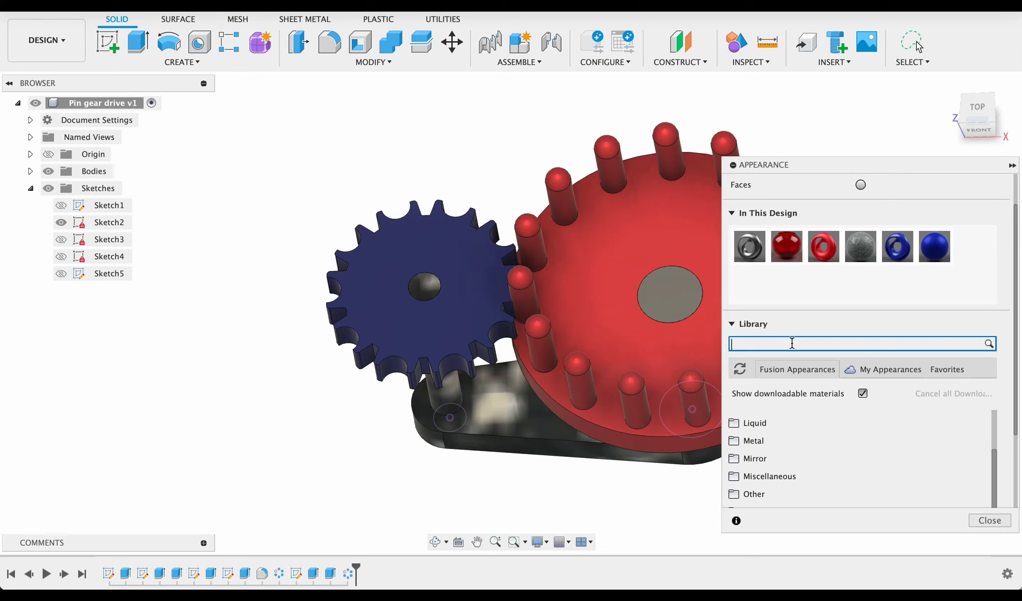
type("black")
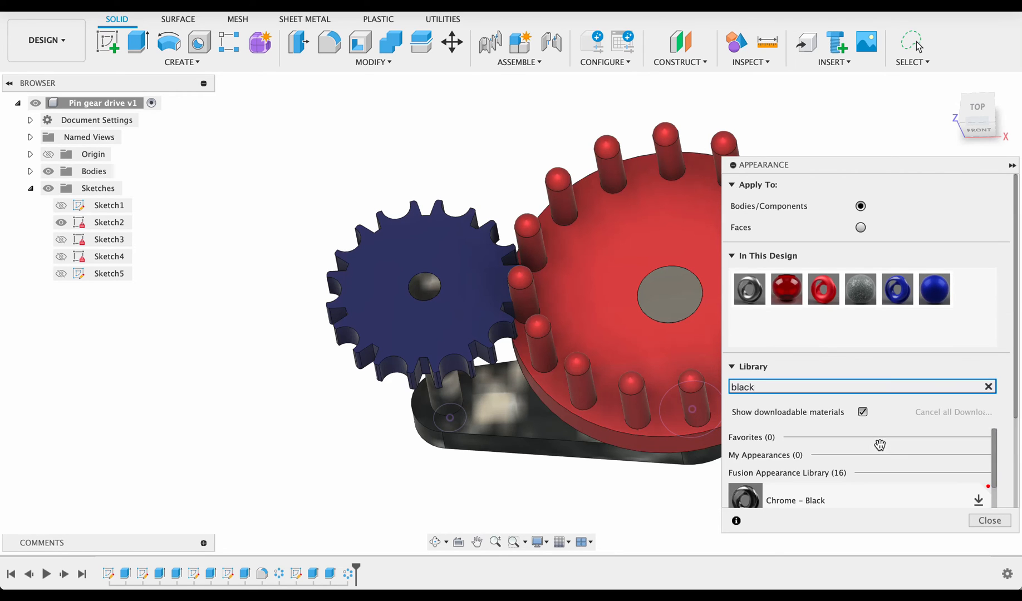
scroll("down", 3)
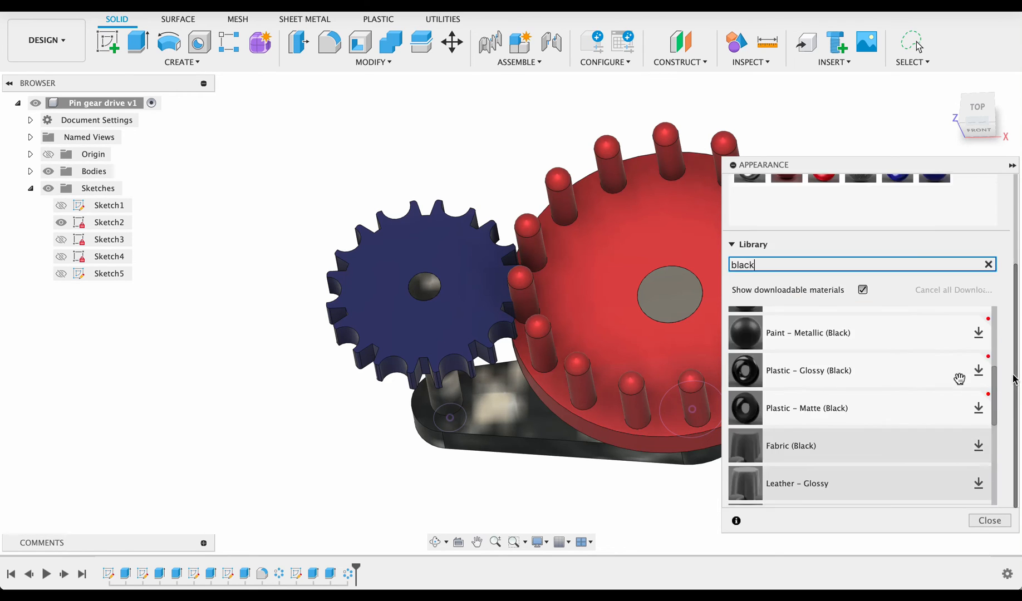
scroll("up", 3)
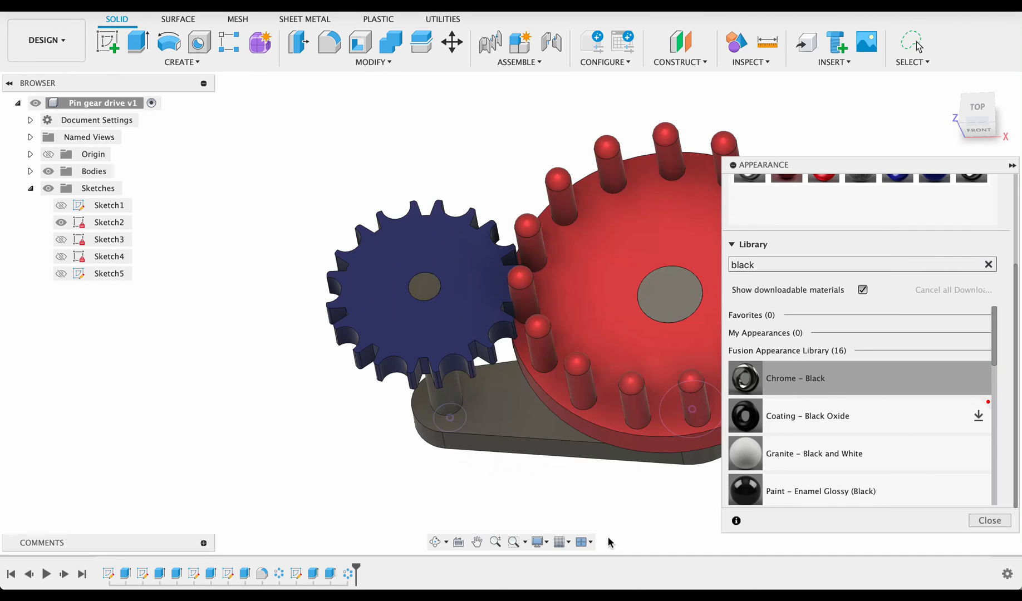
left_click(989, 521)
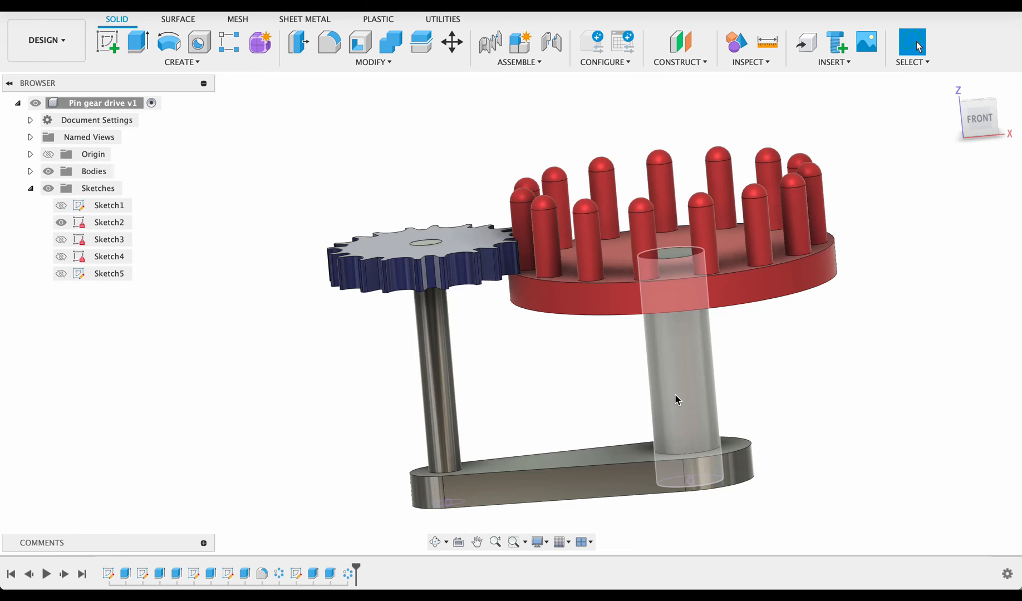
mouse_move(390, 43)
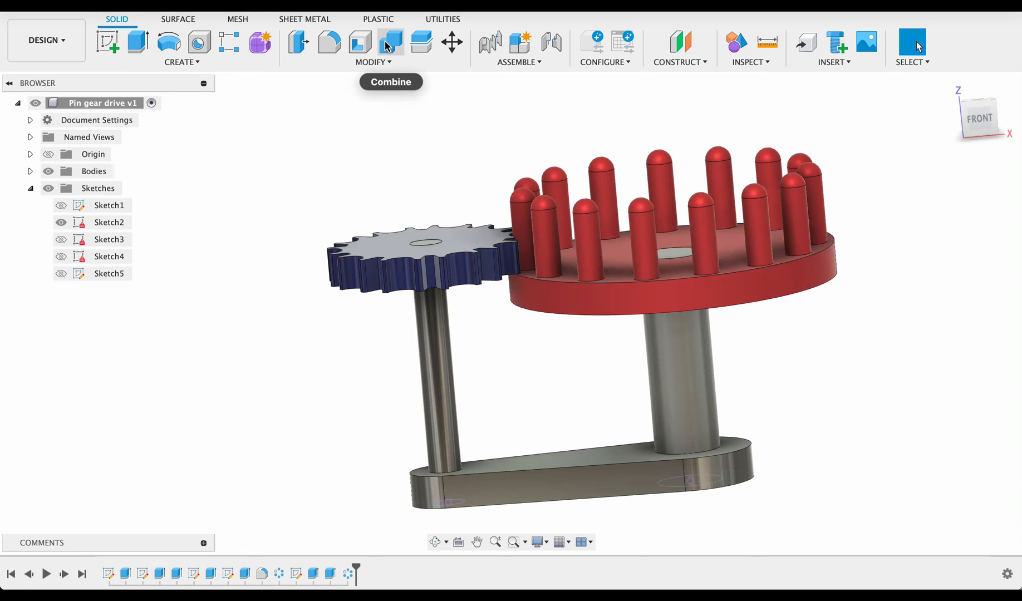
- Combine the tall pillar into the base body, then open and close Appearance
left_click(391, 43)
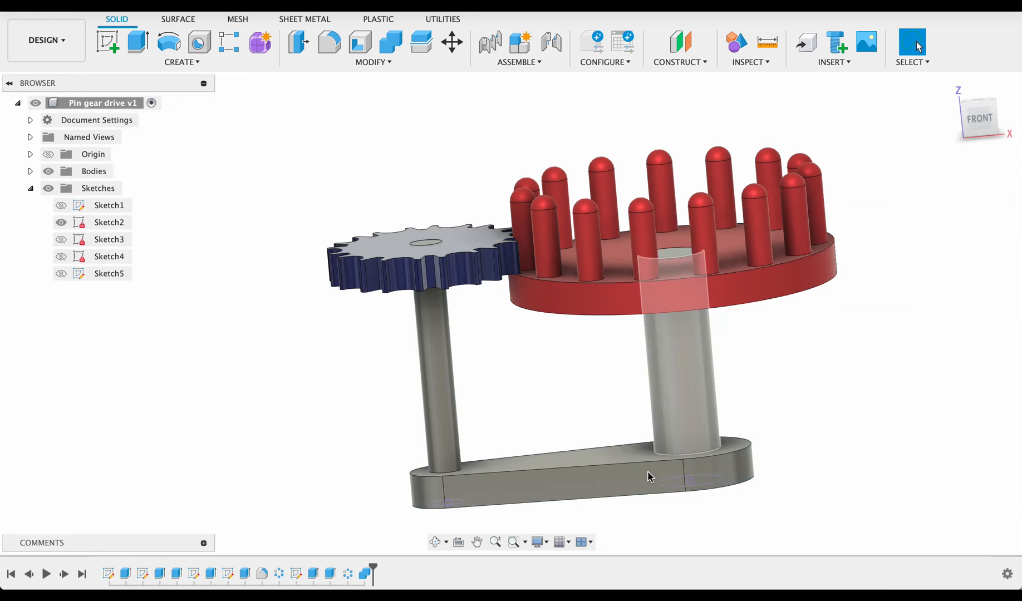
left_click(93, 171)
type("a")
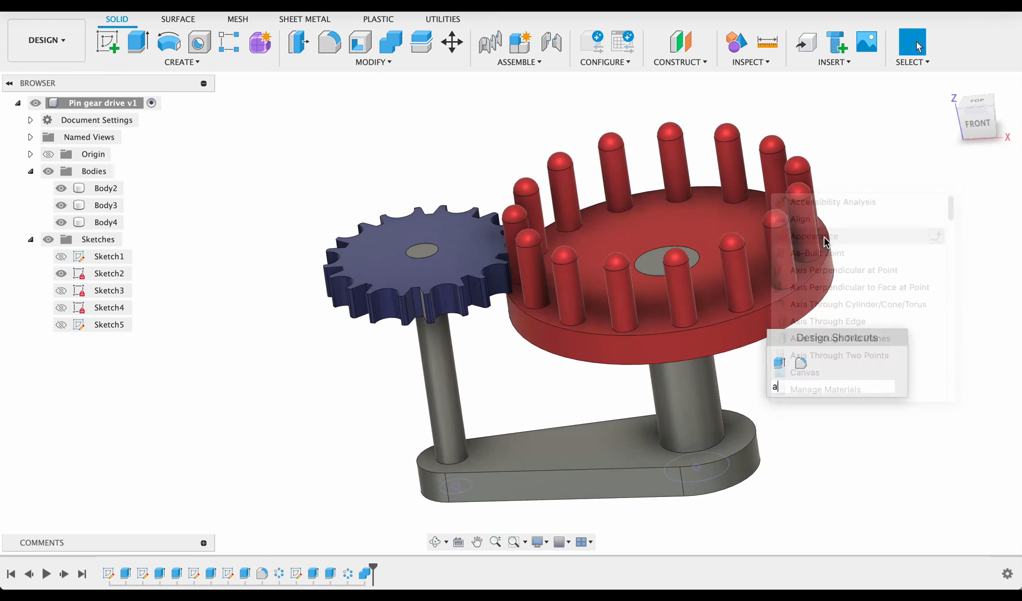
left_click(812, 236)
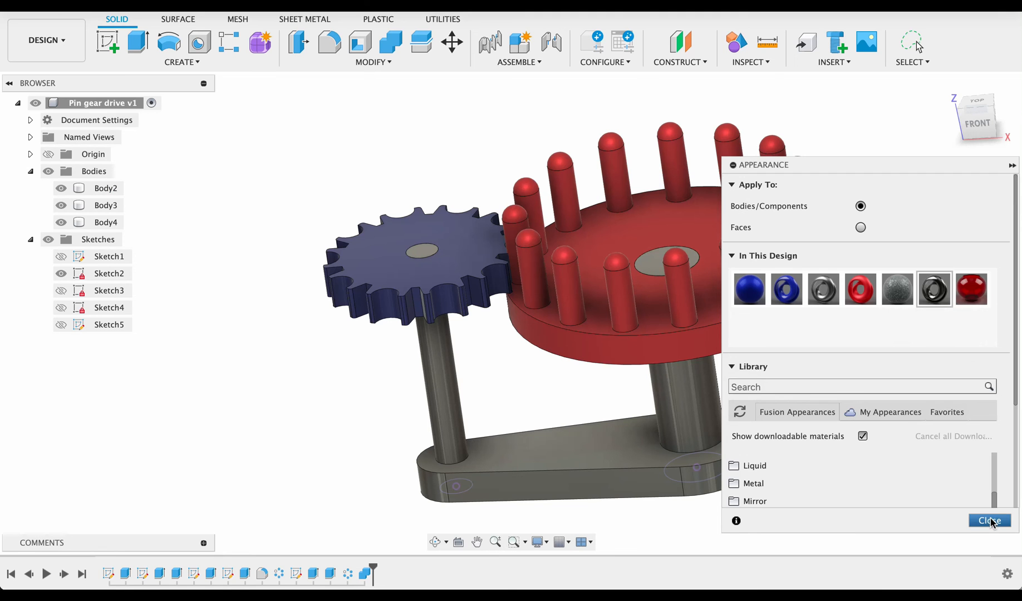
left_click(989, 521)
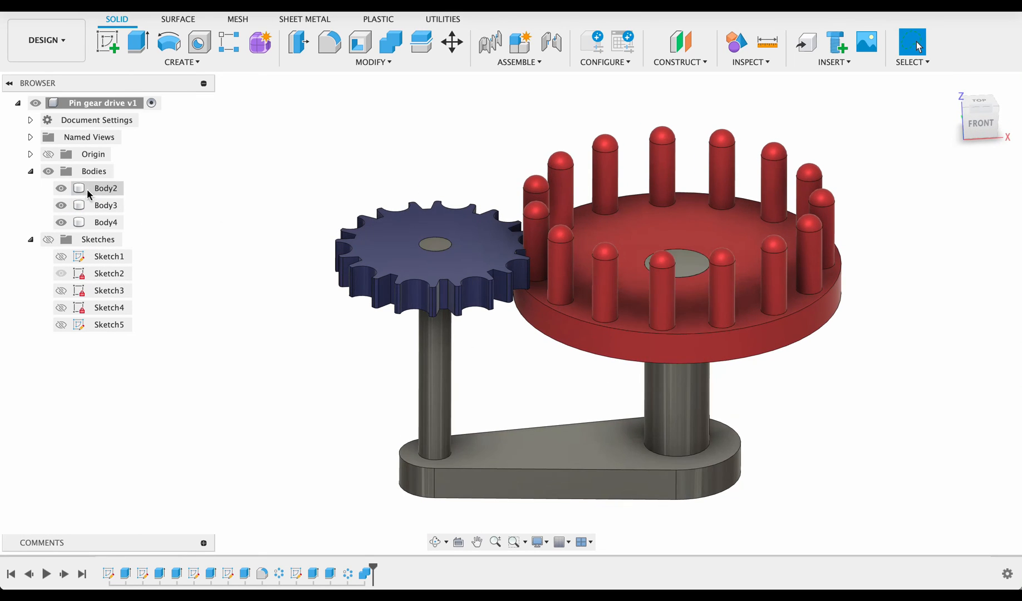
- Create components from the drive gear, pin wheel and base bodies
left_click(106, 221)
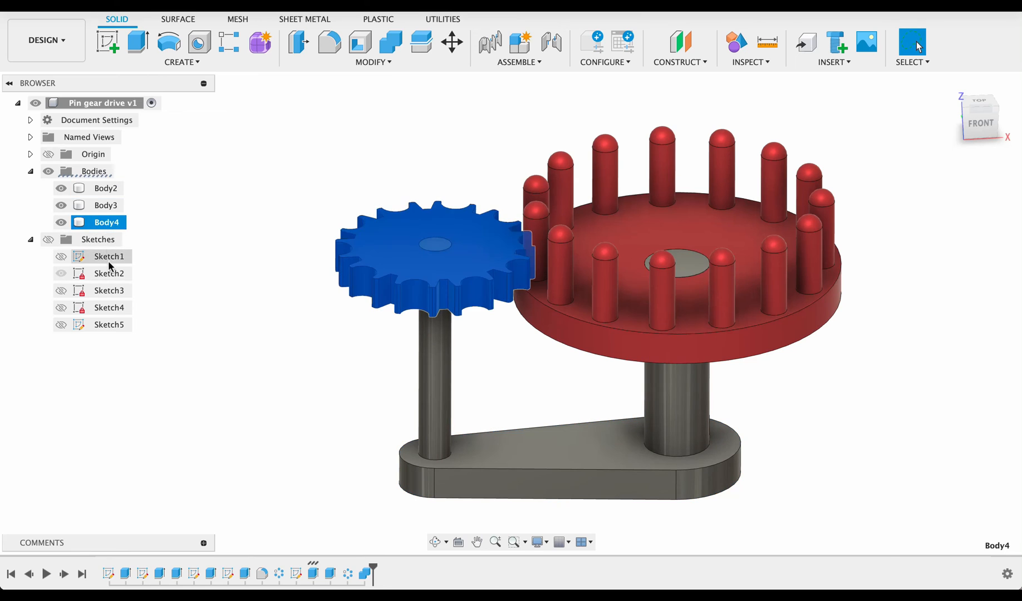
left_click(106, 205)
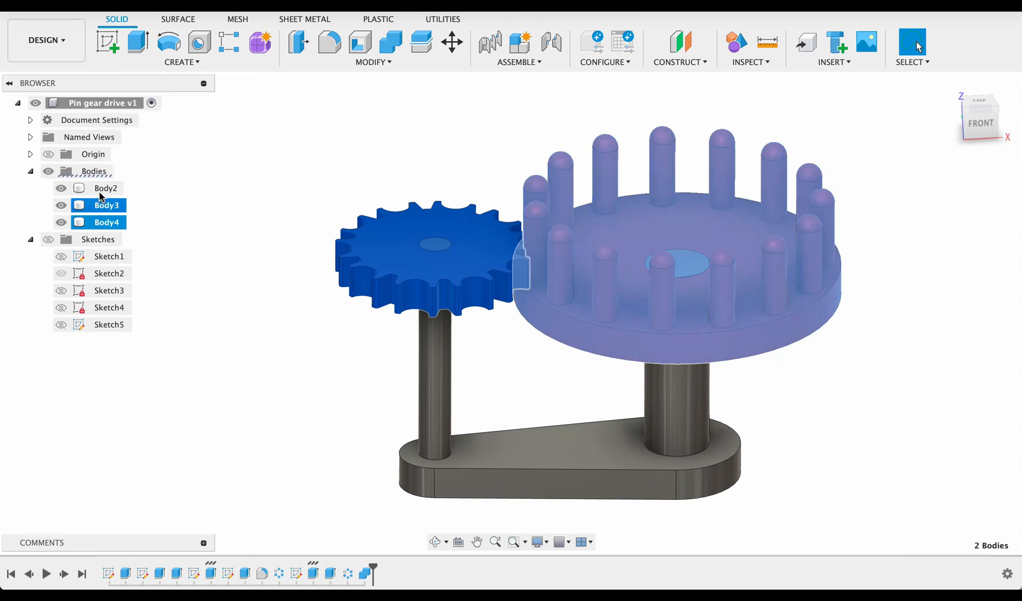
right_click(105, 188)
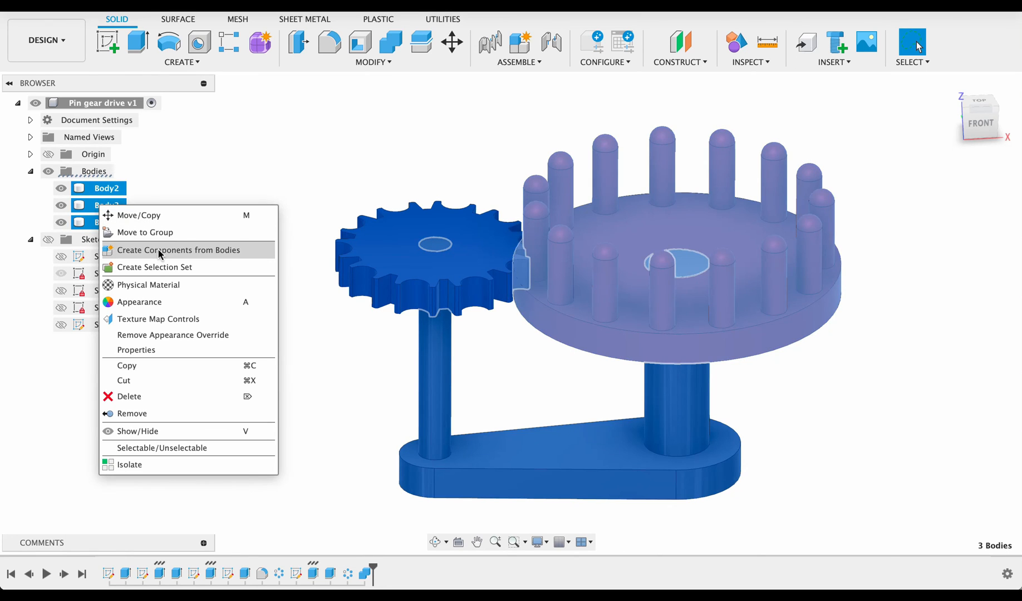
left_click(178, 250)
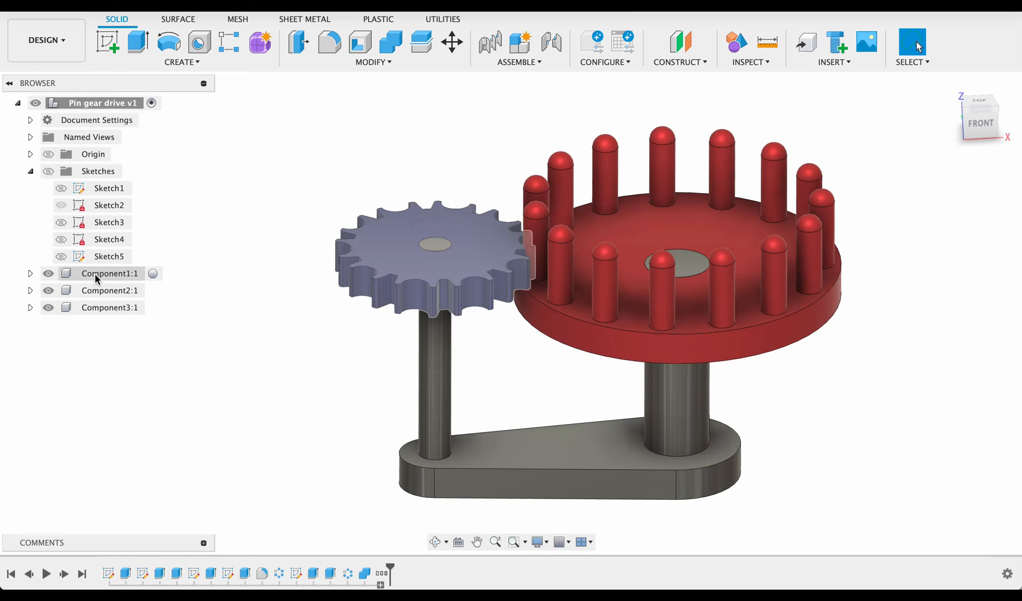
- Rename the new components to 'Drive gear' and 'Pin gear'
left_click(109, 274)
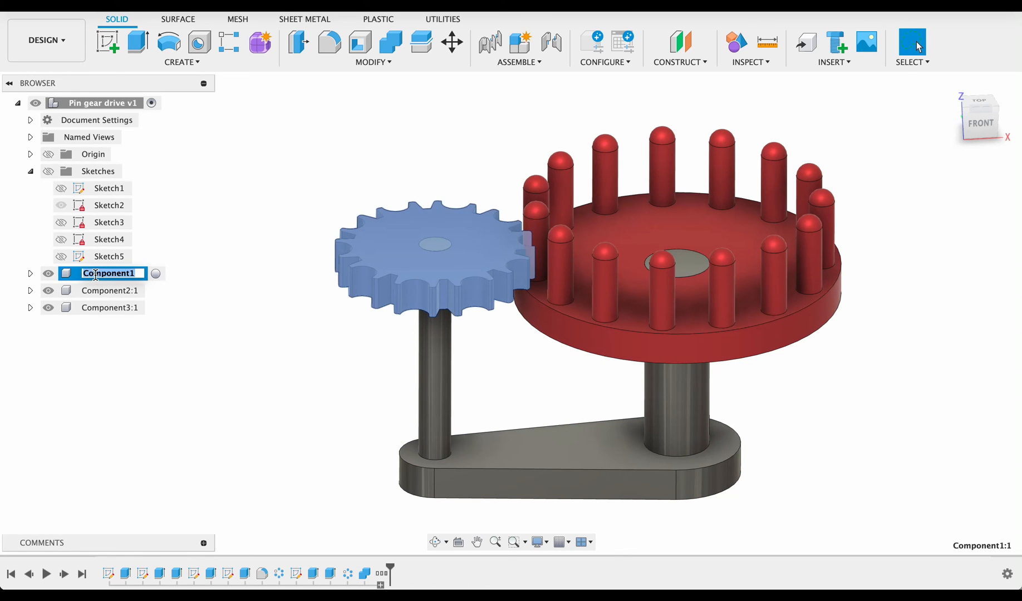
type("Drive gear")
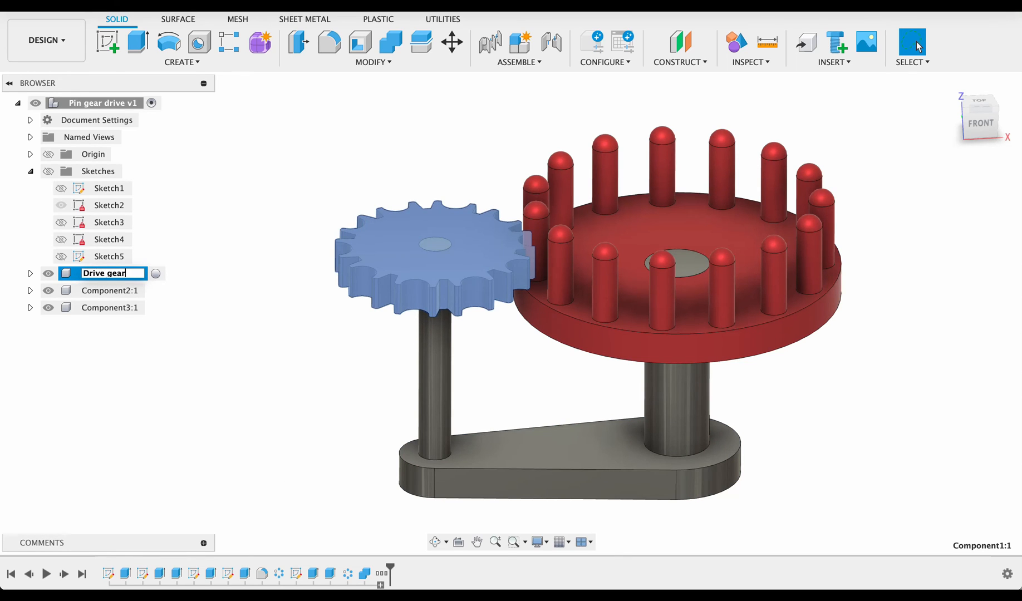
key("Return")
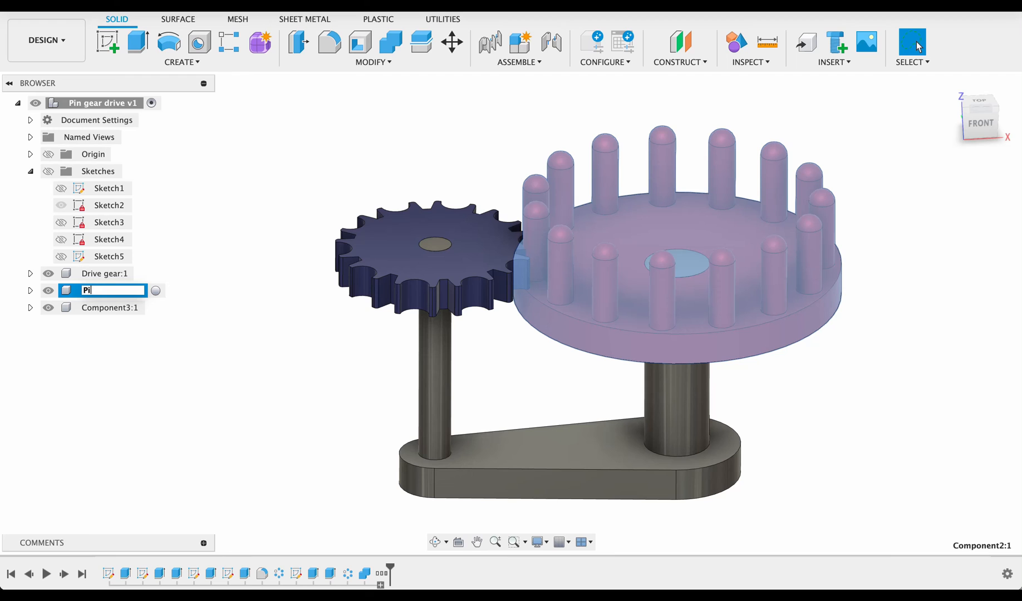
type("n gear")
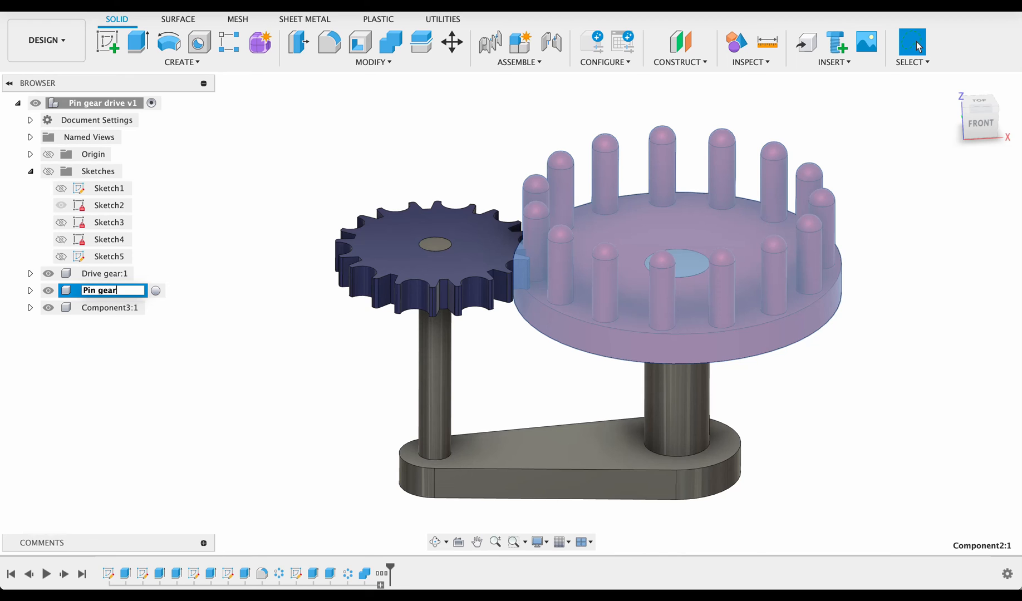
left_click(110, 308)
type("Base")
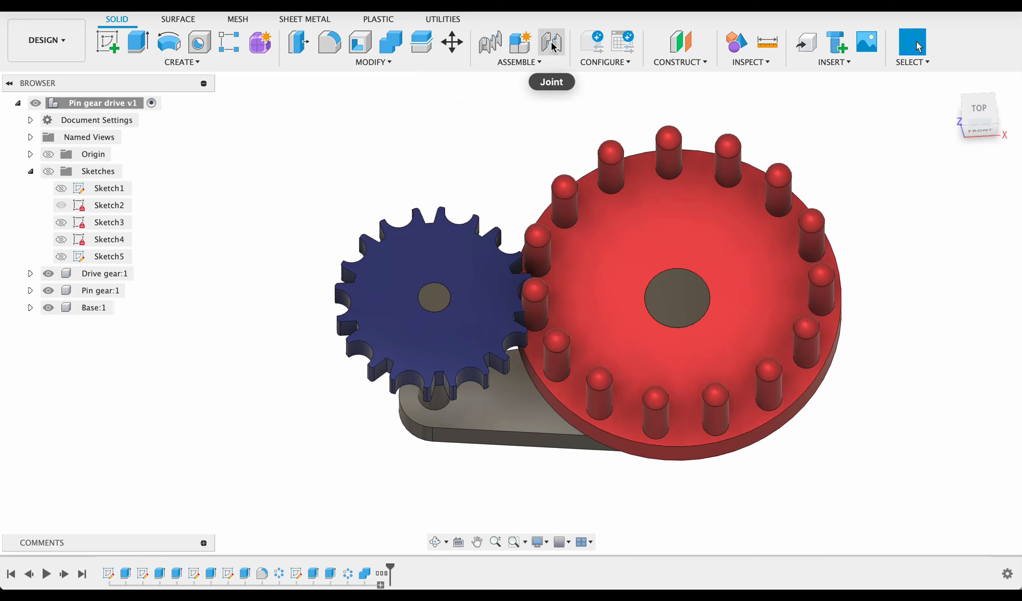
mouse_move(550, 43)
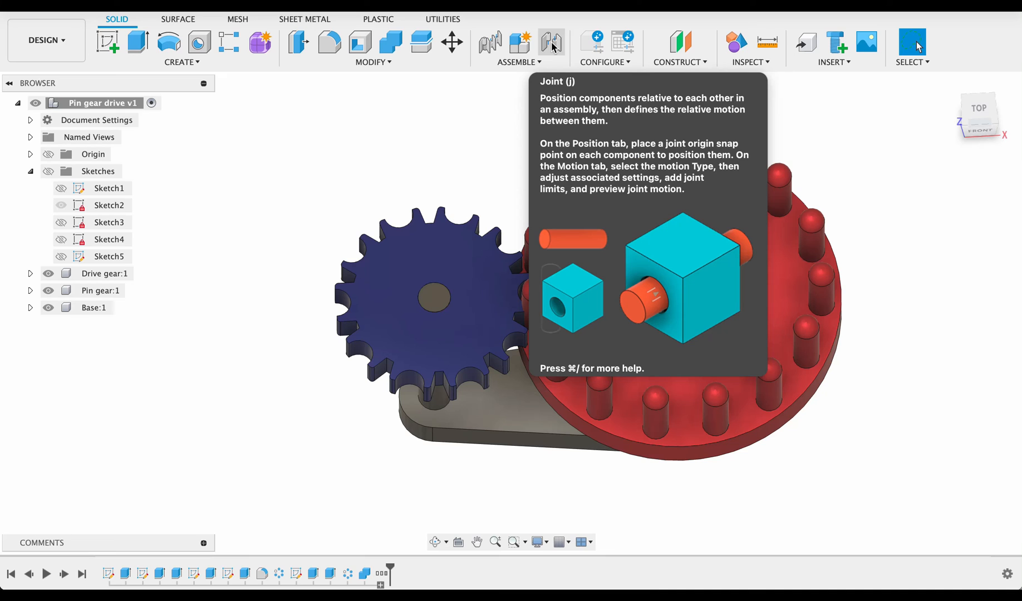
- Create a Revolute joint between the base post centre and the pin wheel centre
left_click(551, 42)
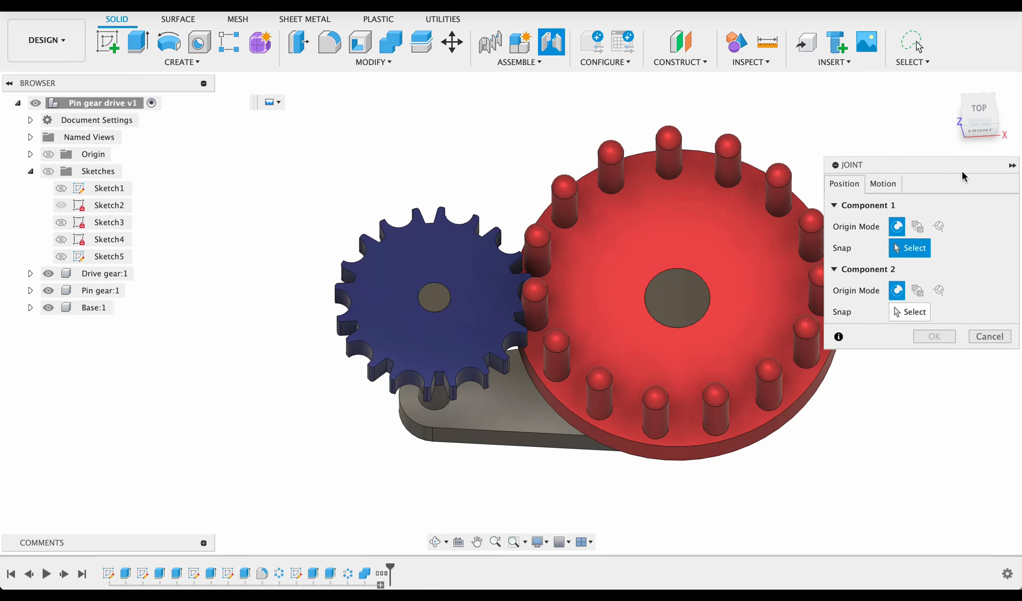
left_click(883, 183)
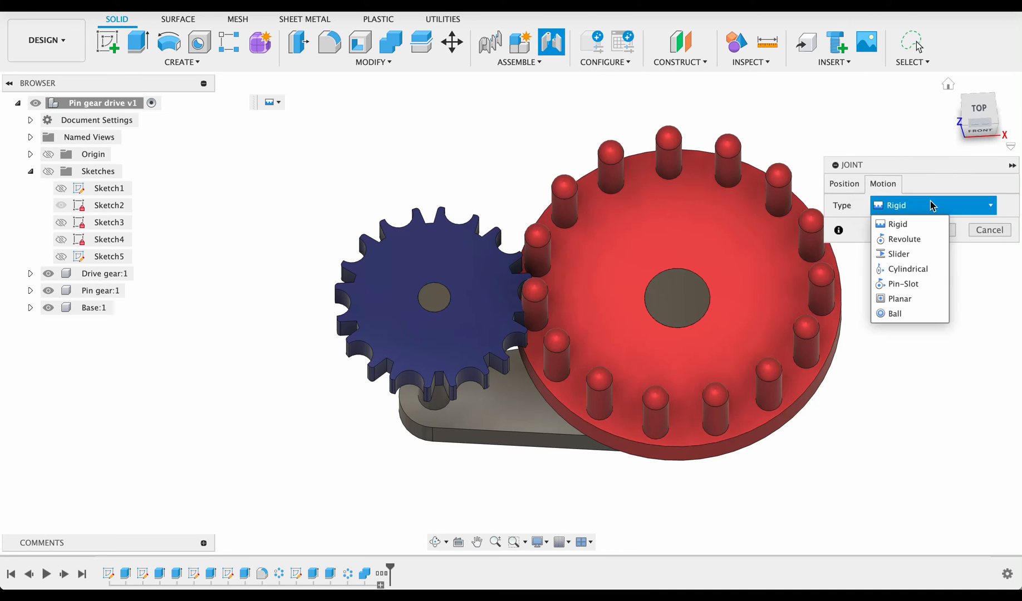
mouse_move(964, 195)
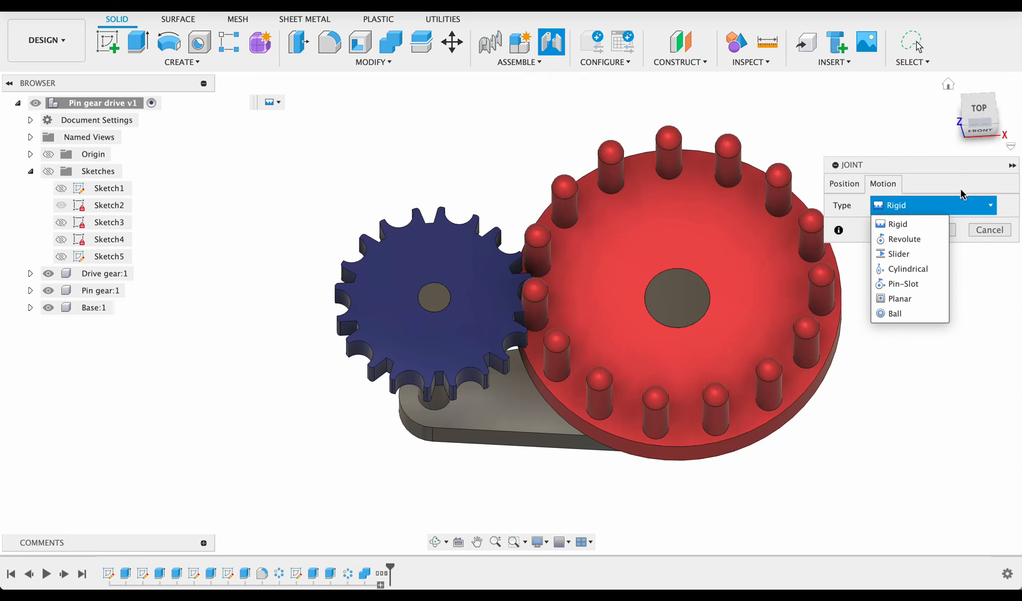
left_click(904, 239)
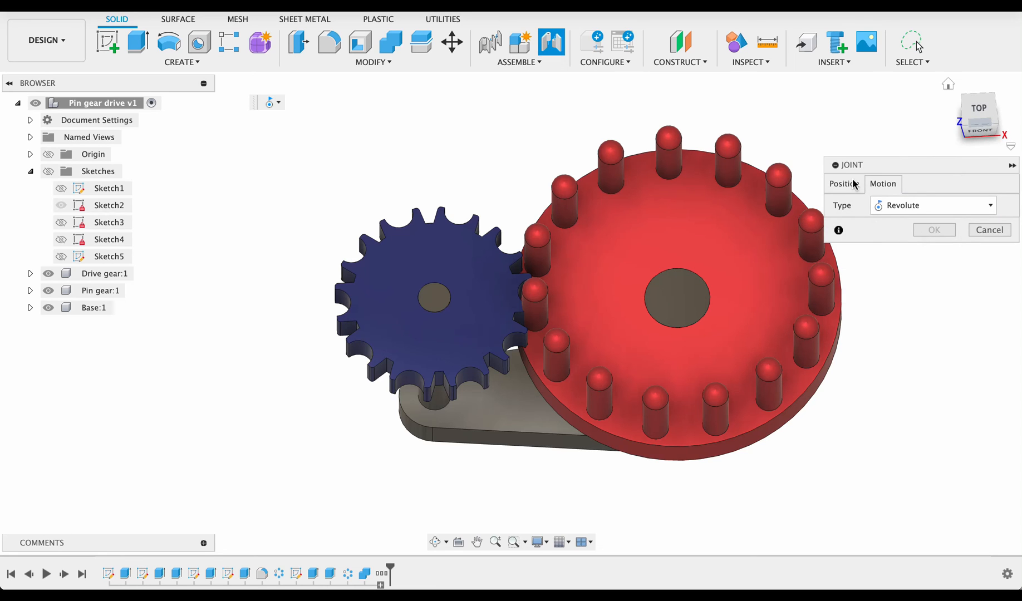
left_click(844, 183)
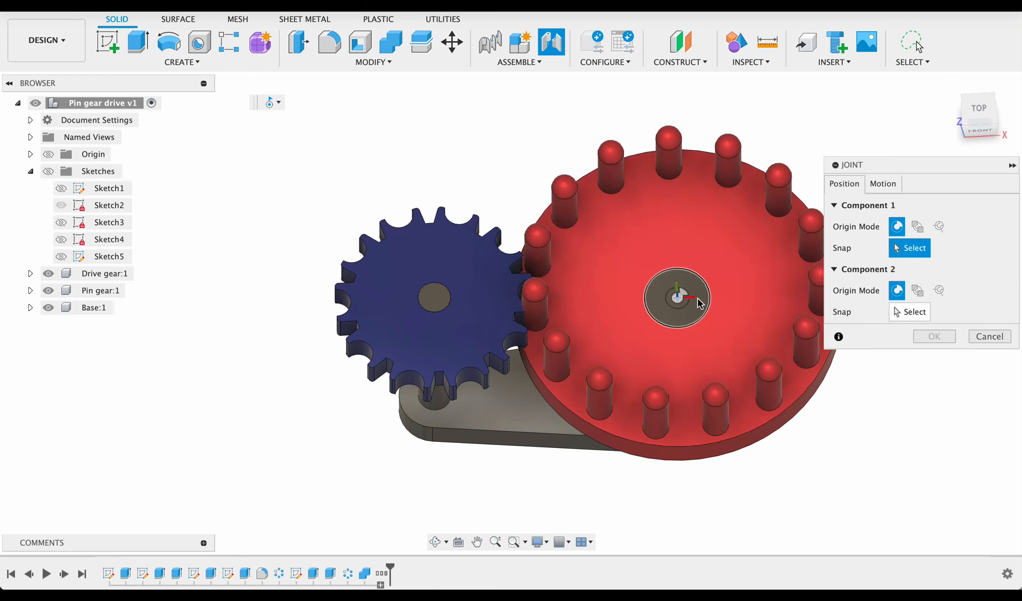
left_click(678, 298)
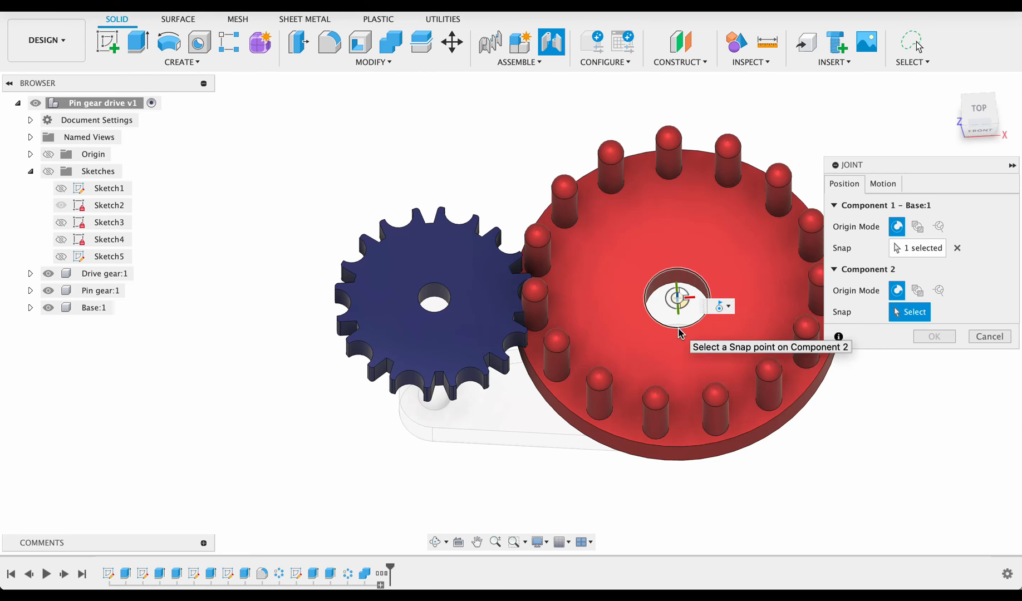
left_click(676, 300)
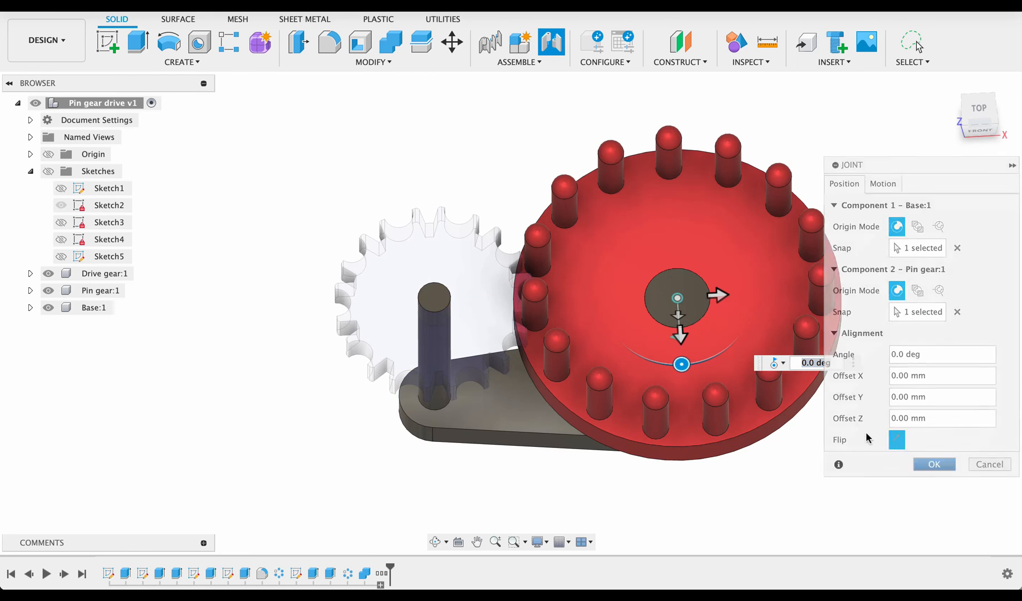
left_click(934, 464)
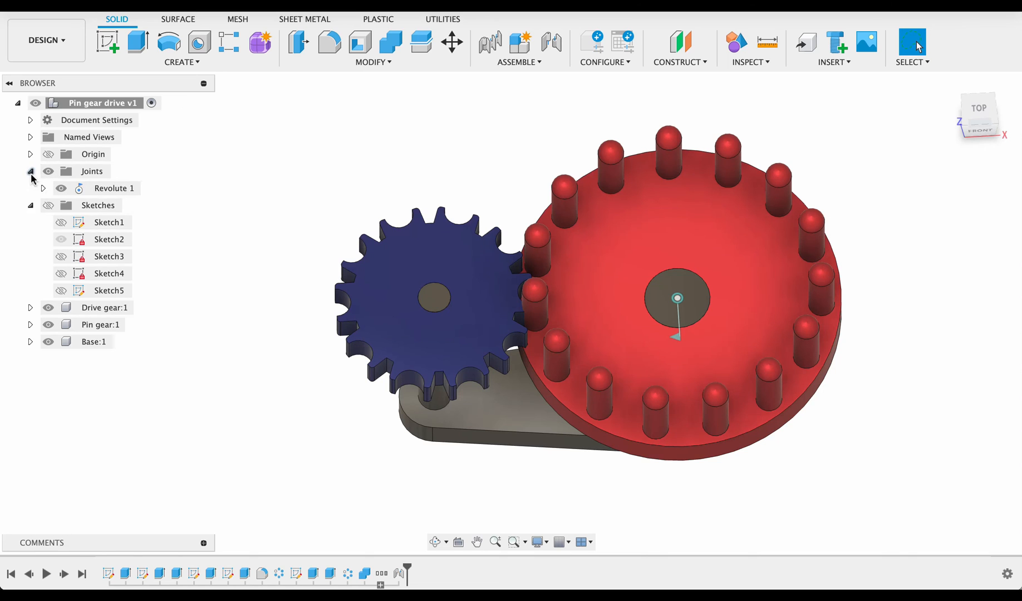
- Animate the pin wheel joint, then ground the Base component
right_click(114, 187)
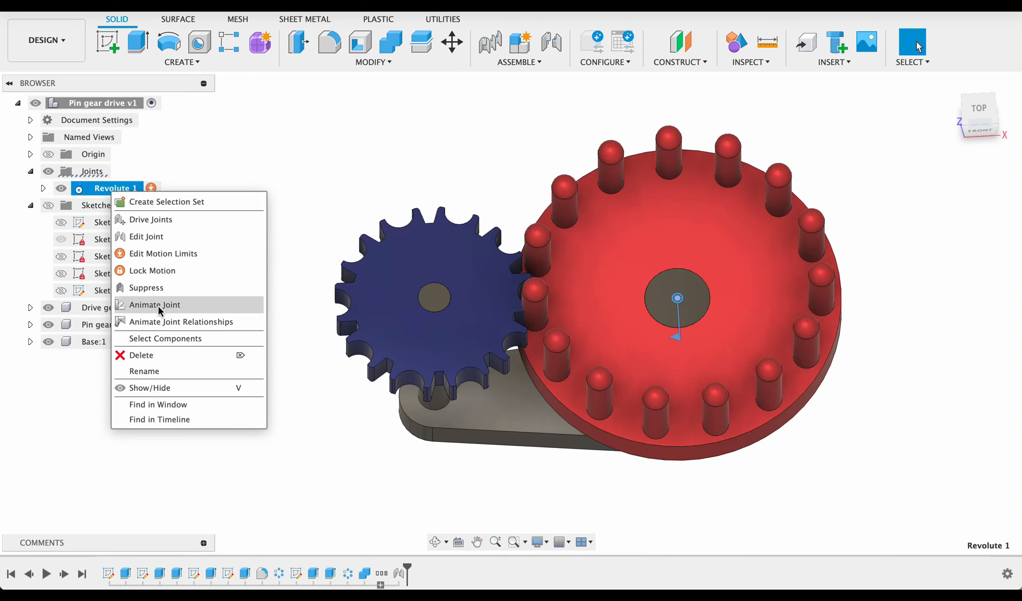
left_click(154, 305)
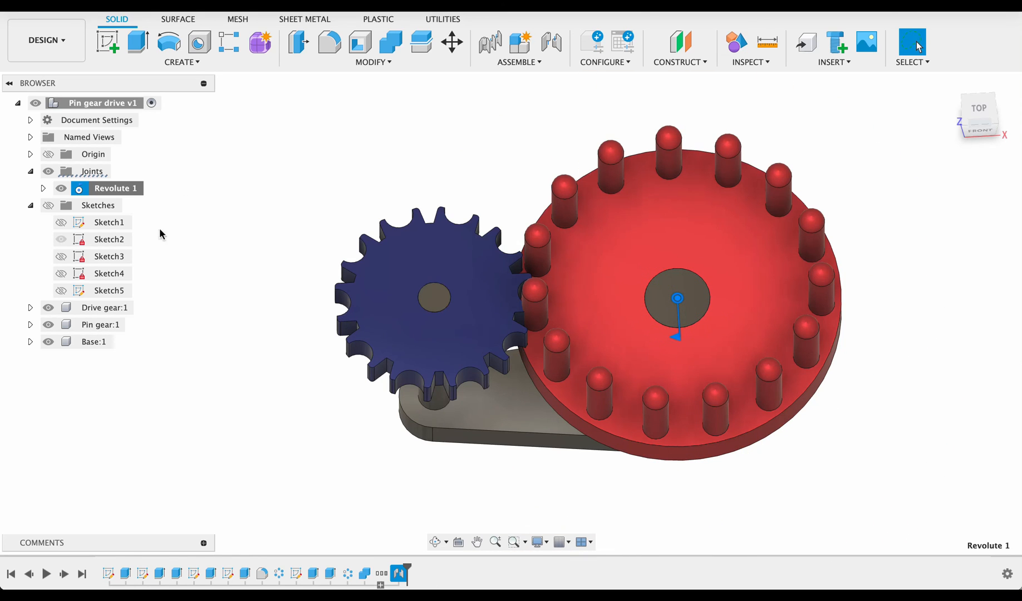
right_click(93, 342)
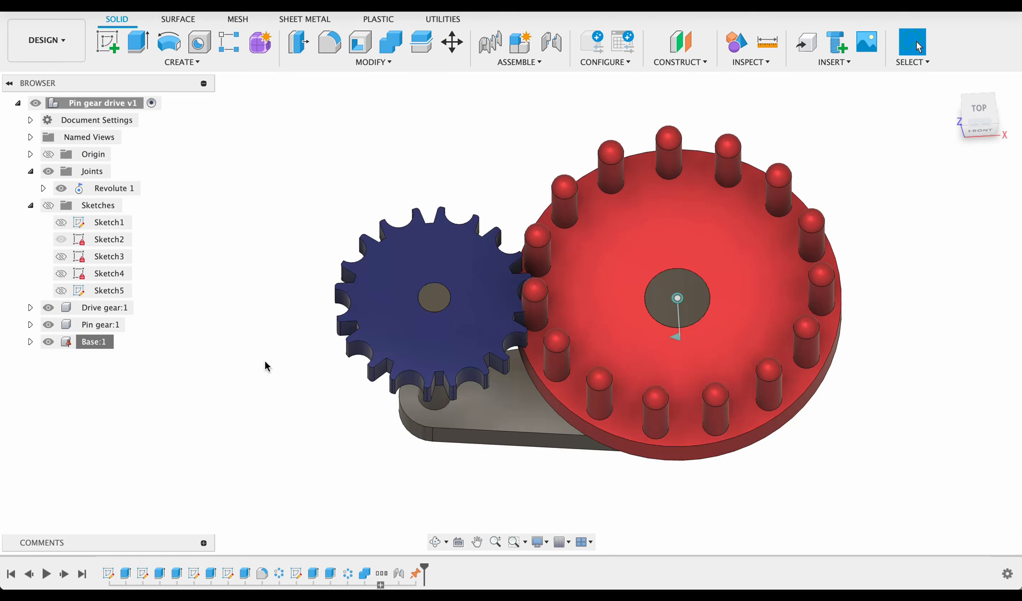
right_click(116, 188)
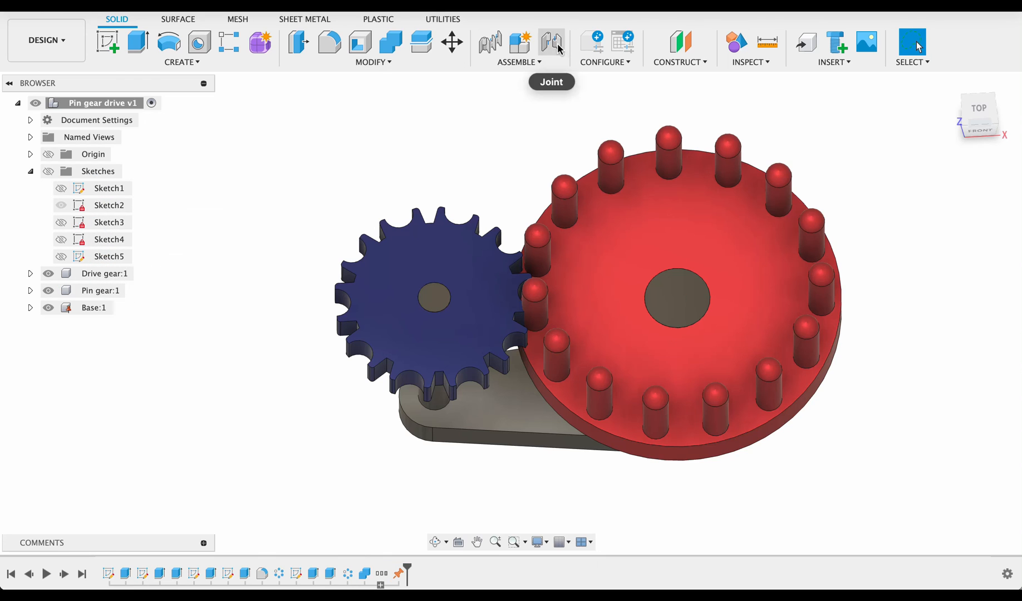
- Join the pin wheel's centre hole to the base post top with a revolute joint
left_click(551, 43)
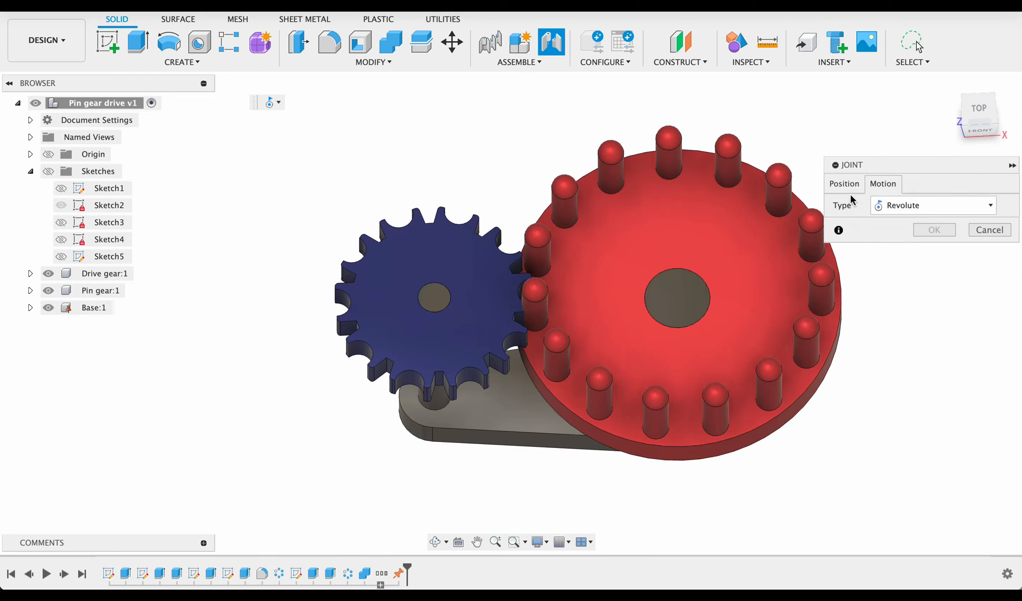
left_click(844, 183)
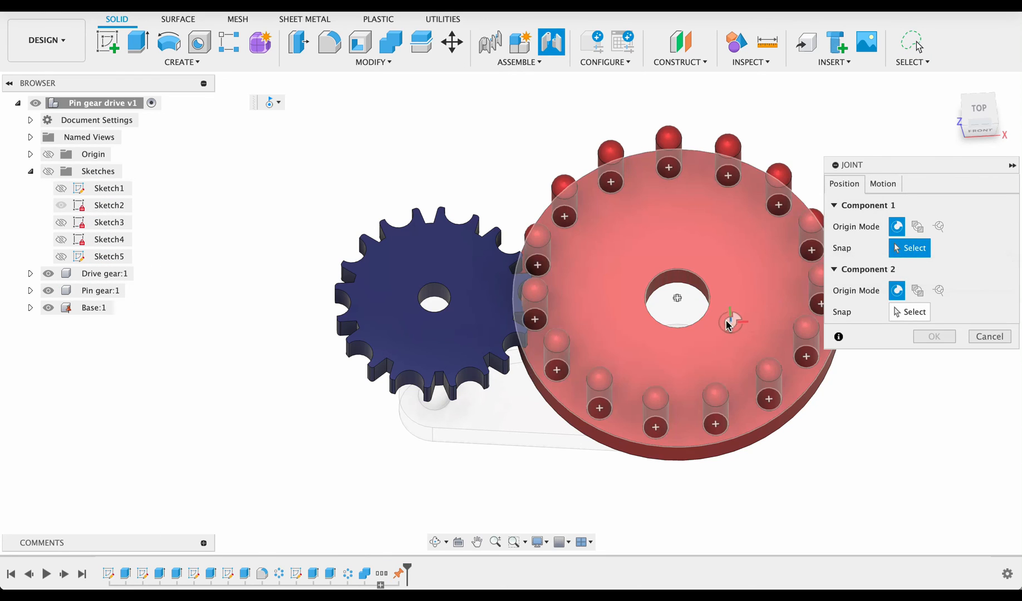
left_click(676, 298)
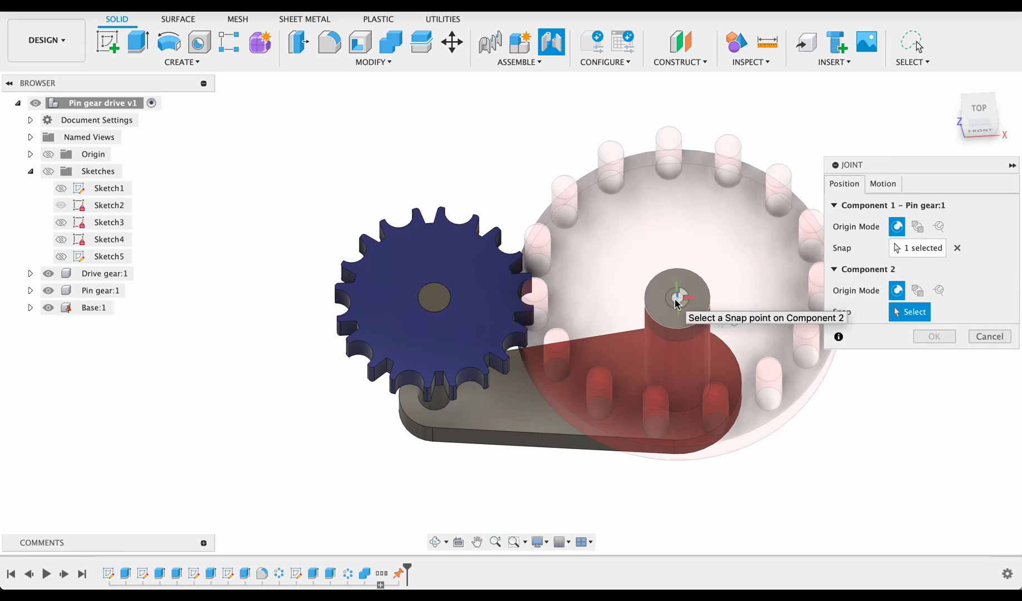
left_click(679, 298)
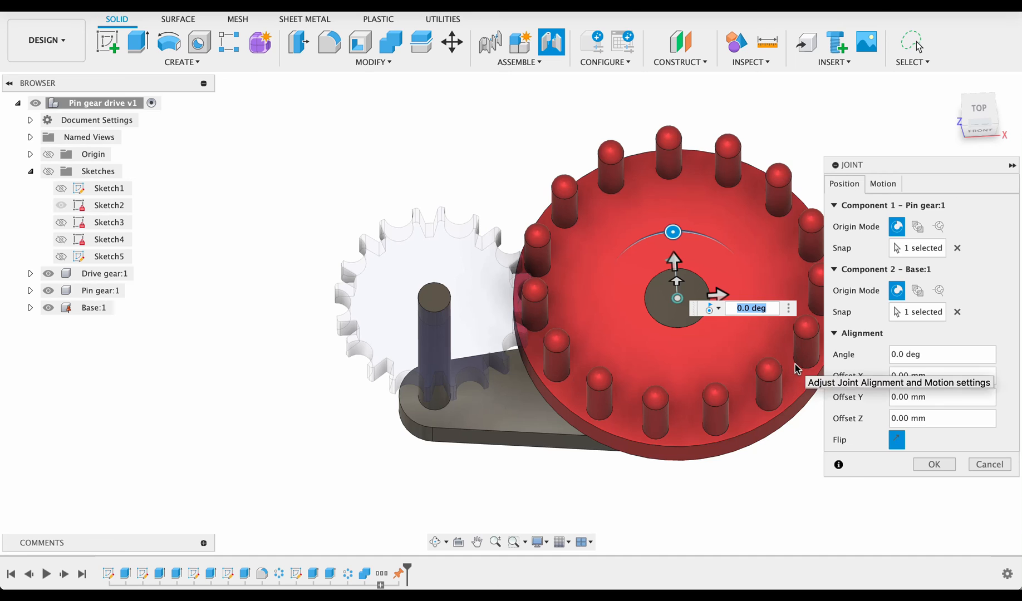
mouse_move(935, 476)
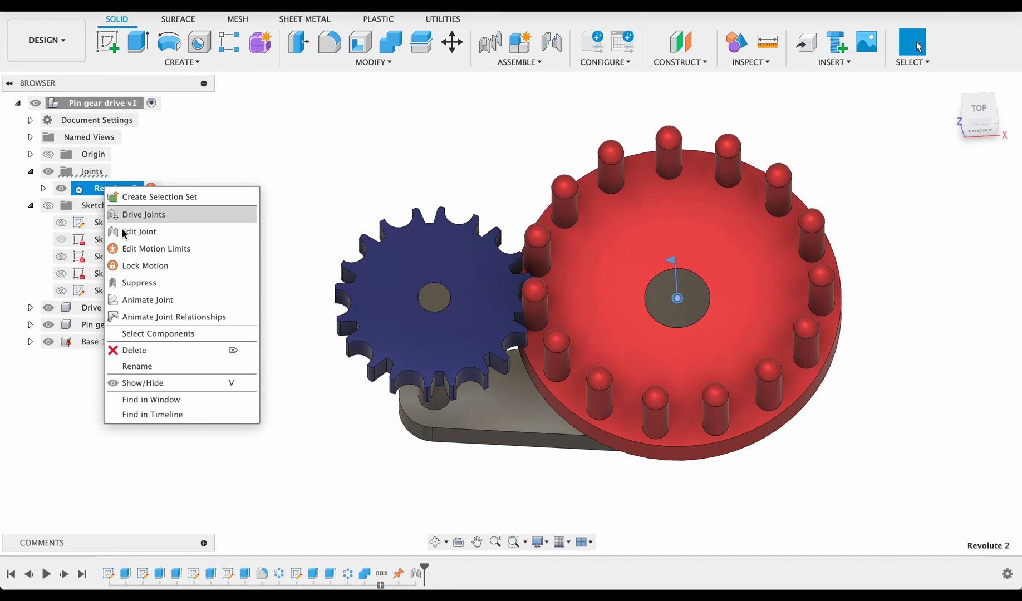
left_click(142, 213)
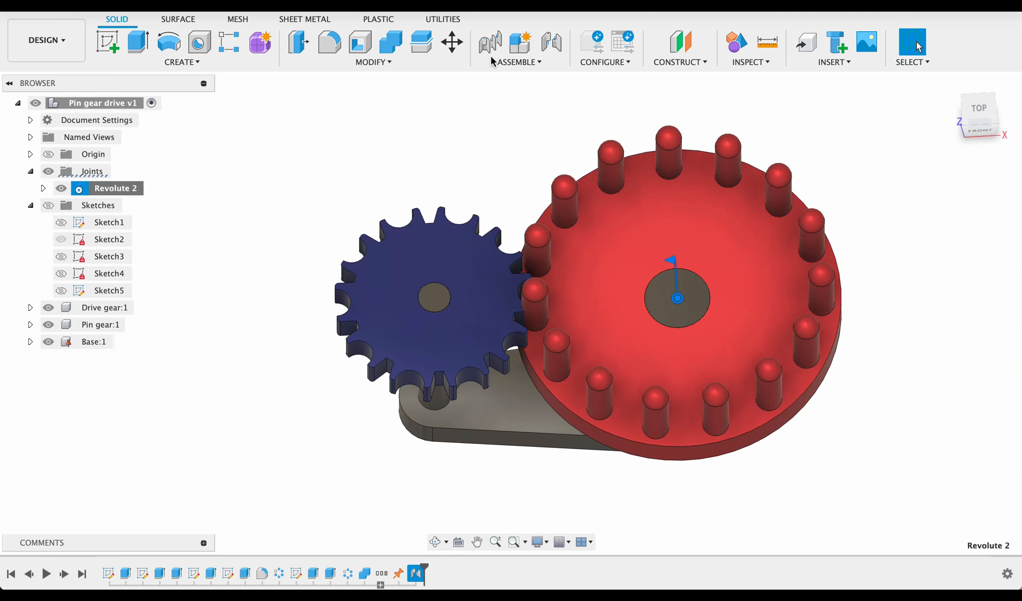
- Join the drive gear to the base's left post and animate its rotation
double_click(116, 187)
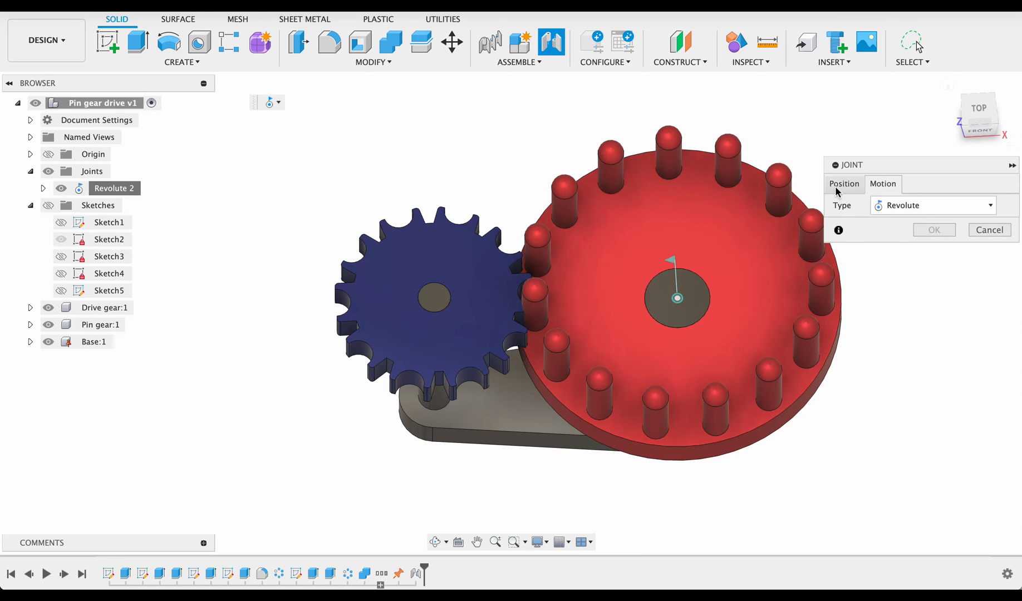
left_click(844, 184)
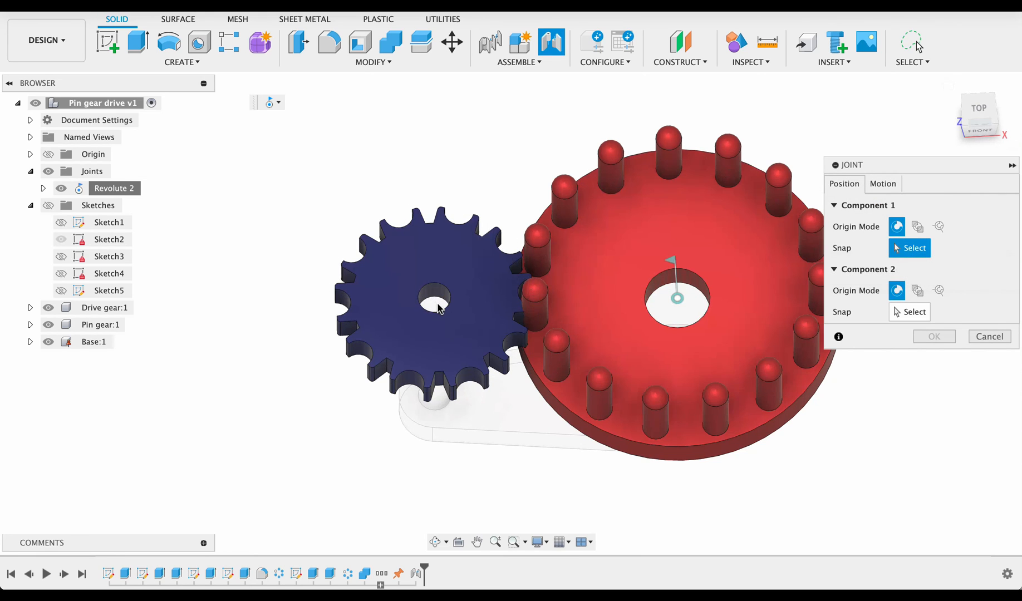
left_click(434, 297)
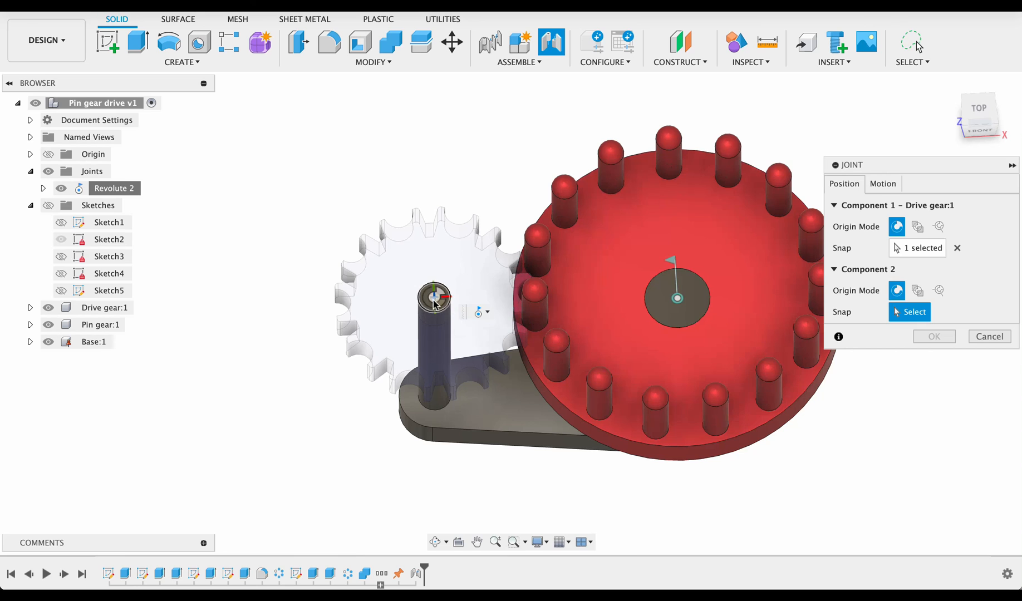
left_click(933, 336)
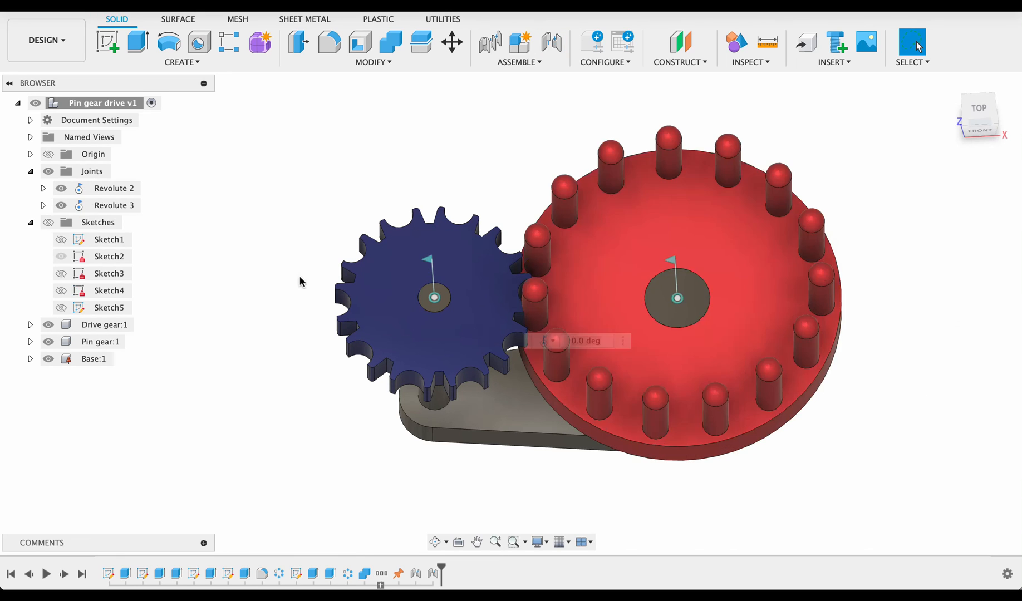
right_click(118, 206)
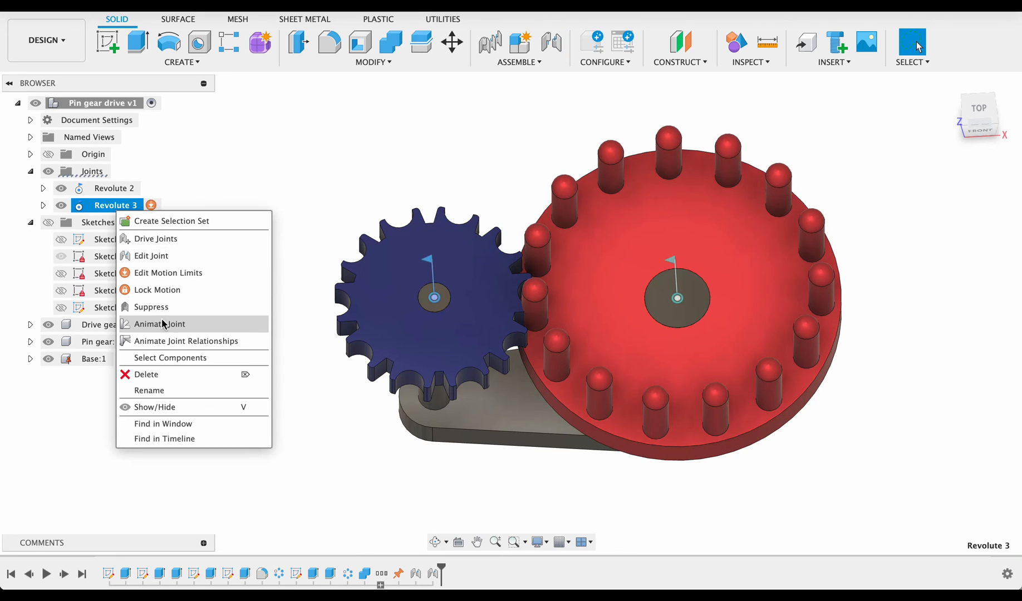
left_click(160, 324)
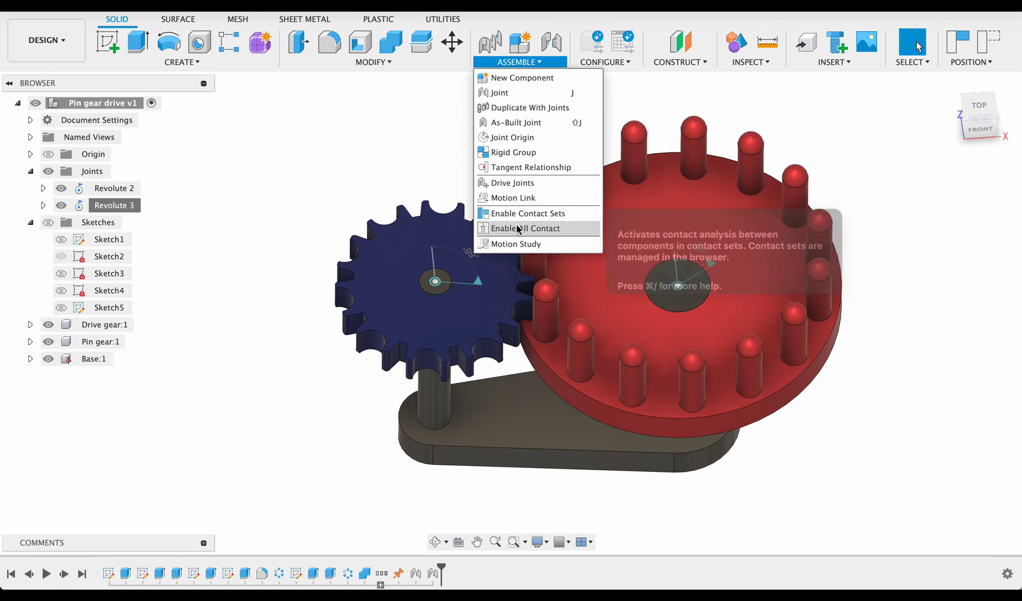
mouse_move(514, 197)
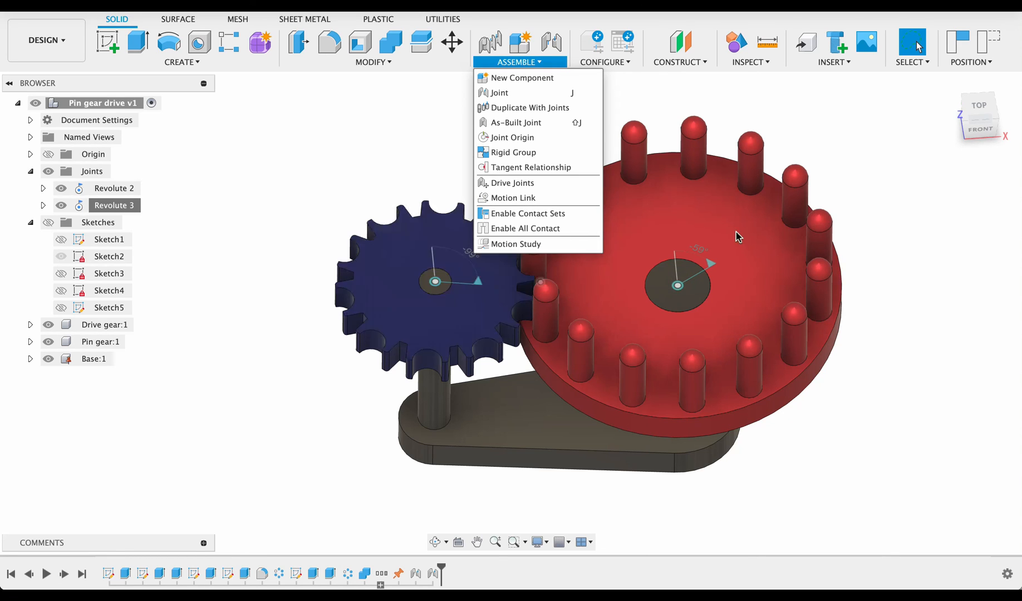
mouse_move(526, 199)
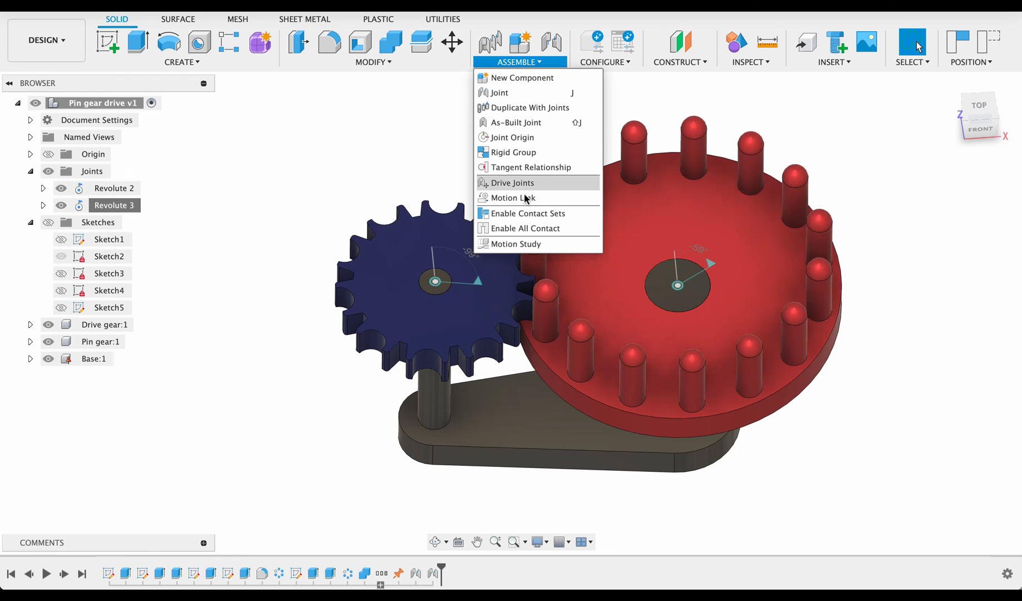
- Enable All Contact, then open the Revolute 3 joint's options in the browser
left_click(525, 228)
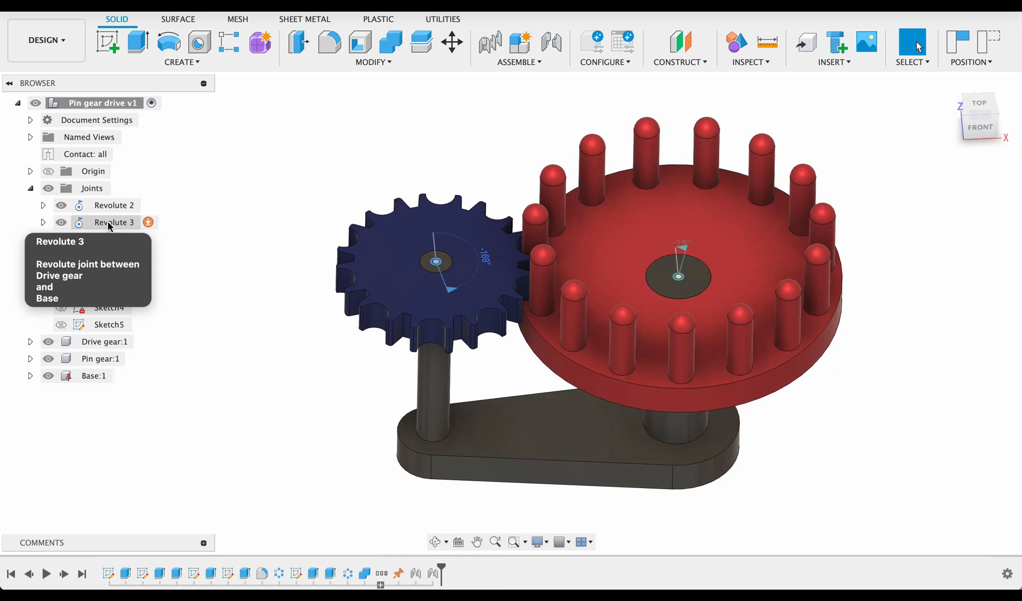
right_click(115, 222)
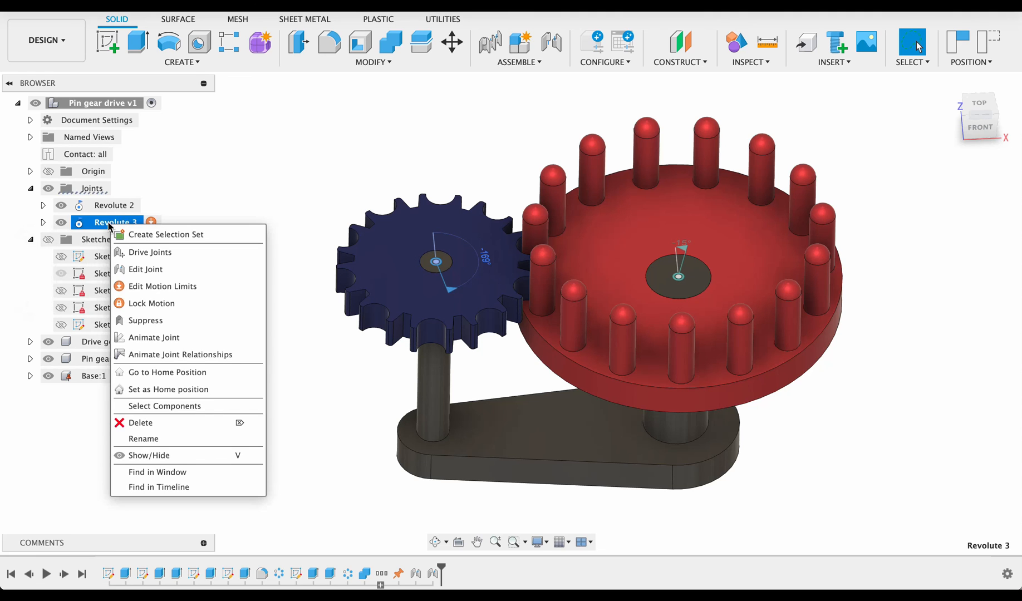
mouse_move(171, 354)
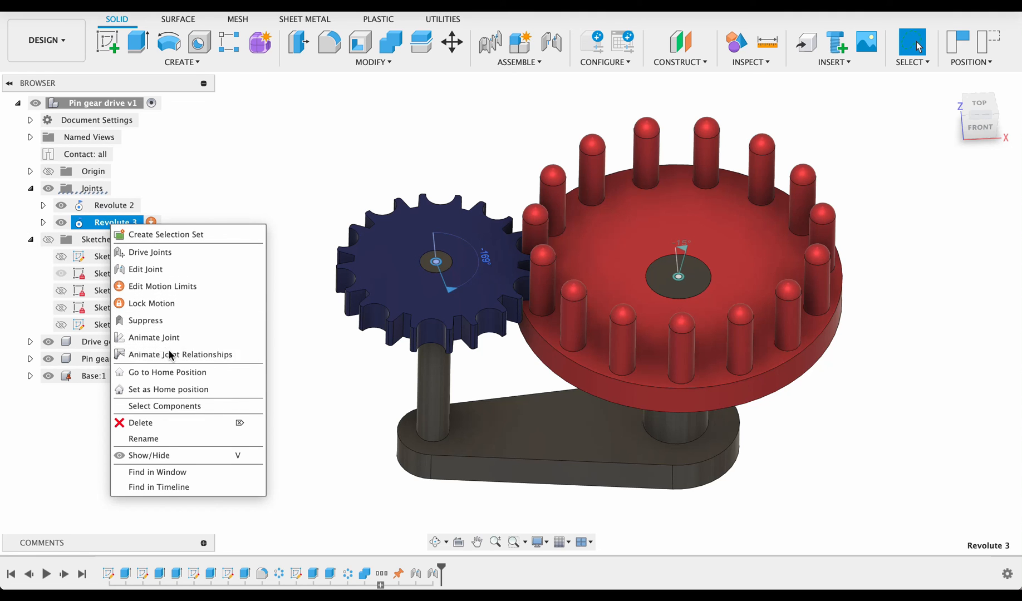